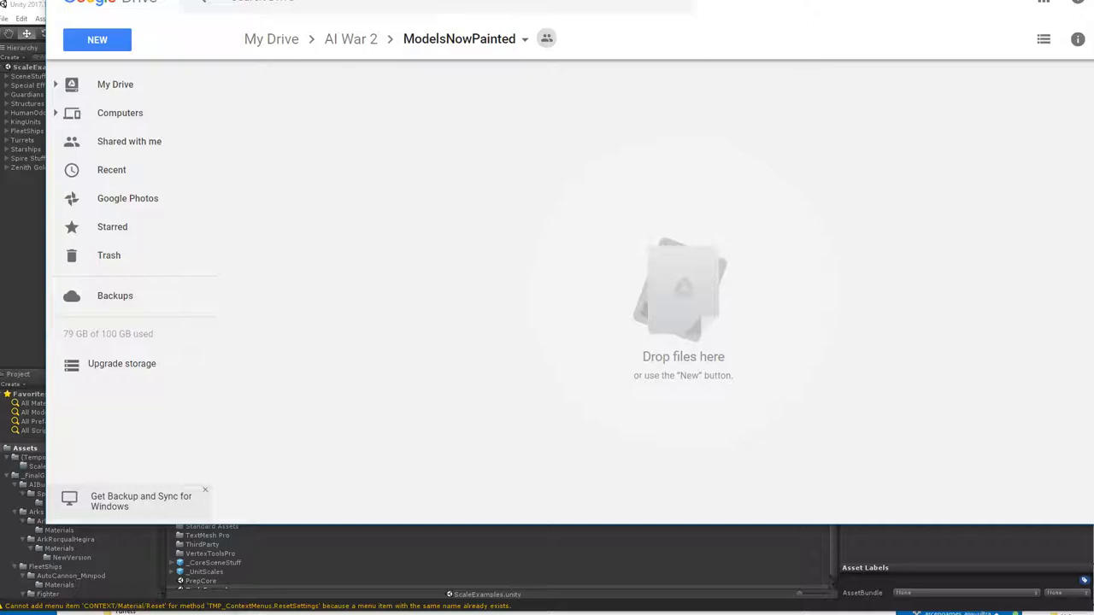
mouse_move(339, 248)
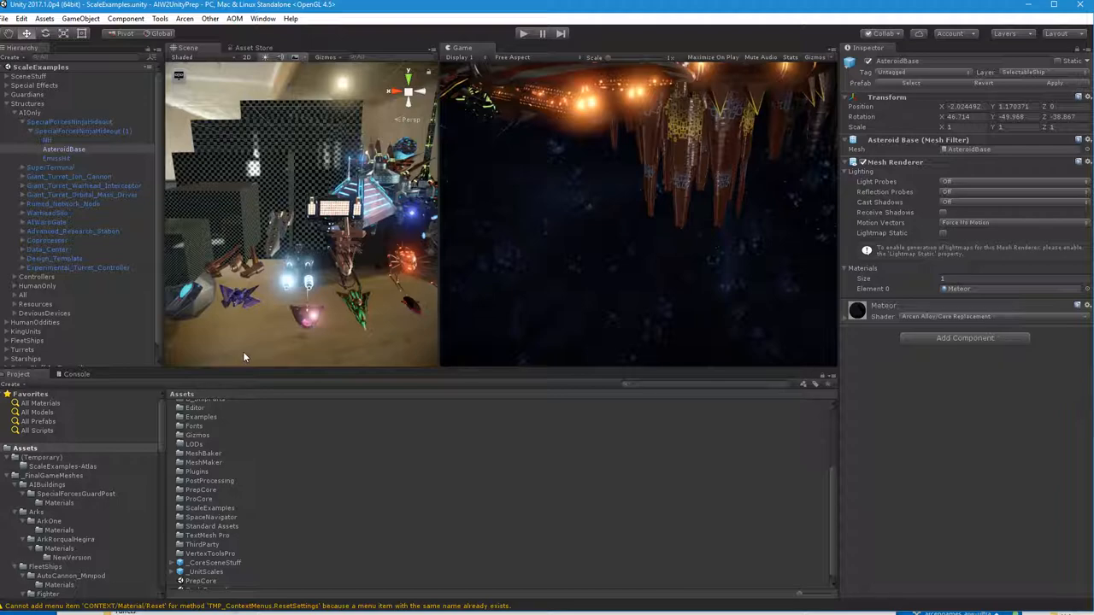
mouse_move(242, 306)
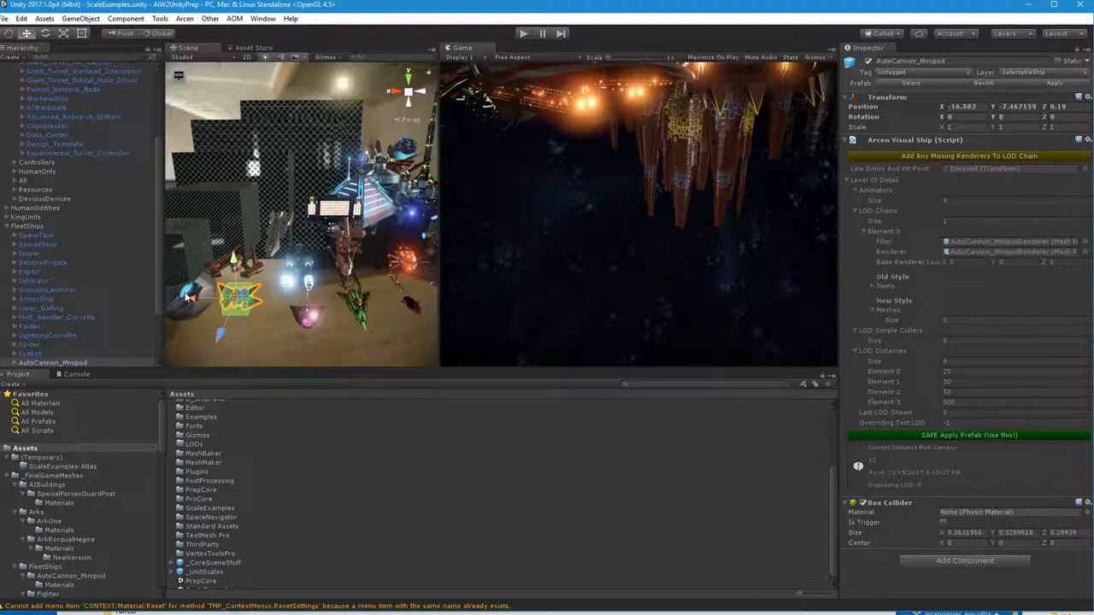
- Inspect the Spider and minipod ship models and their mesh parts in the scene
click(34, 363)
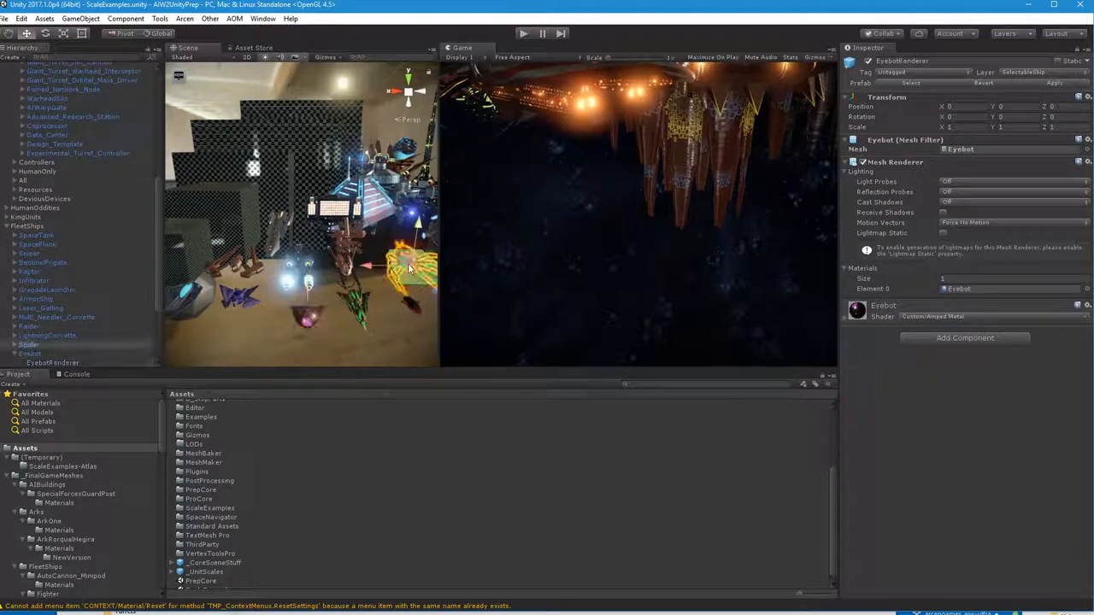
click(29, 345)
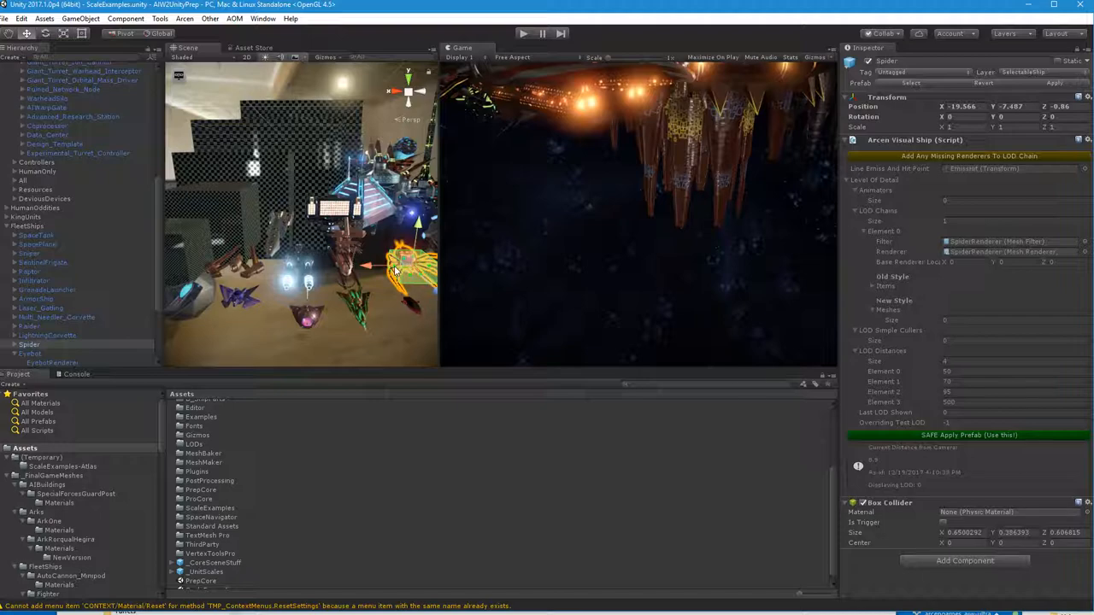
click(60, 362)
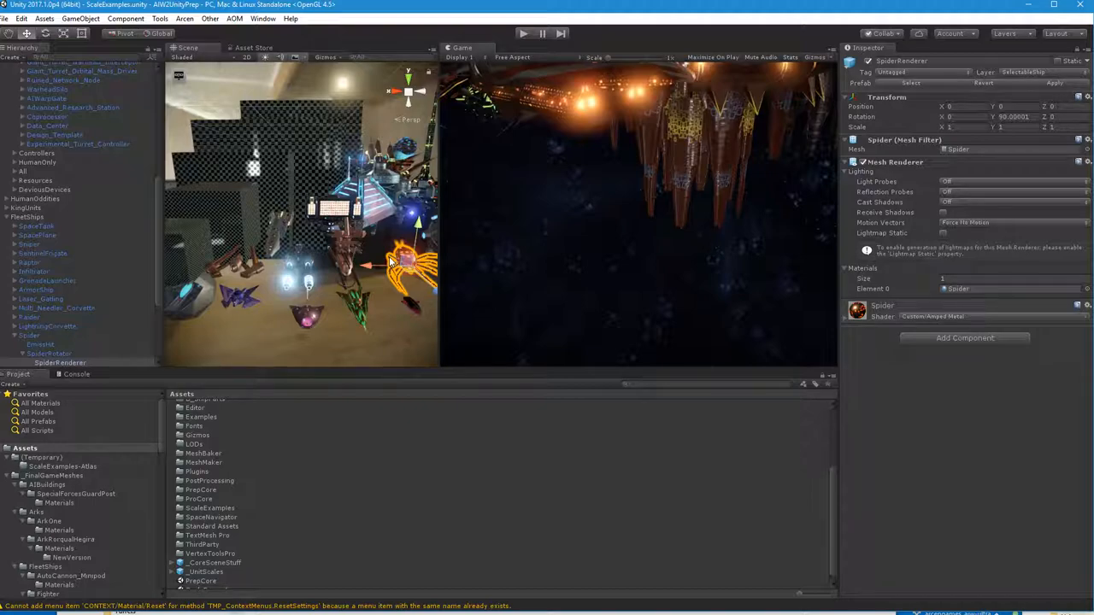
mouse_move(419, 282)
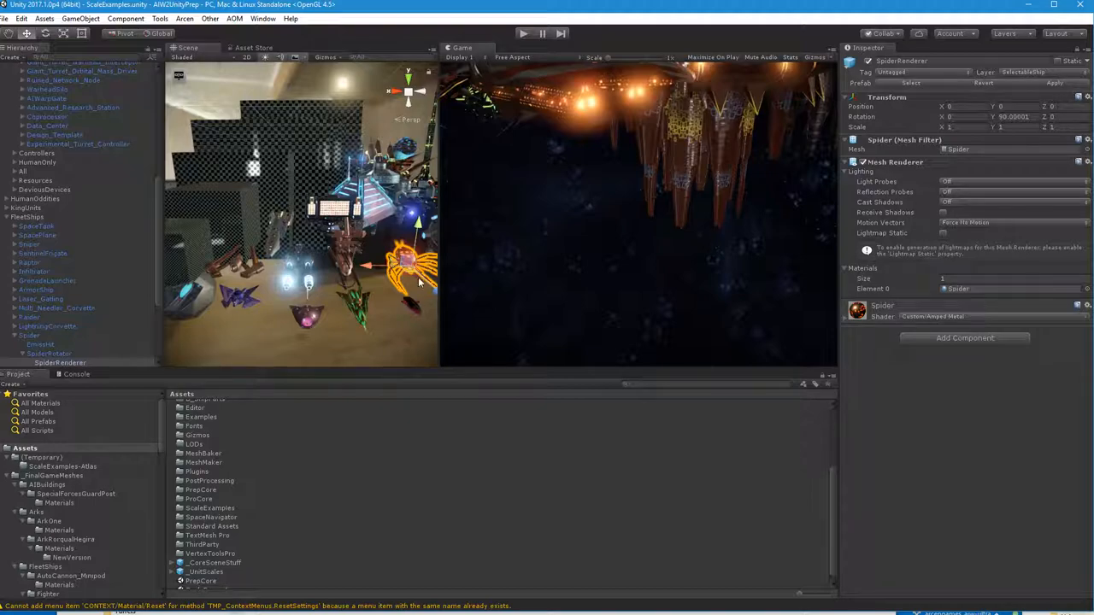
mouse_move(351, 340)
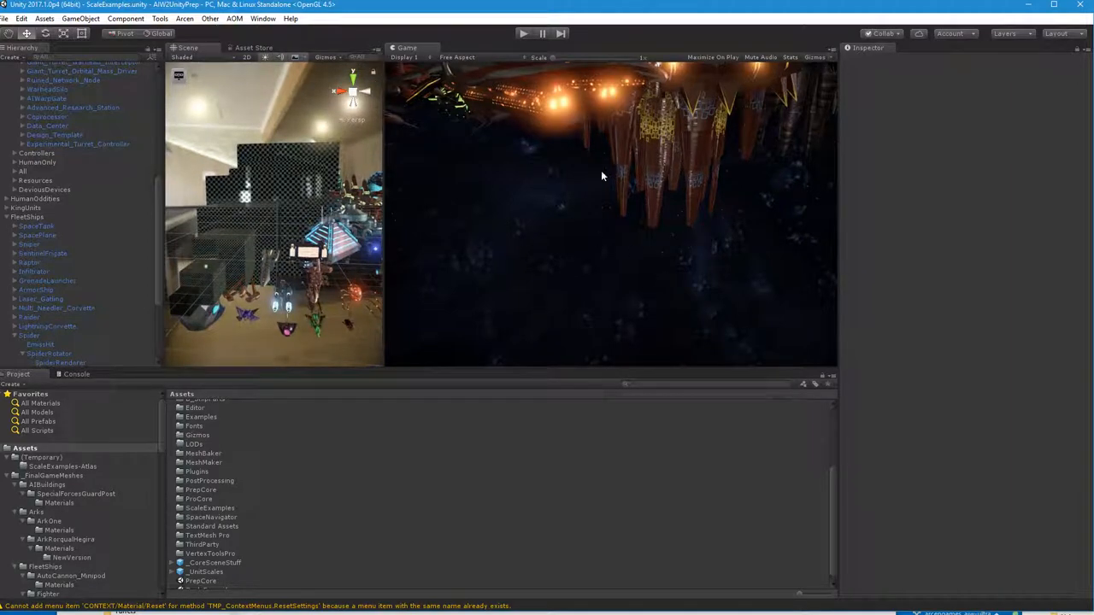
mouse_move(542, 223)
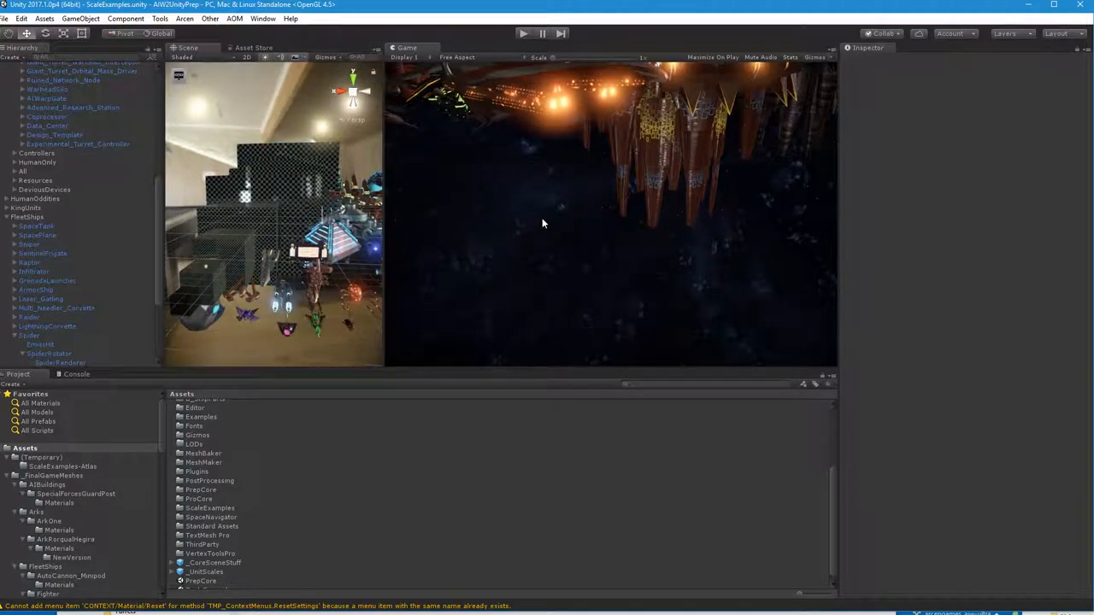
mouse_move(707, 266)
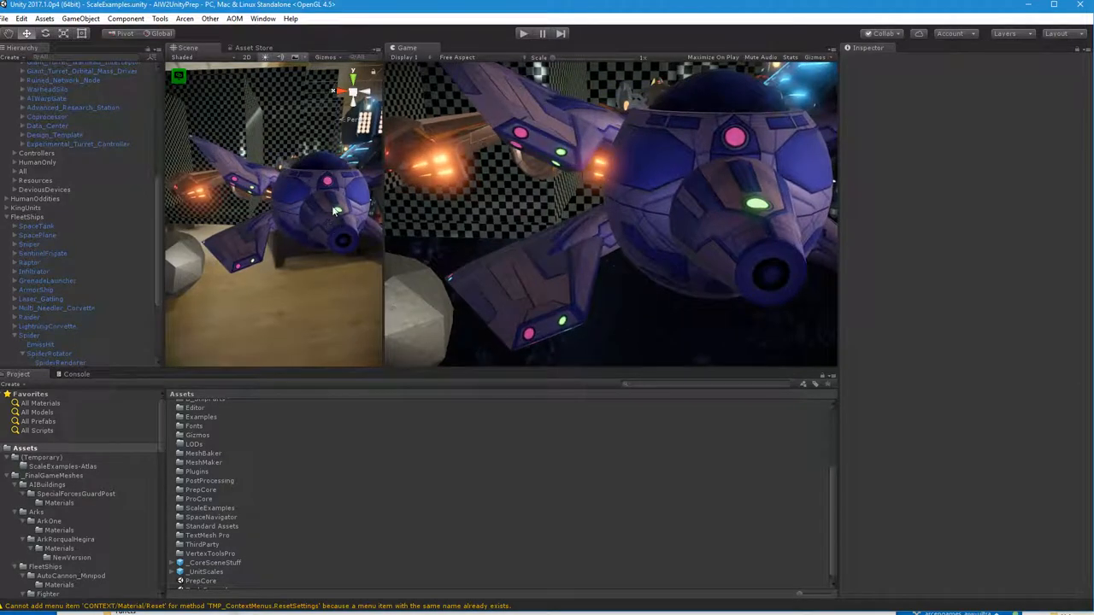
mouse_move(540, 196)
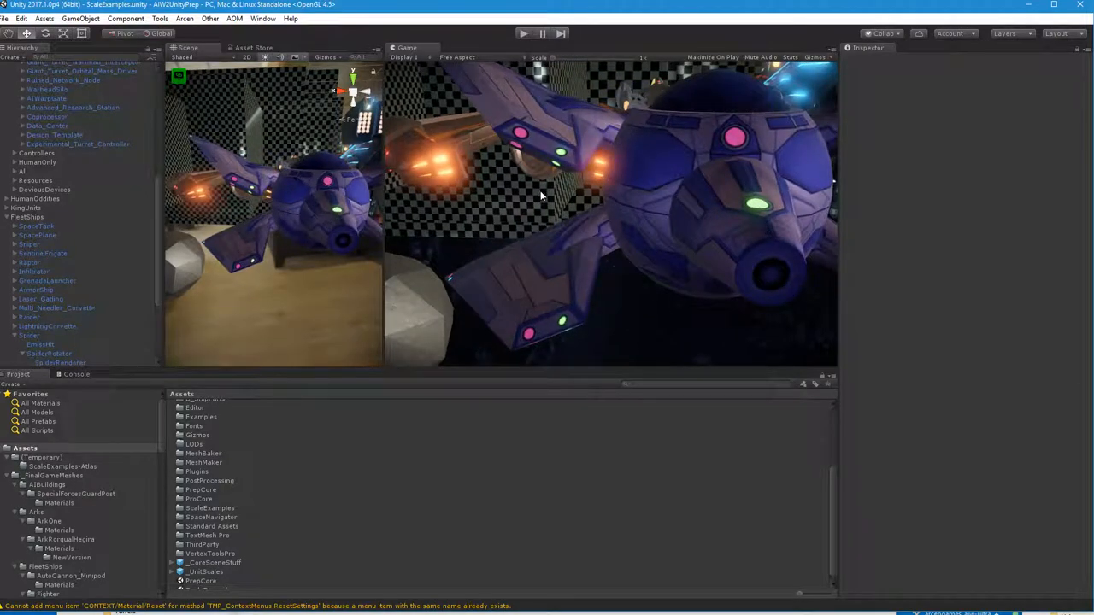
mouse_move(541, 187)
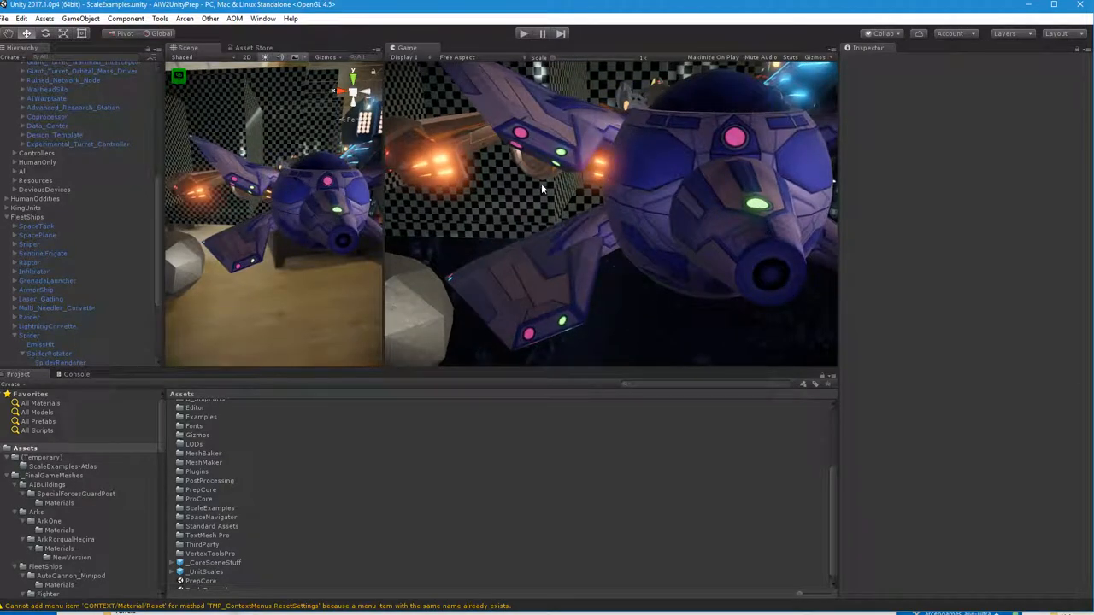
mouse_move(543, 176)
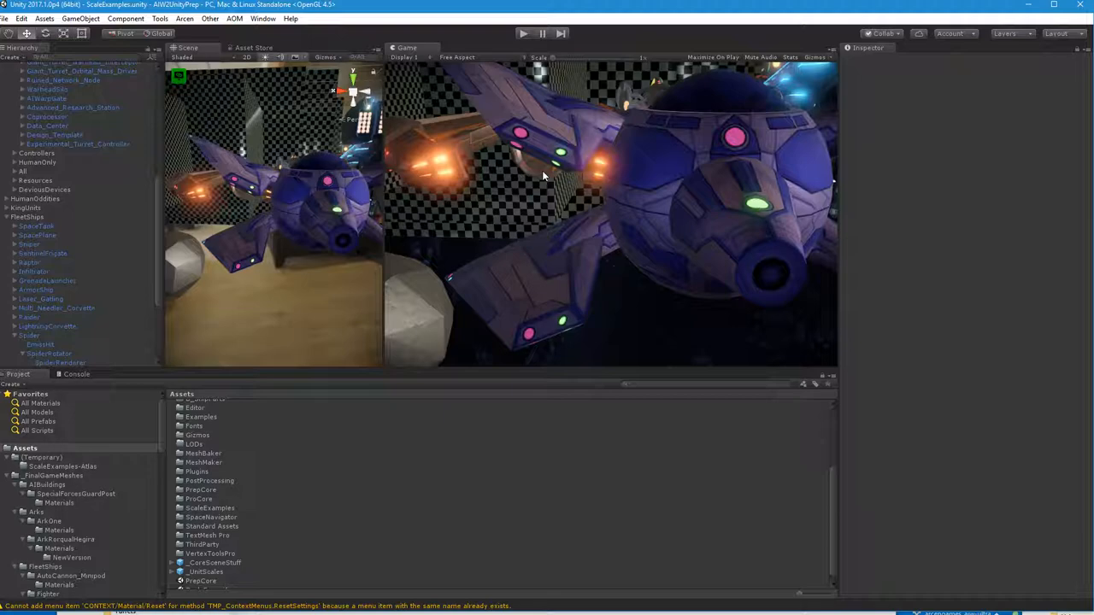
mouse_move(536, 199)
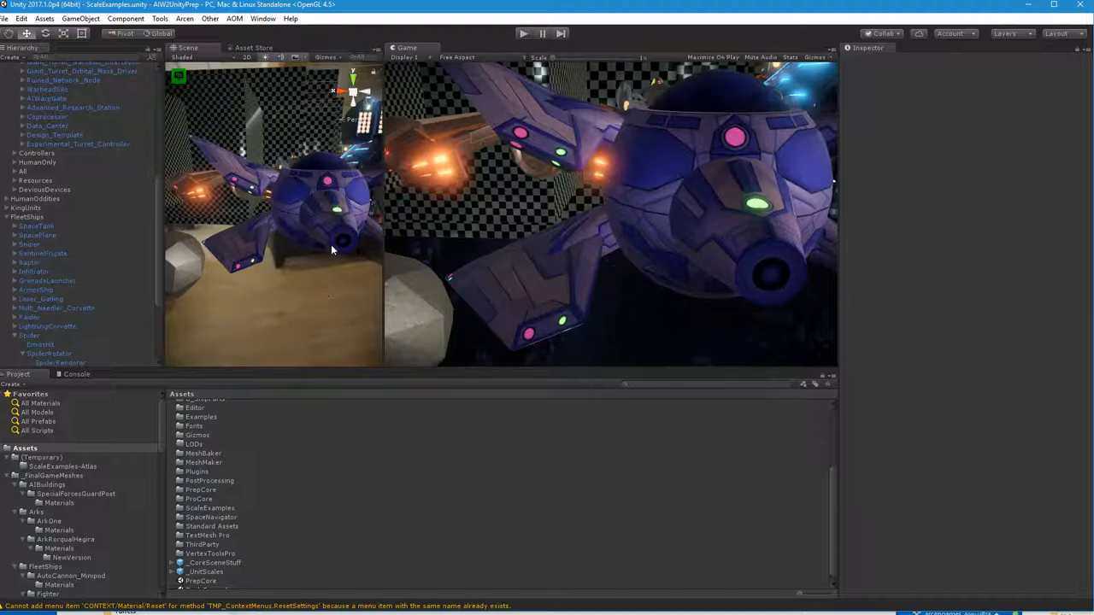
click(52, 363)
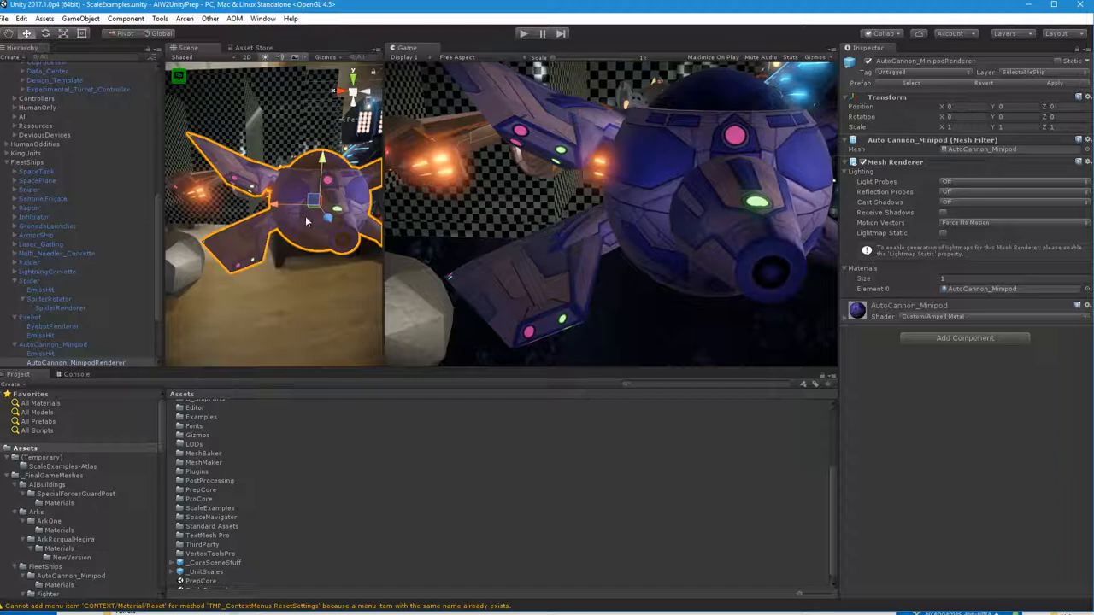
mouse_move(663, 158)
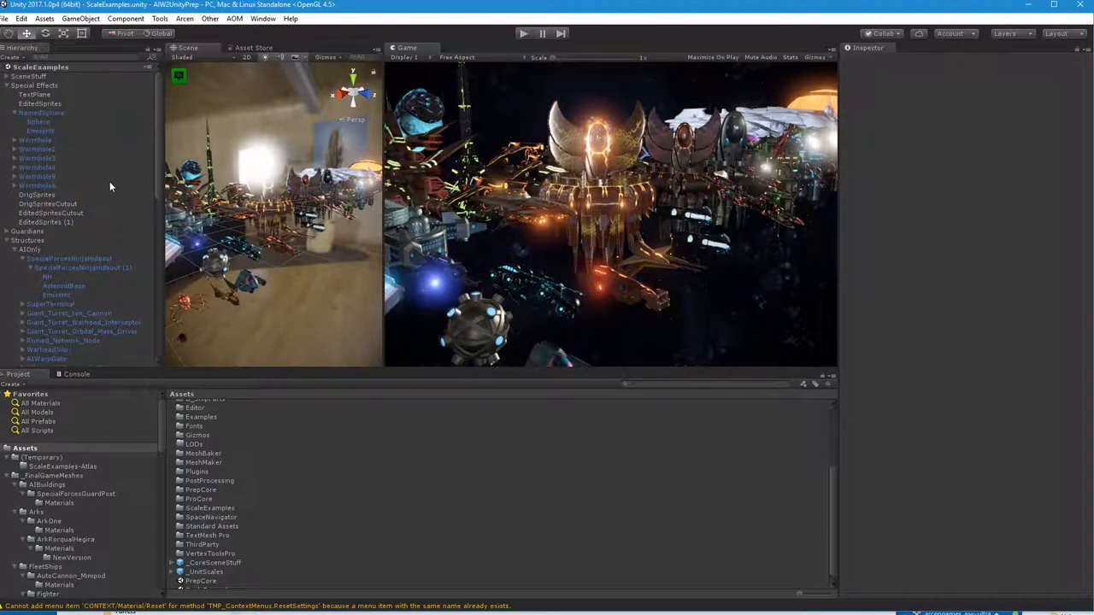
- Expand the SceneStuff group and show the scene Layers dropdown
click(42, 112)
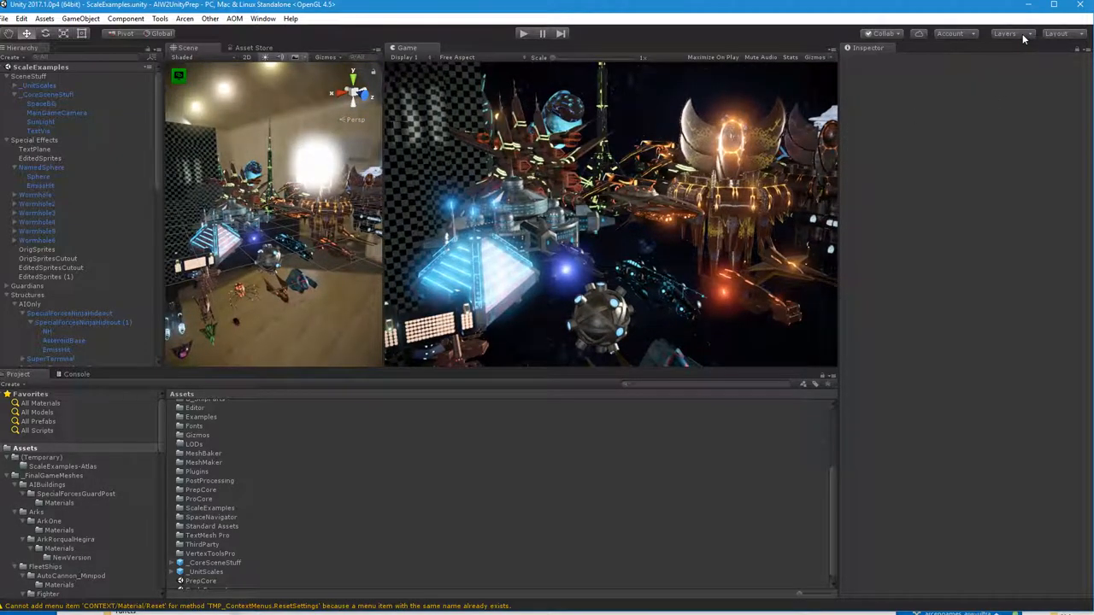
click(1007, 33)
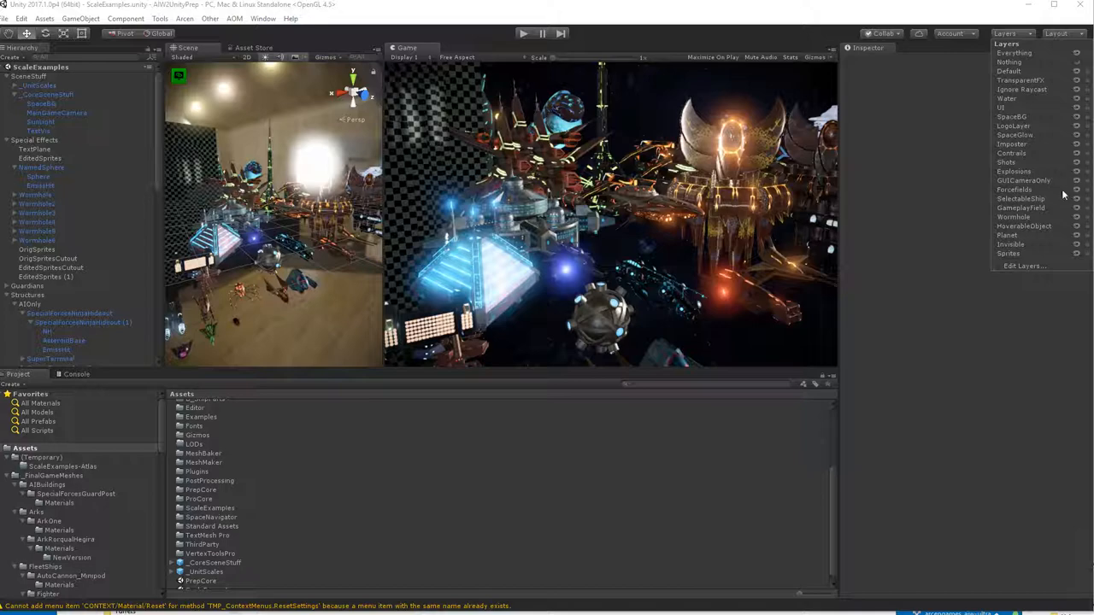
mouse_move(1050, 122)
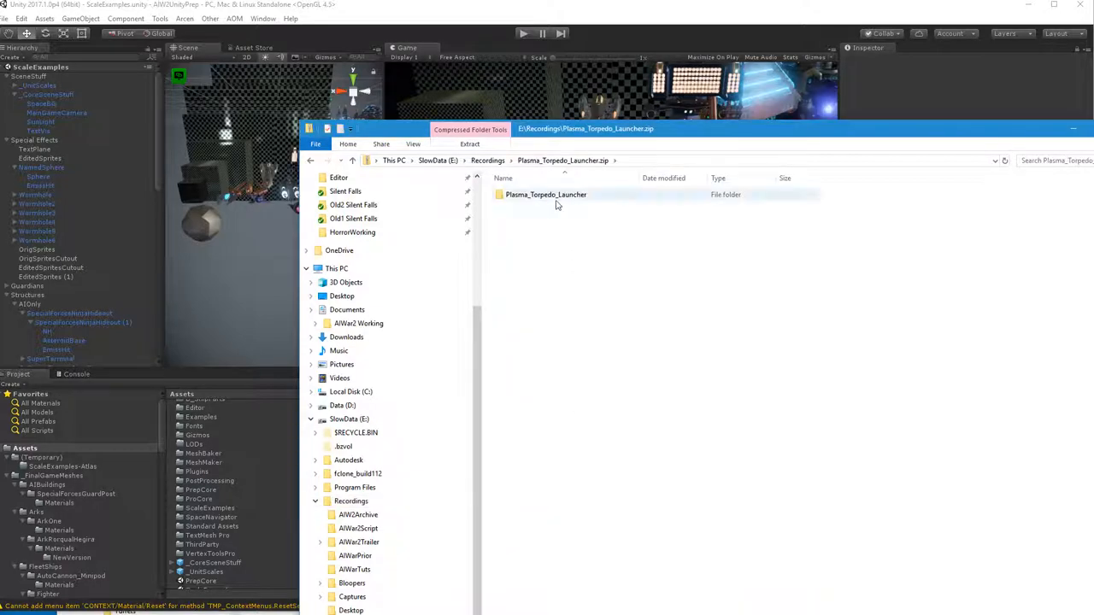
- Select the Plasma_Torpedo_Launcher folder inside the zip archive
click(546, 194)
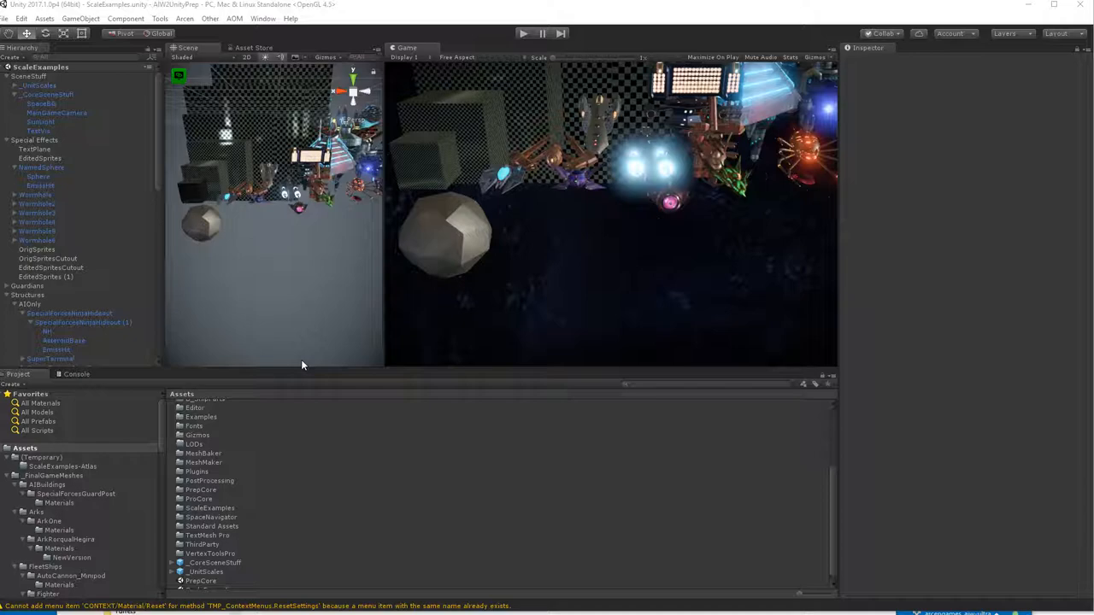
- Reopen the ScaleExamples scene from the Project panel
scroll(down, 3)
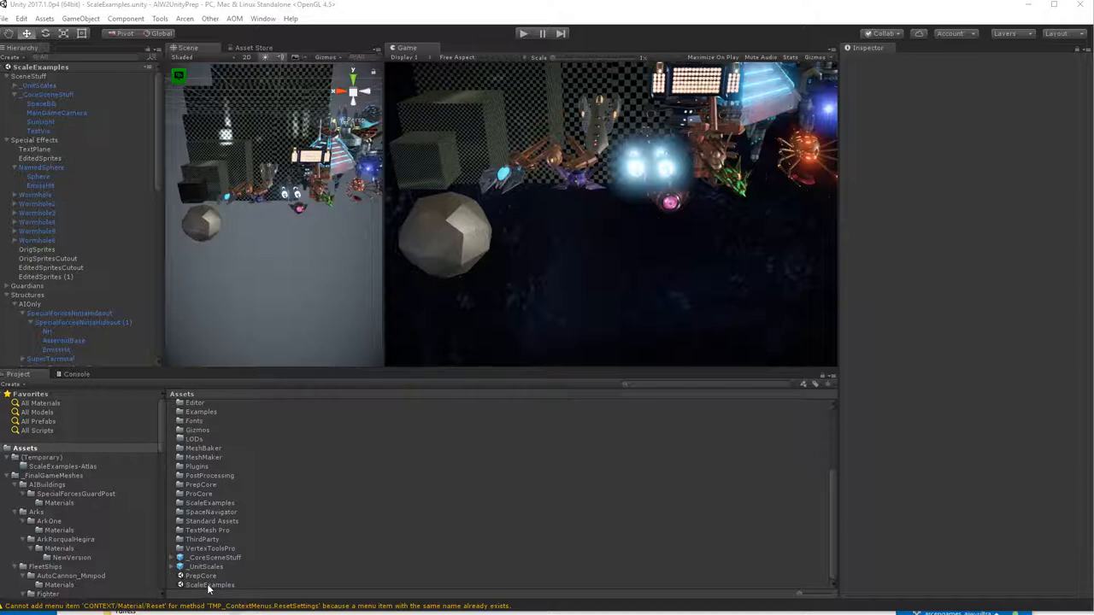
click(210, 585)
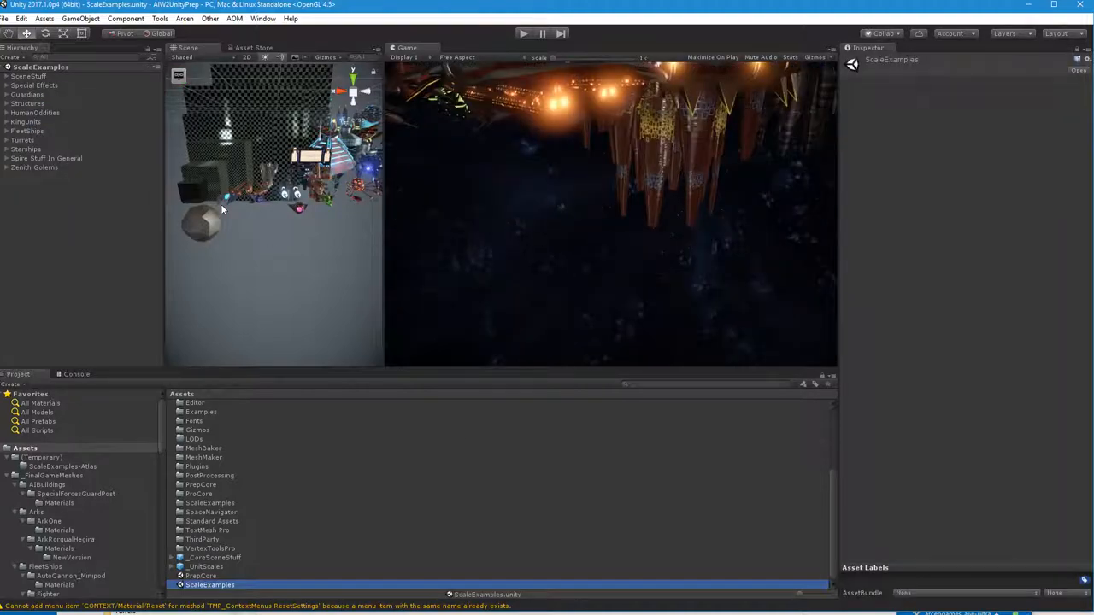
mouse_move(233, 123)
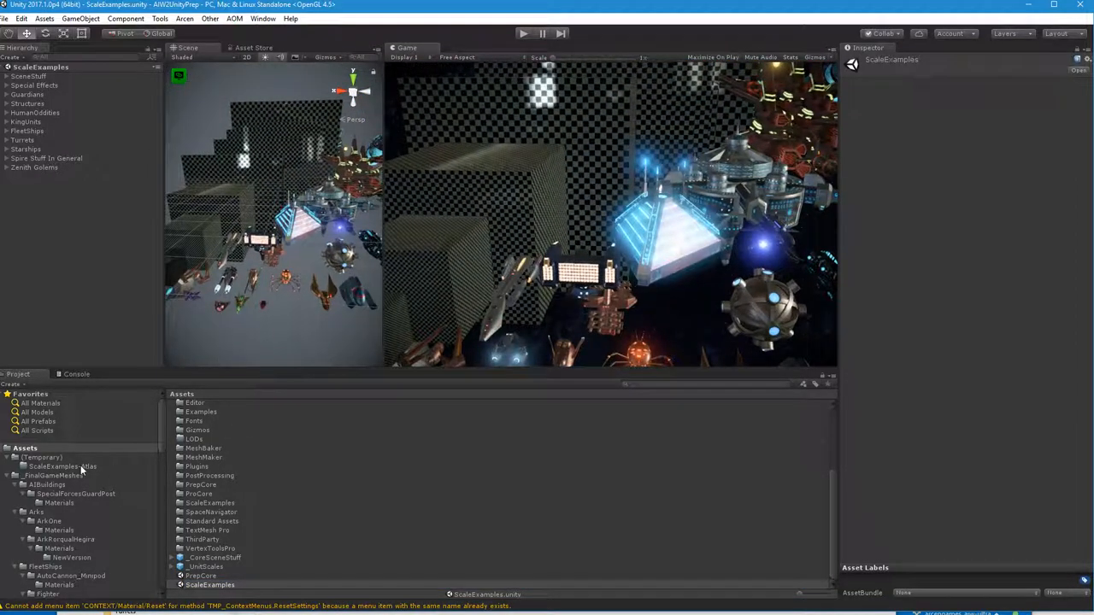
- Browse the ScaleExamples-Atlas and (Temporary) folders and show the (Temporary) folder's actions
click(63, 467)
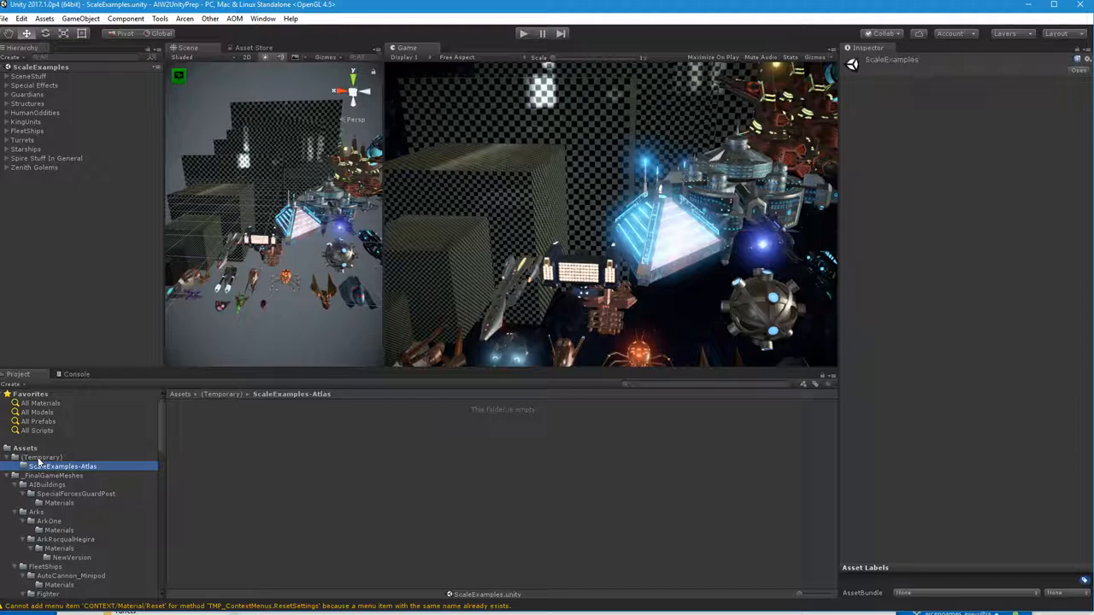
click(40, 457)
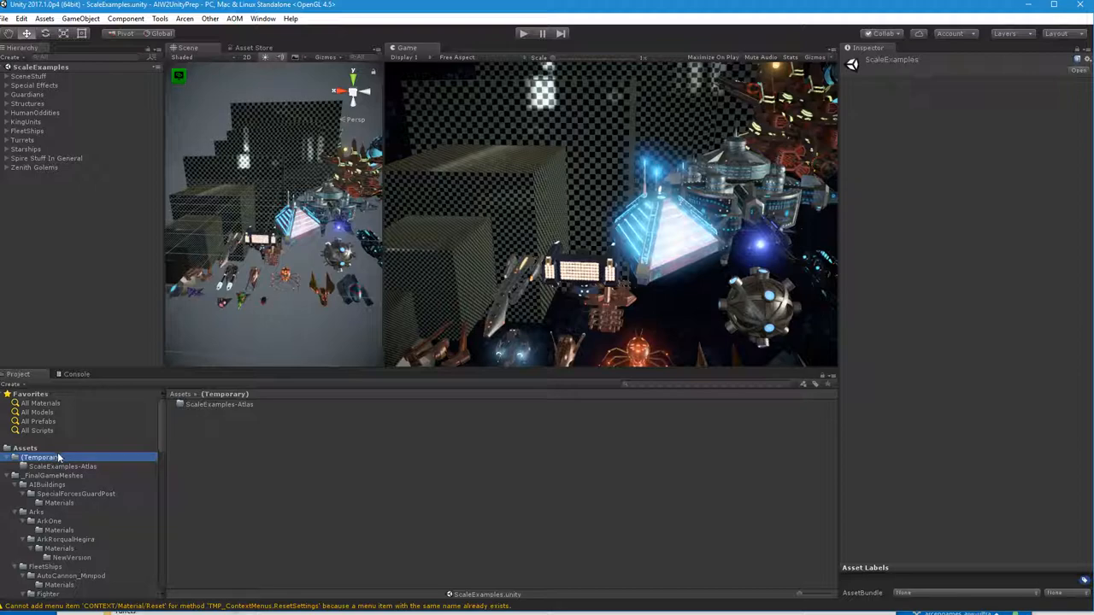
right_click(40, 457)
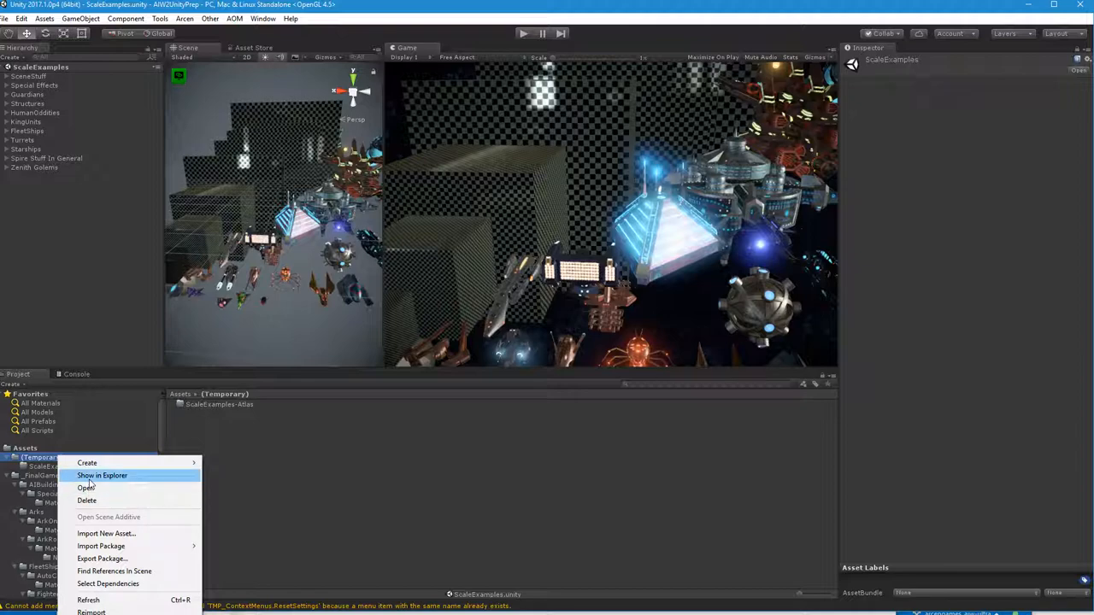
- Show the (Temporary) folder in Explorer and enter the Plasma_Torpedo_Launcher.zip archive
click(102, 475)
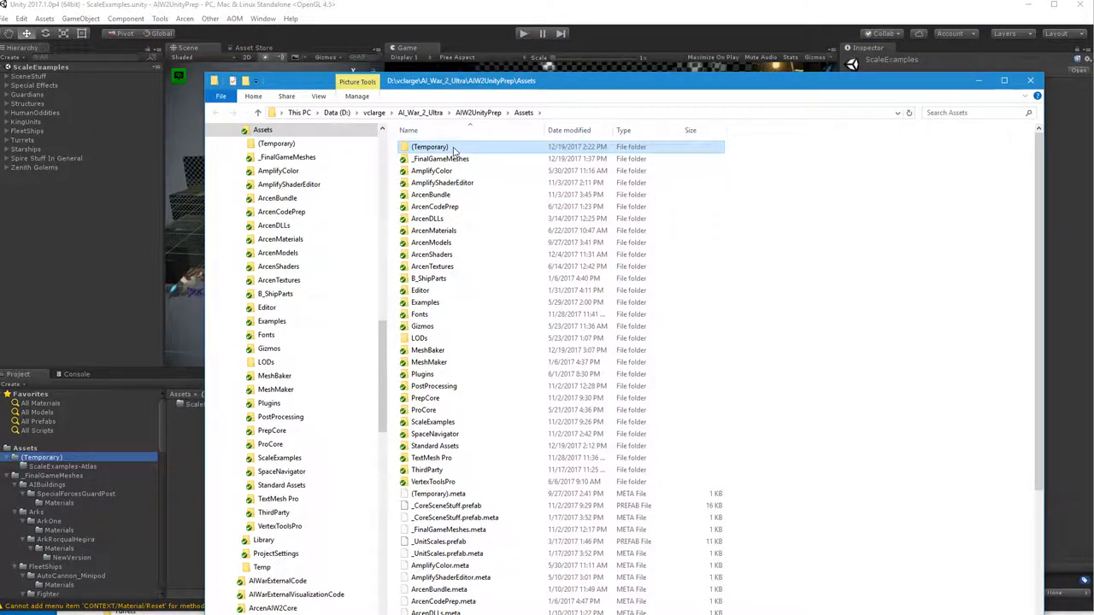
double_click(430, 147)
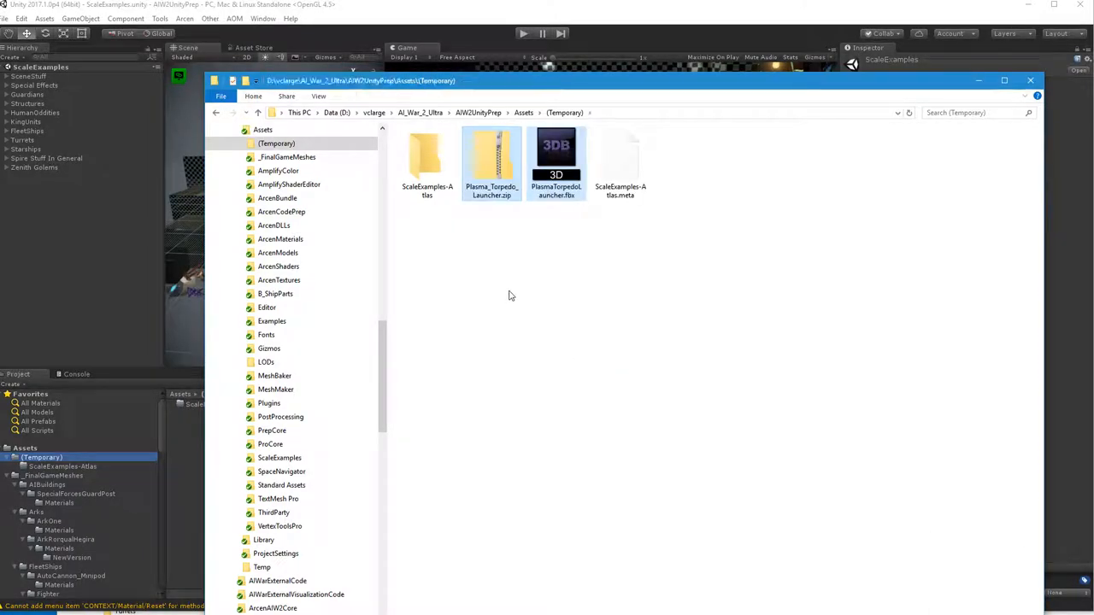
double_click(492, 163)
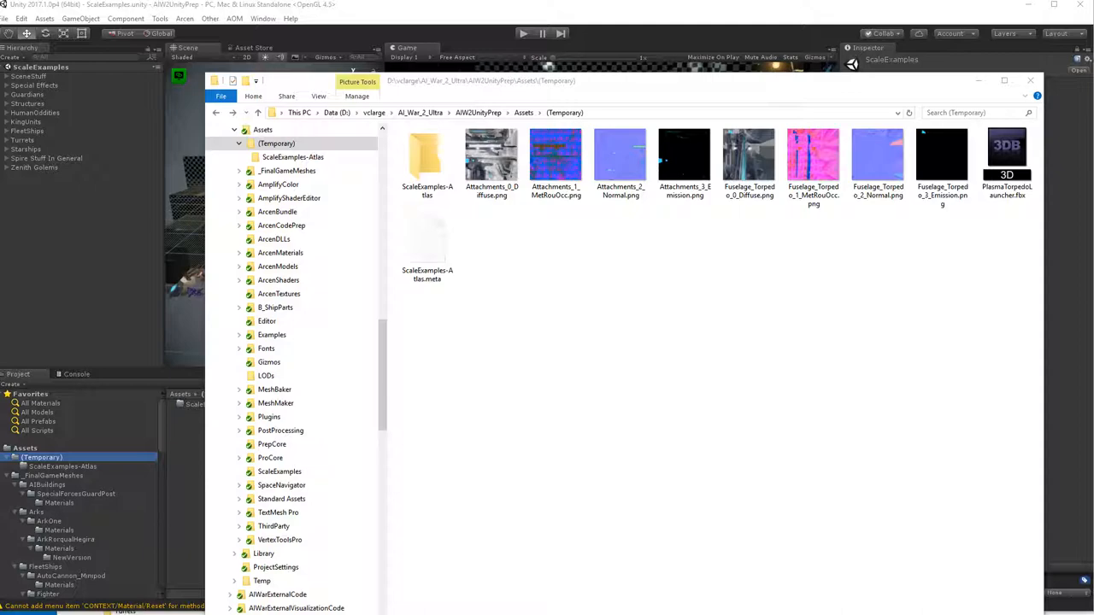
mouse_move(183, 408)
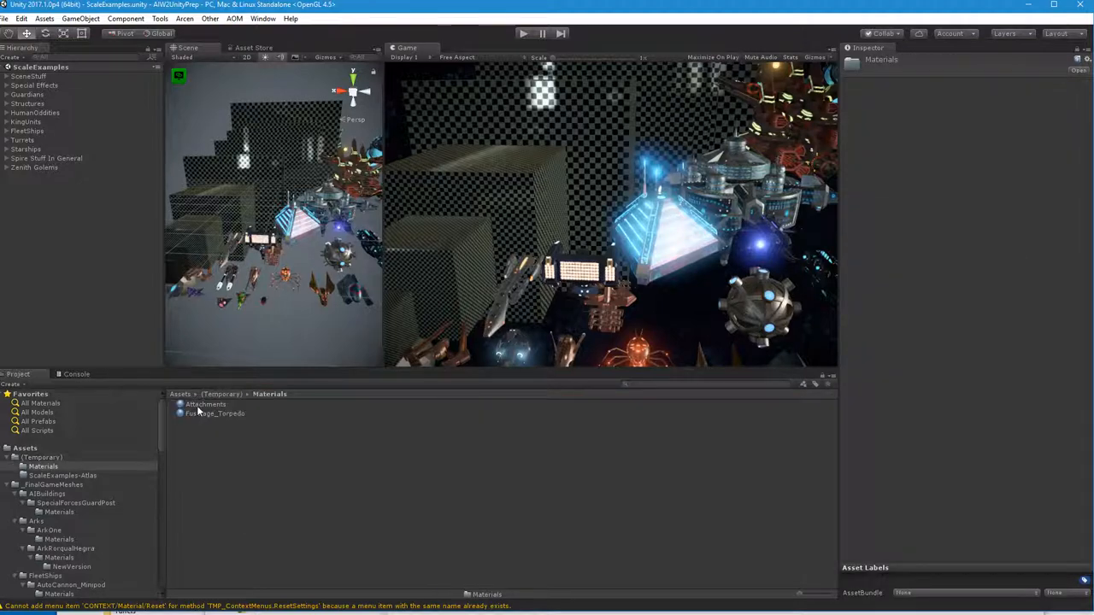
click(215, 413)
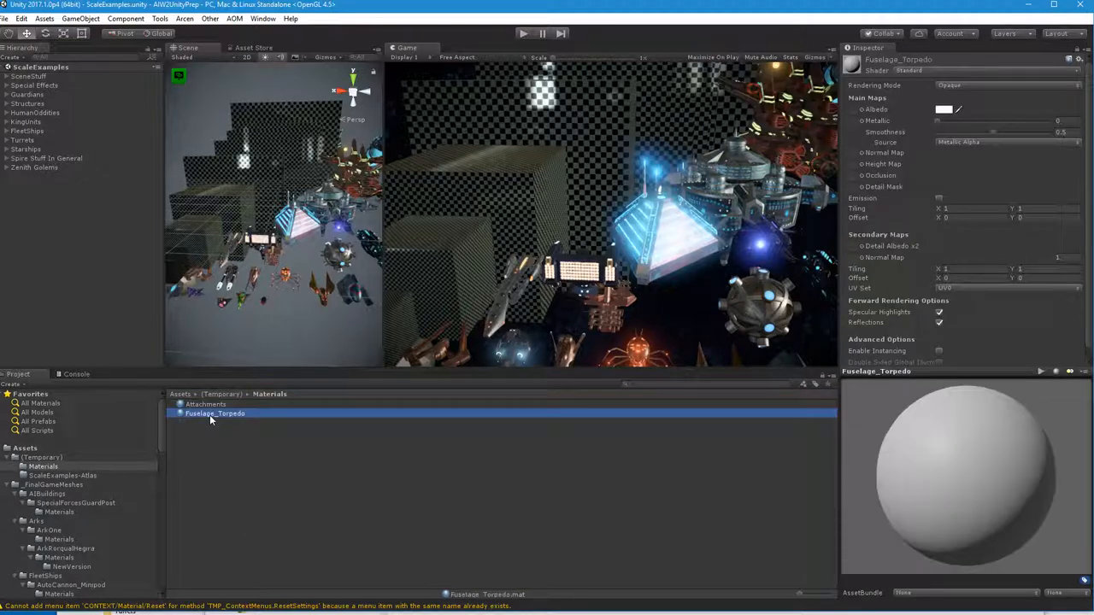
click(206, 403)
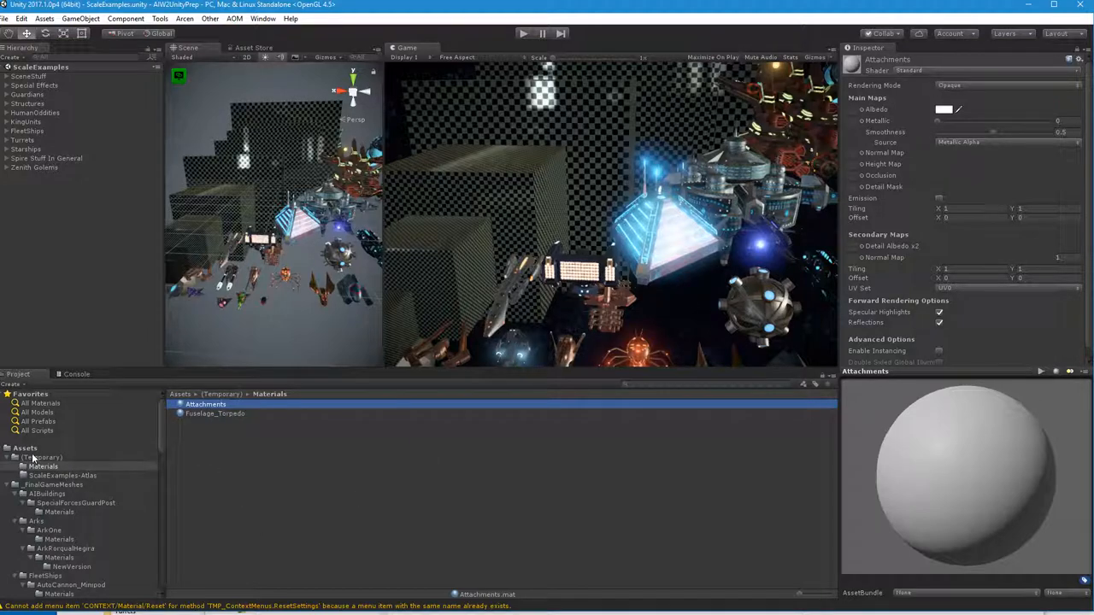
click(41, 457)
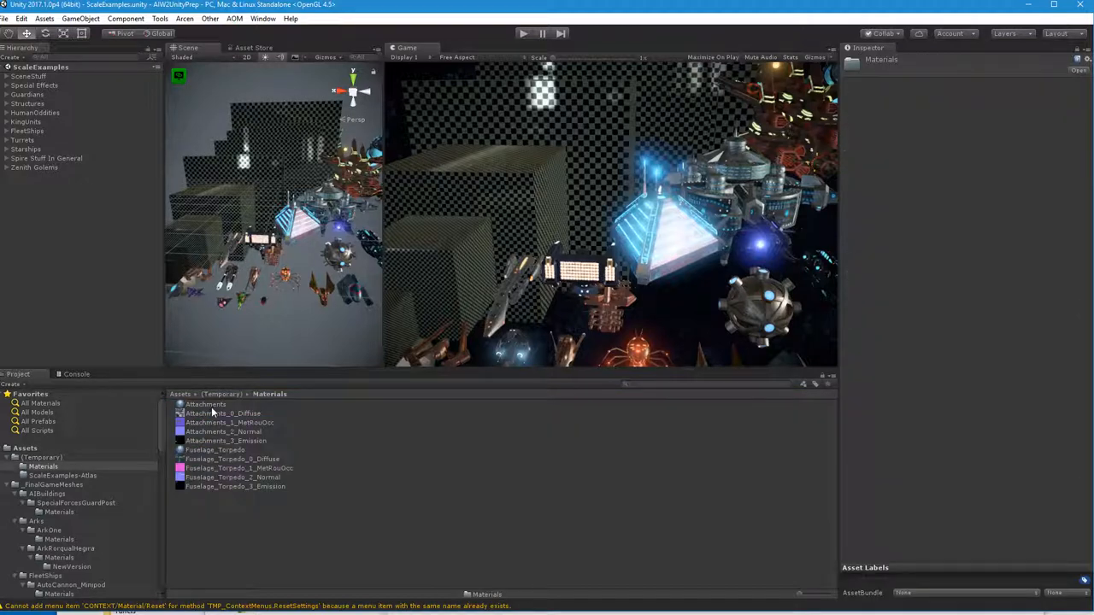
- Inspect the Attachments material, still on the default Standard shader
click(205, 405)
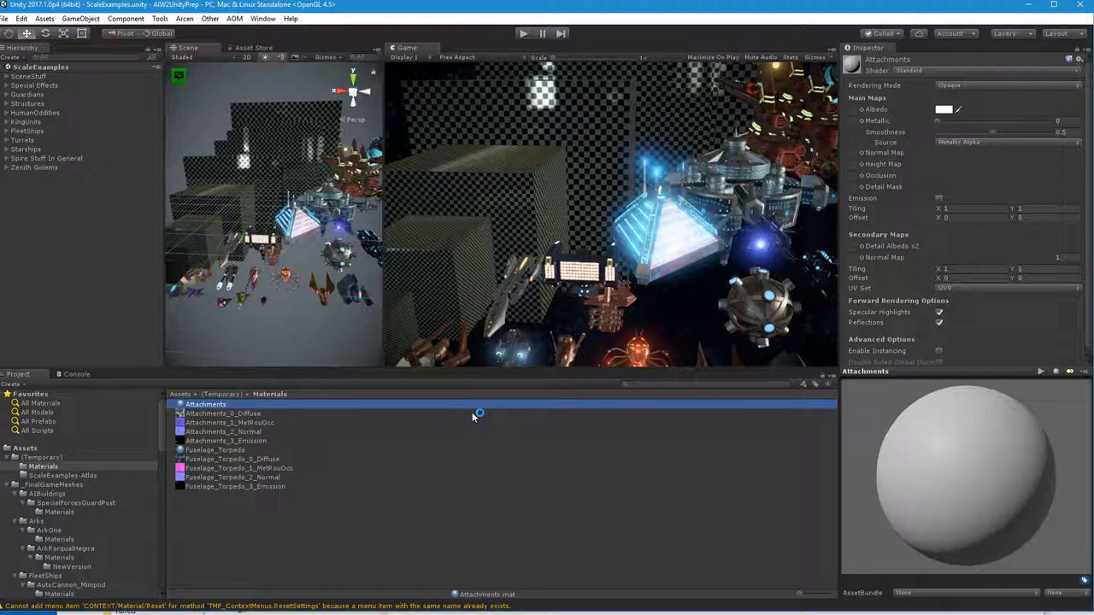
mouse_move(477, 413)
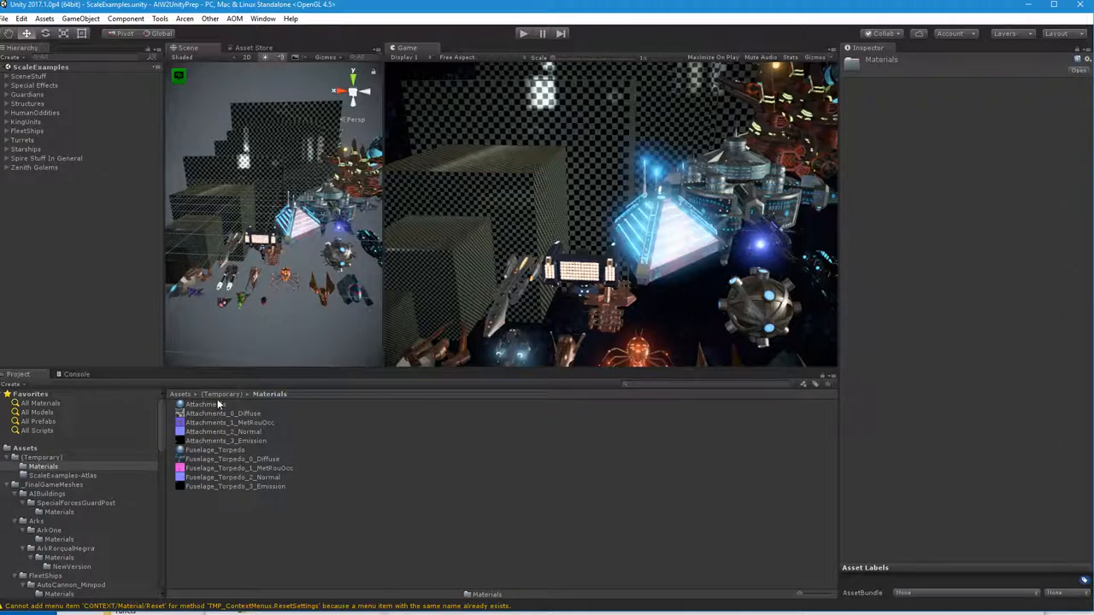
click(205, 403)
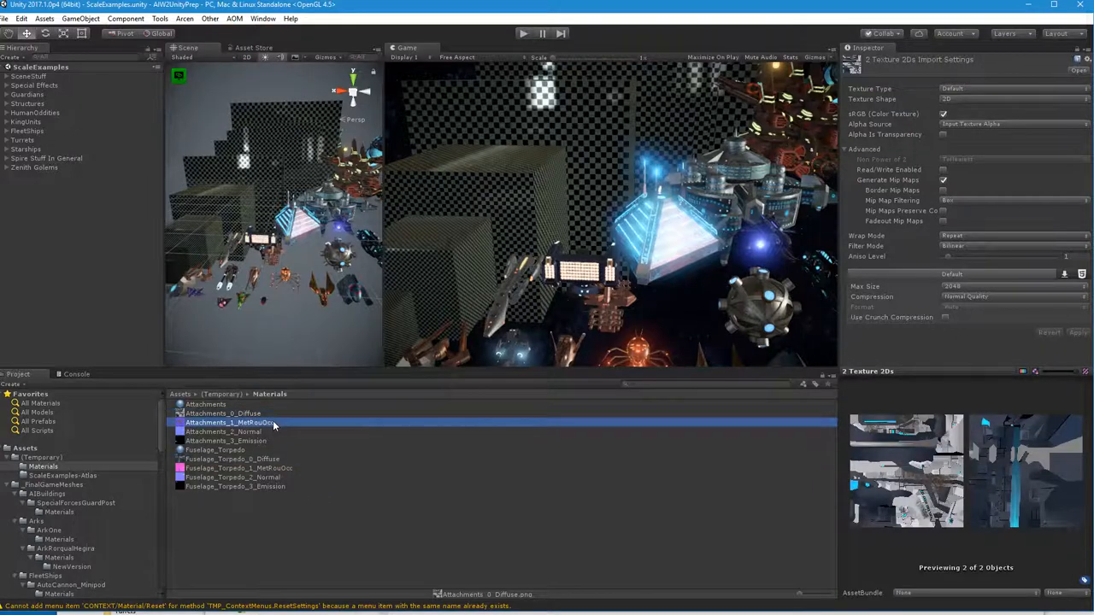
click(240, 468)
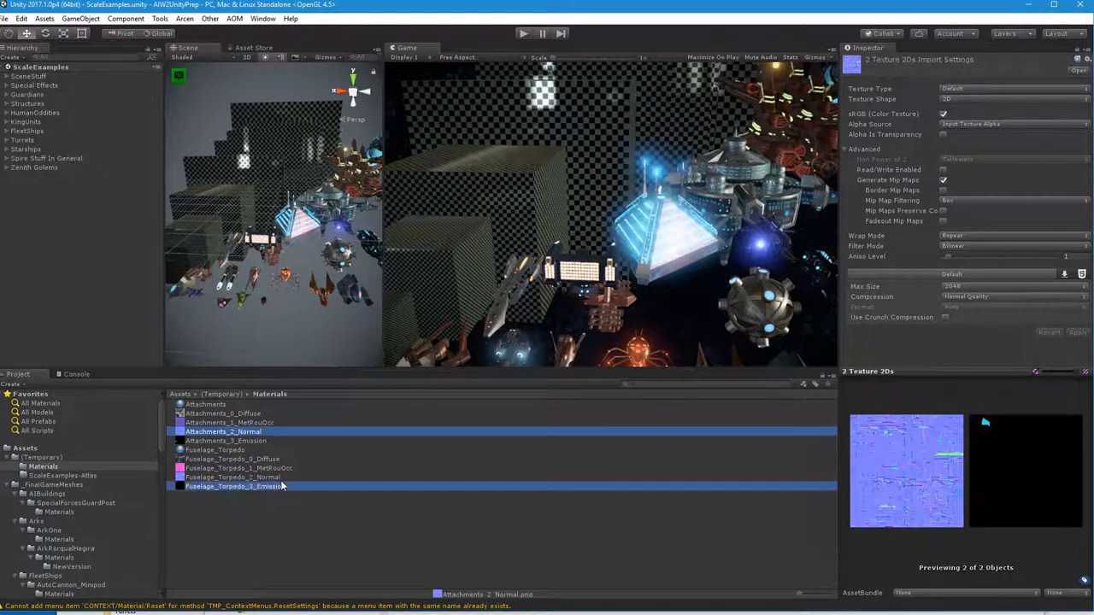
click(231, 477)
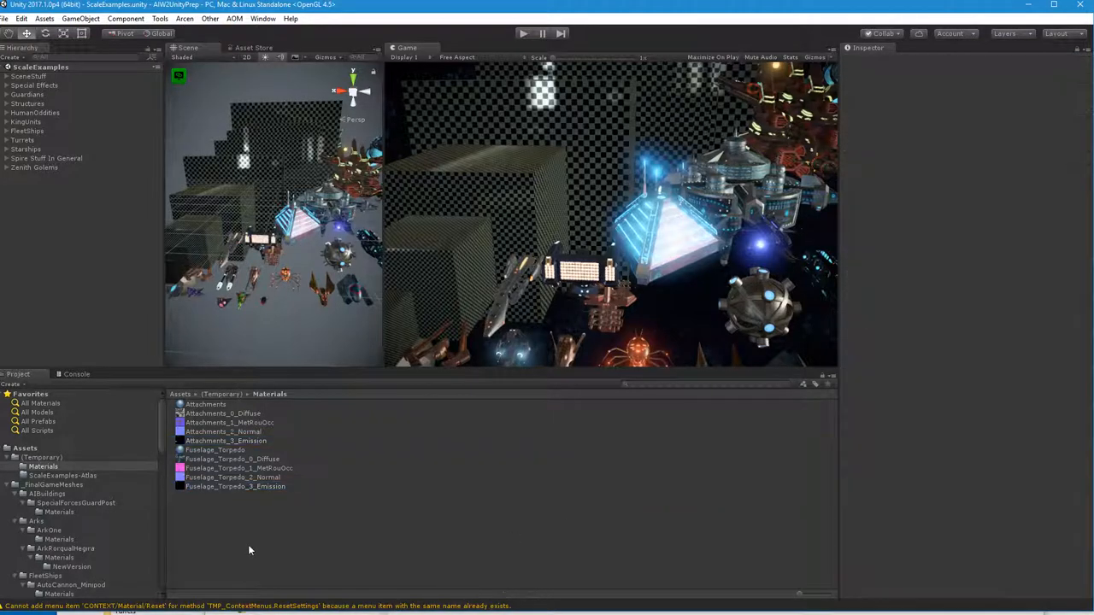
- Apply Arcen Combined Emissive to the Attachments and Fuselage_Torpedo materials together
click(205, 403)
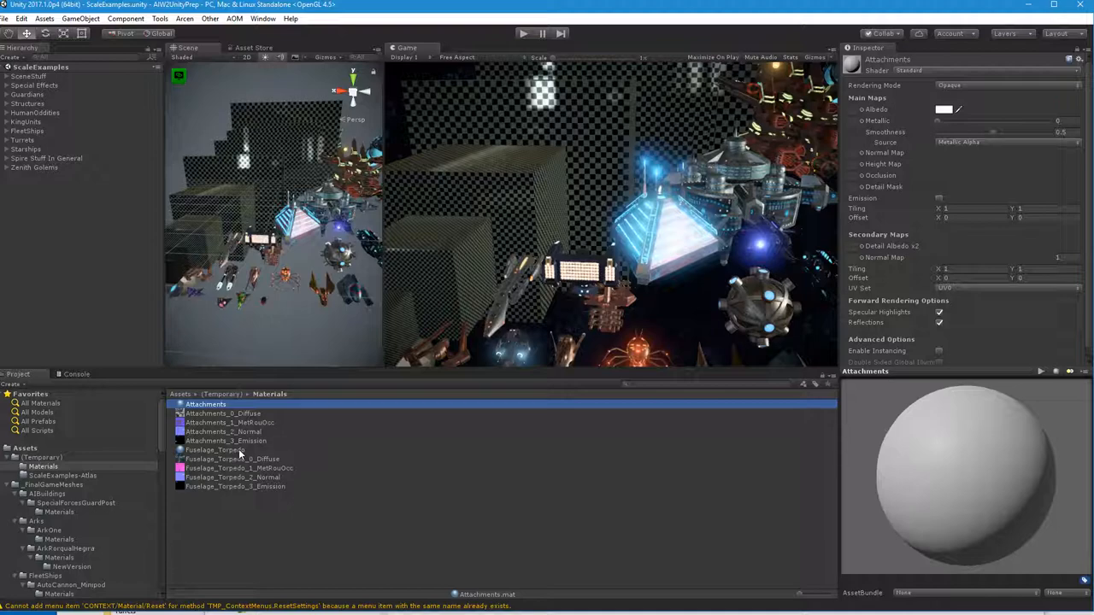
click(215, 450)
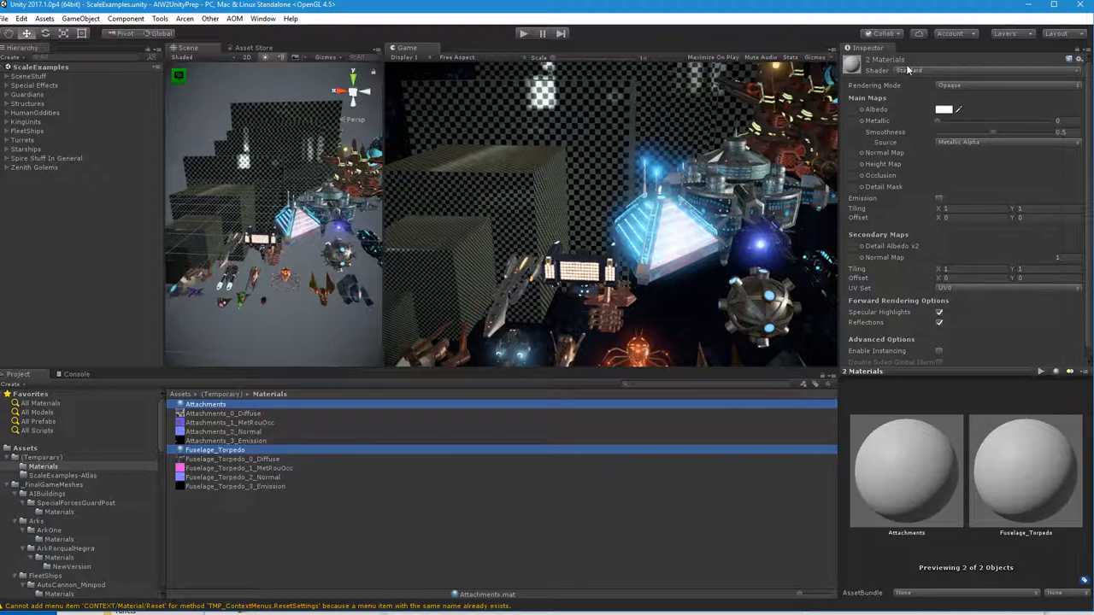
click(910, 71)
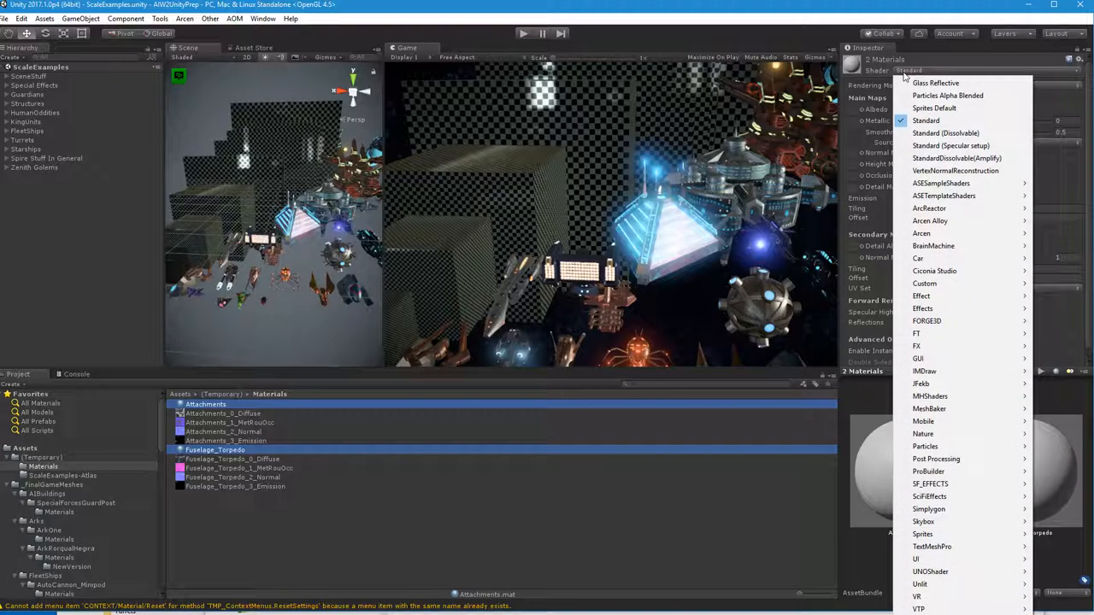
mouse_move(929, 221)
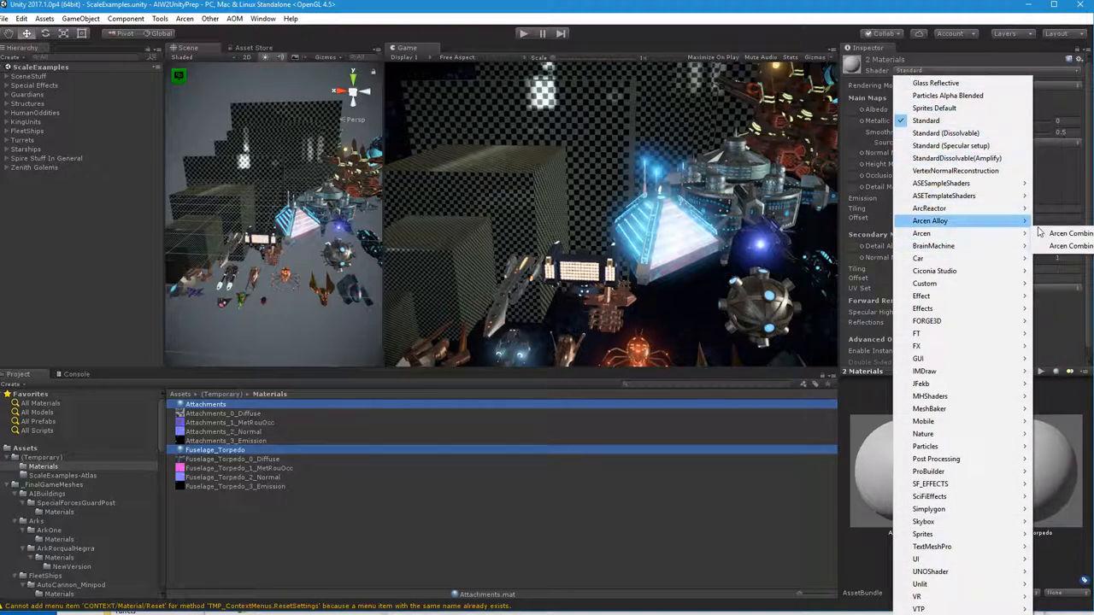
mouse_move(922, 232)
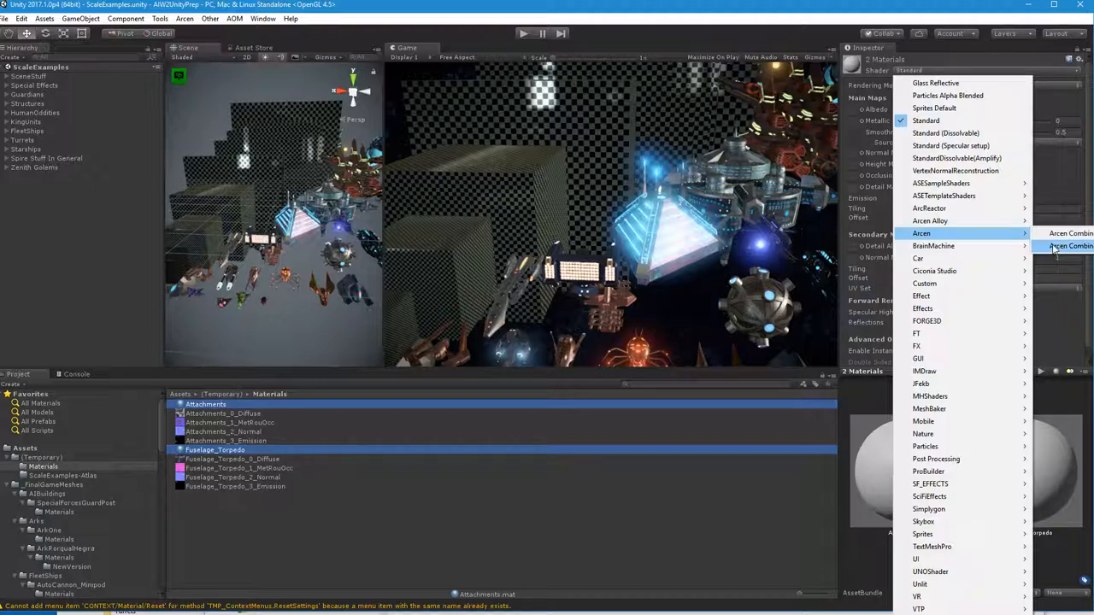
click(1070, 246)
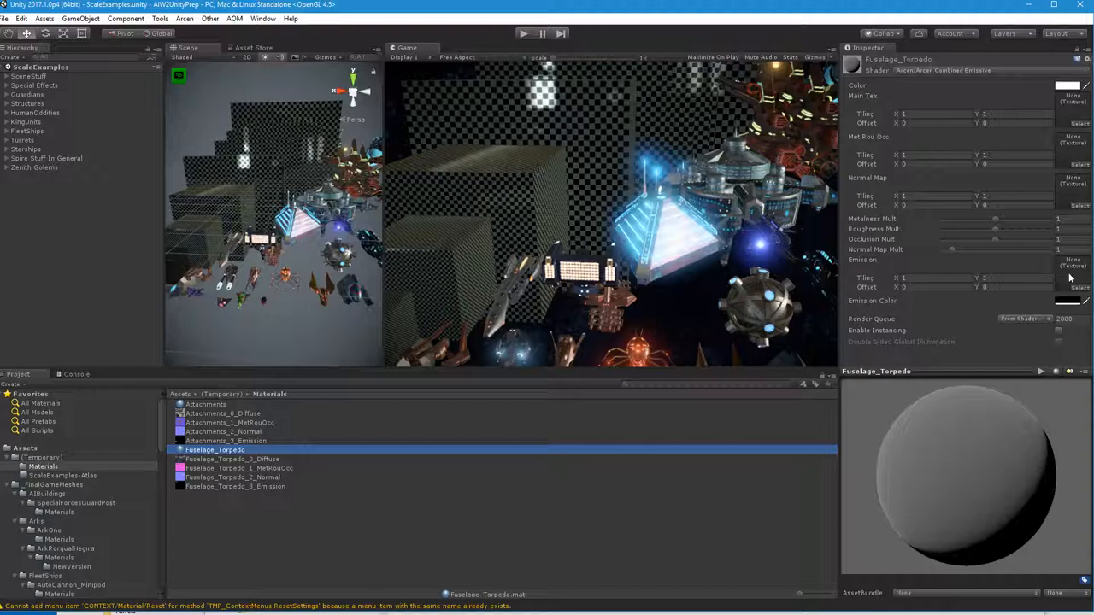
mouse_move(543, 528)
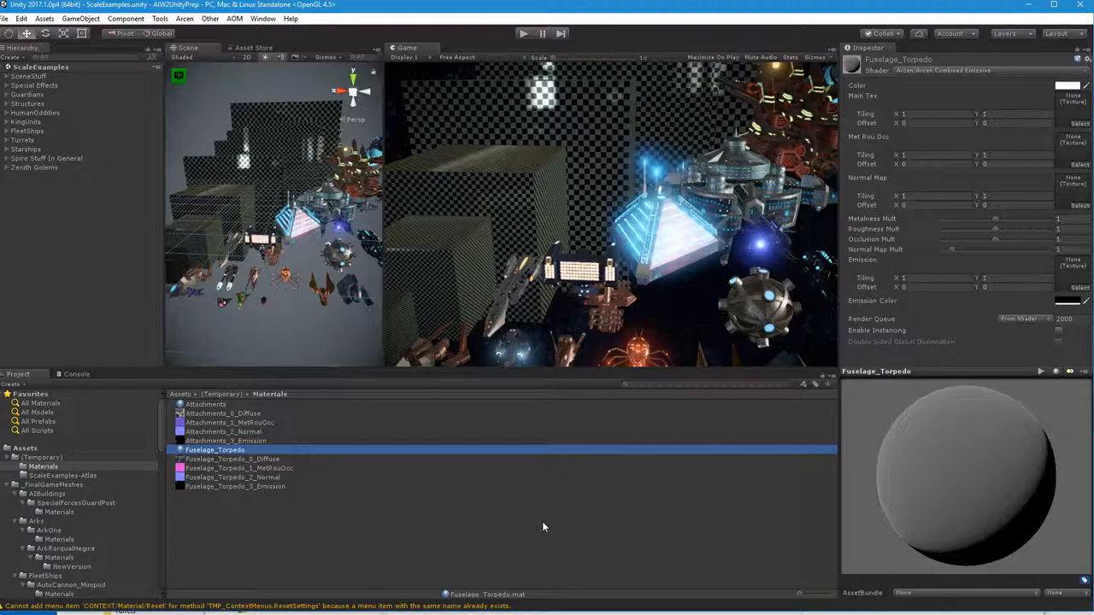
- Assign the plain black texture to Fuselage_Torpedo's Emission slot
click(1080, 288)
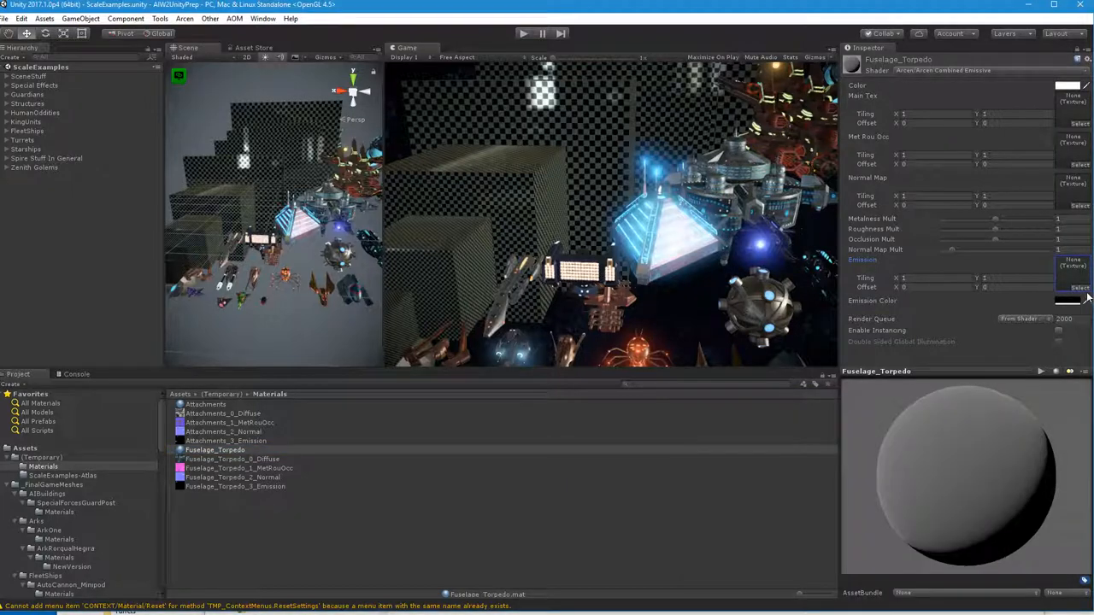
click(1079, 287)
text(black)
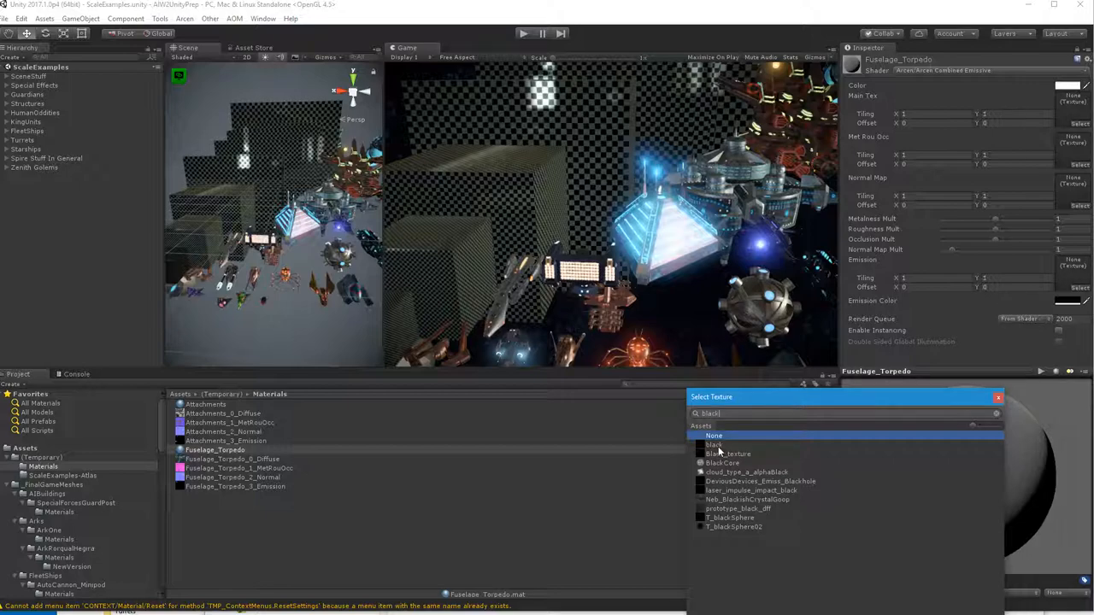
click(714, 436)
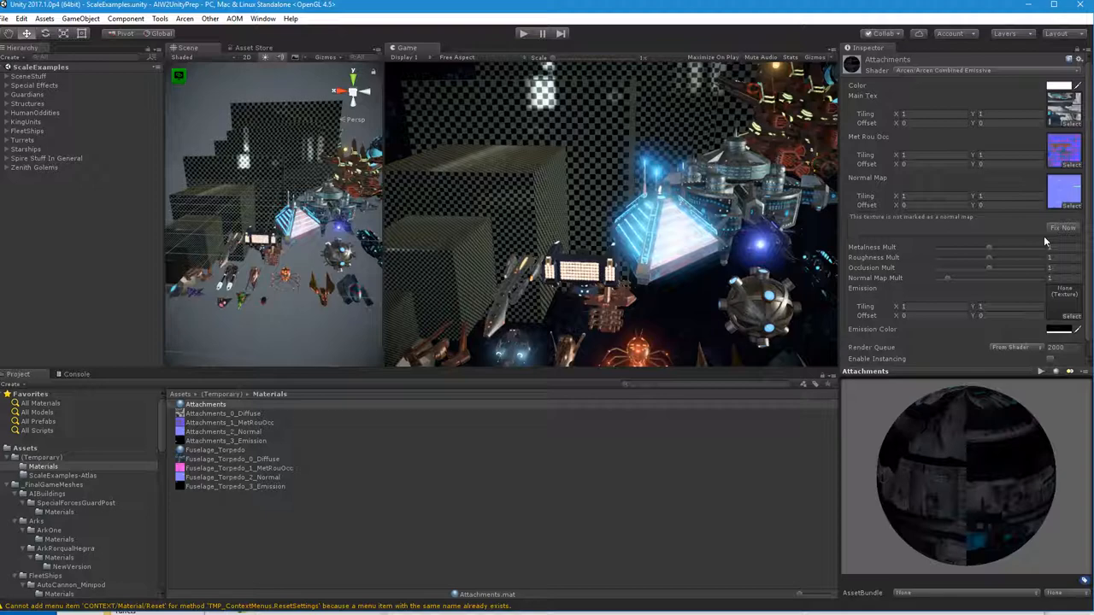
mouse_move(1045, 235)
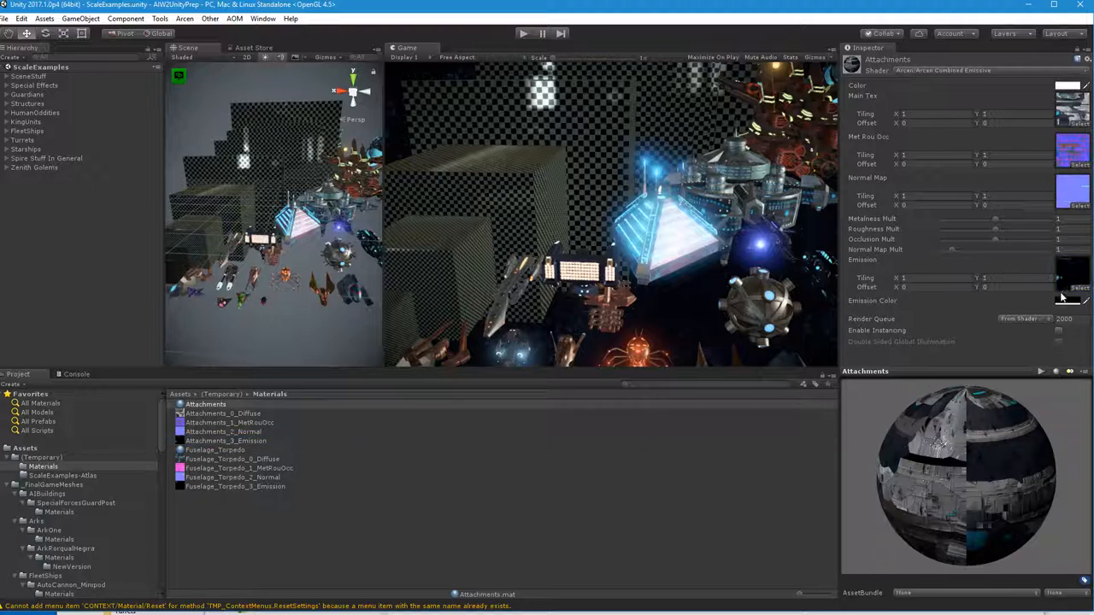
- Switch the Inspector to the Fuselage_Torpedo material for texture assignment
click(214, 450)
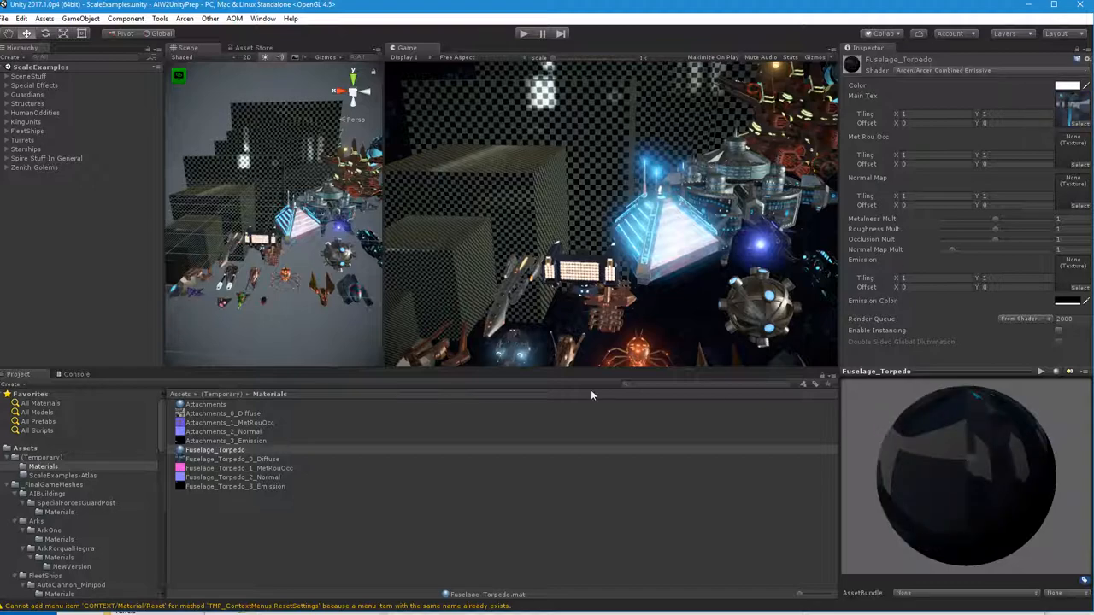
mouse_move(1053, 151)
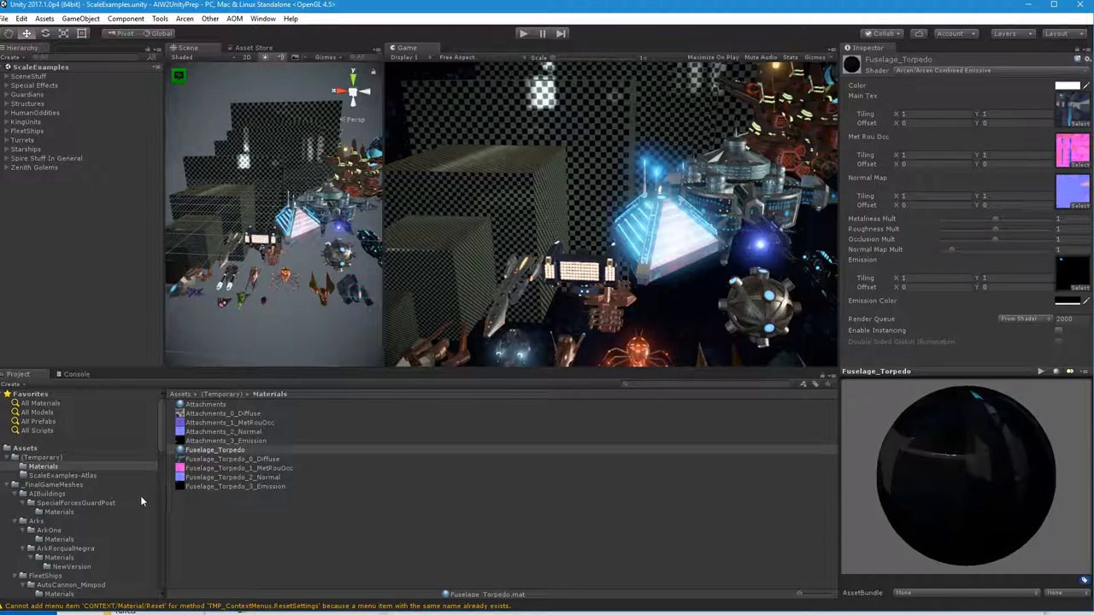
- Place PlasmaTorpedoLauncher.fbx under Turrets at the origin and view it close up
click(41, 457)
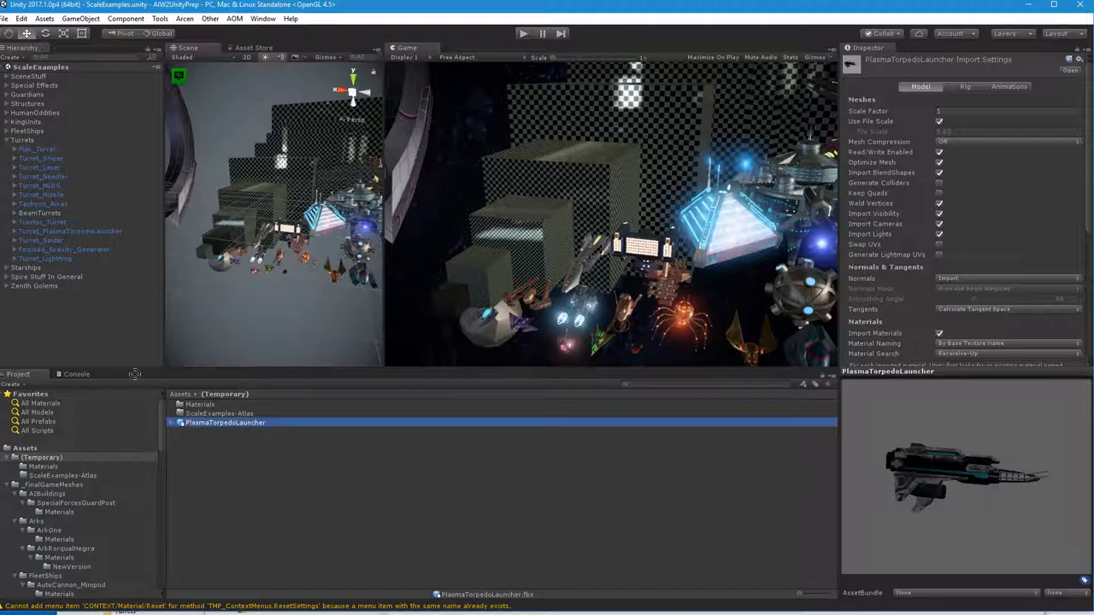
click(58, 149)
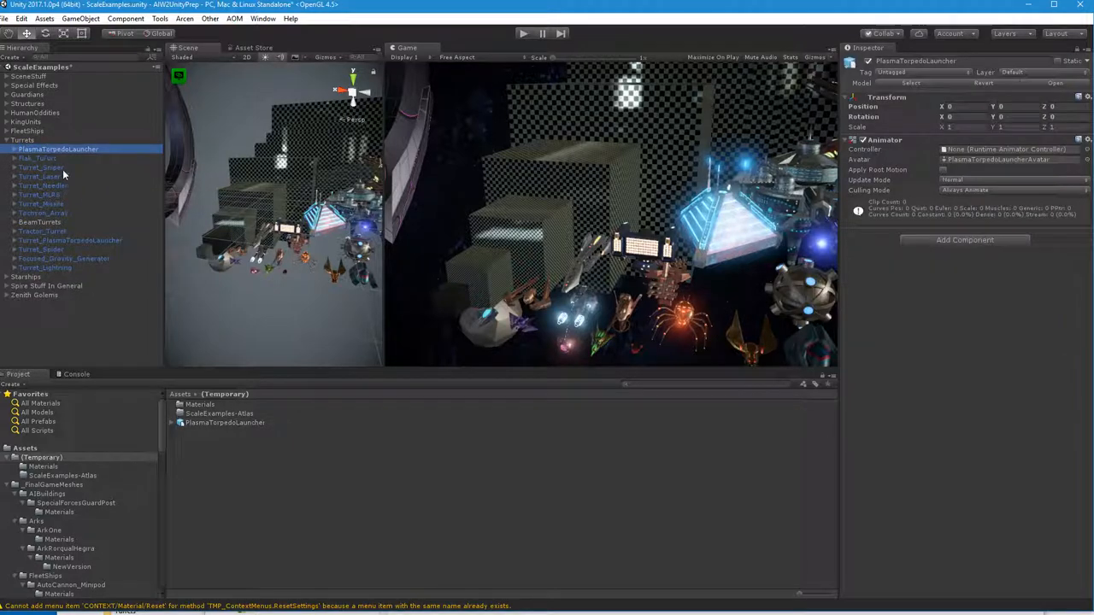
mouse_move(49, 244)
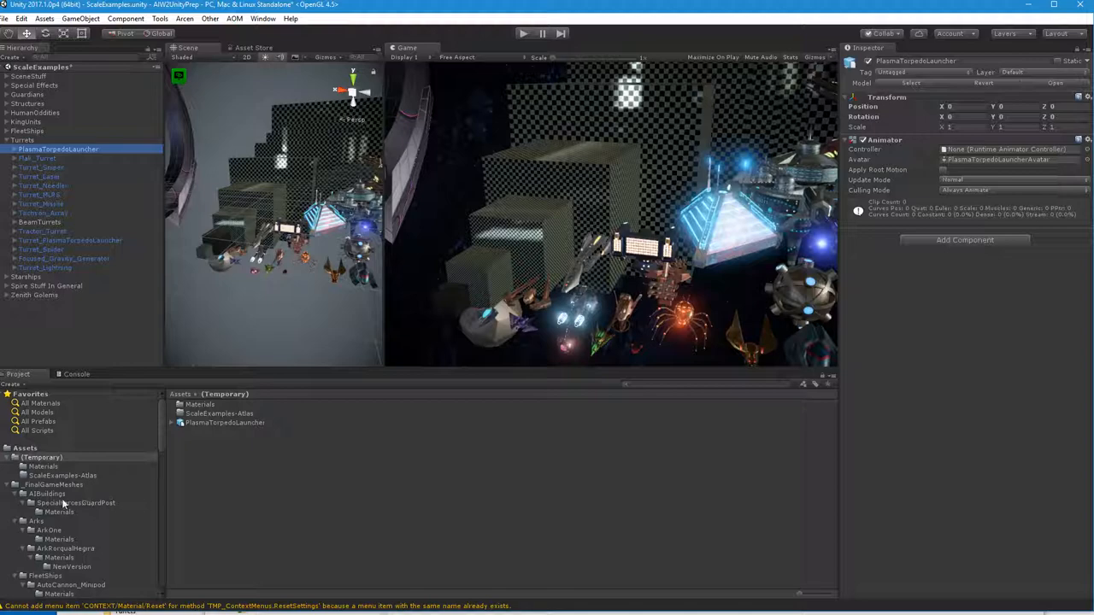
mouse_move(71, 487)
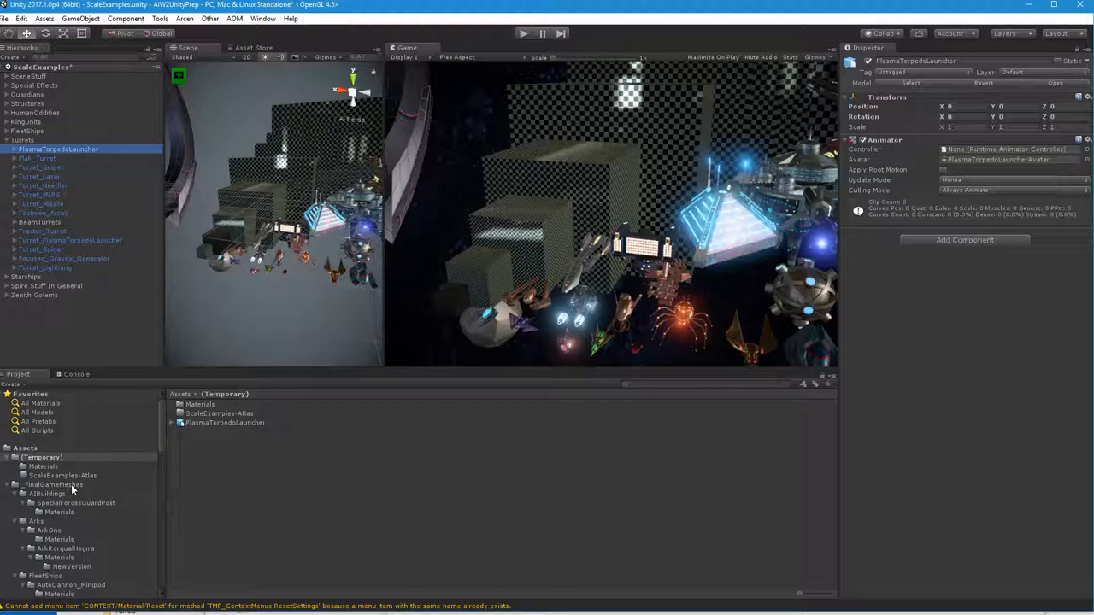
mouse_move(137, 522)
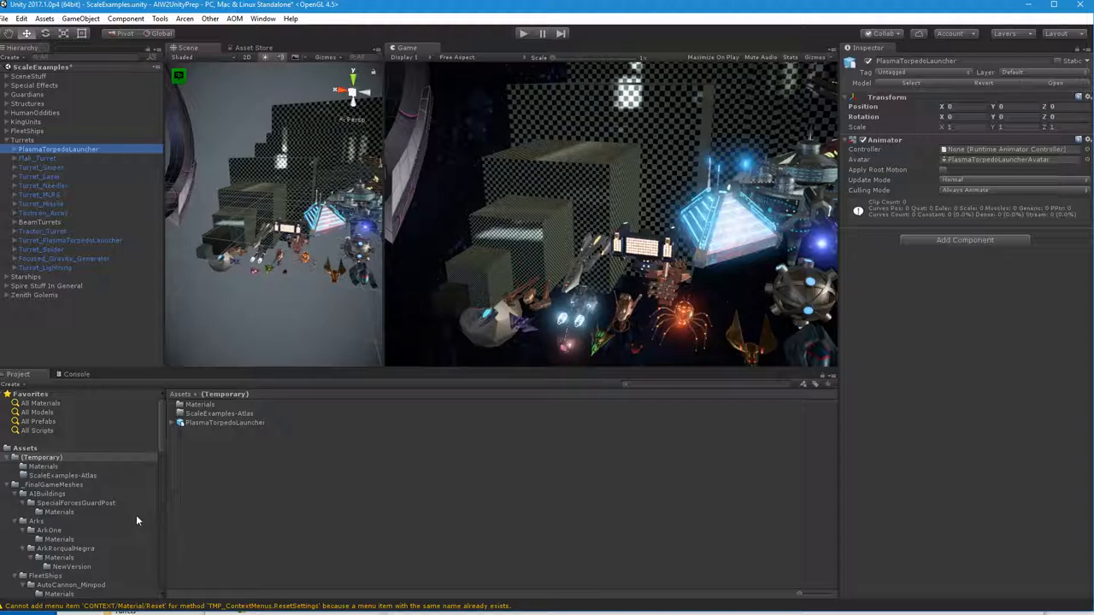
mouse_move(227, 326)
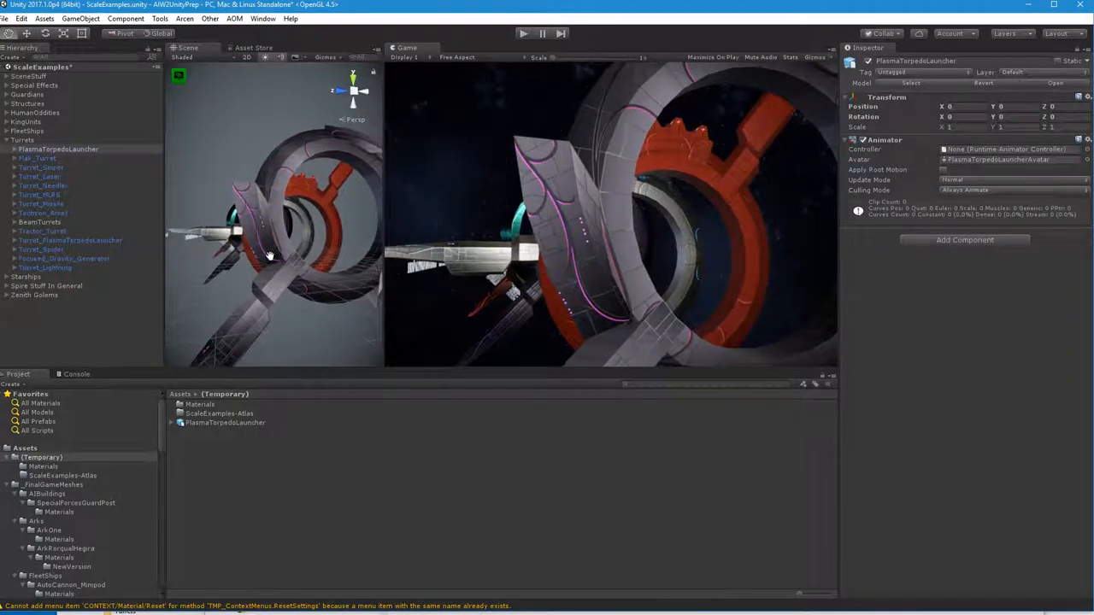
drag(269, 257, 299, 197)
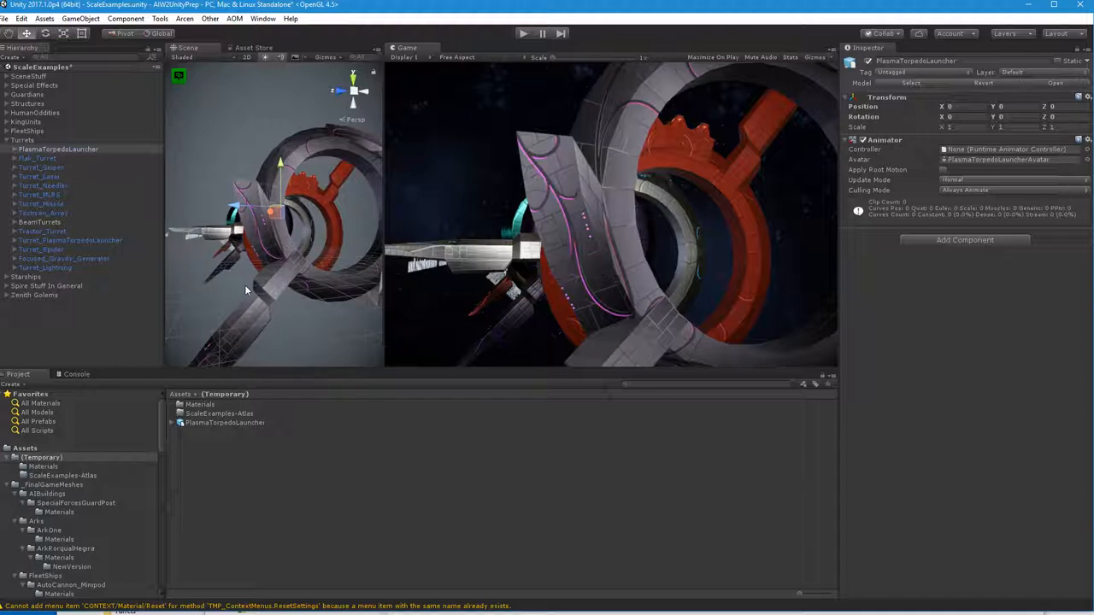
mouse_move(231, 239)
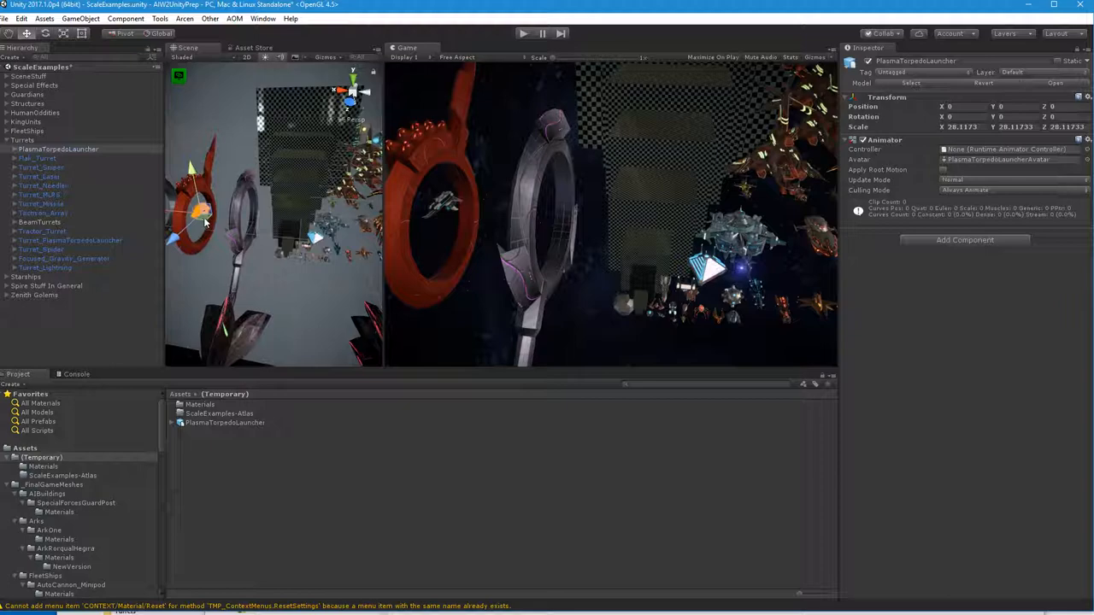
- Drag the launcher across the floor to roughly X -2.25, Z -0.77
drag(200, 212, 216, 209)
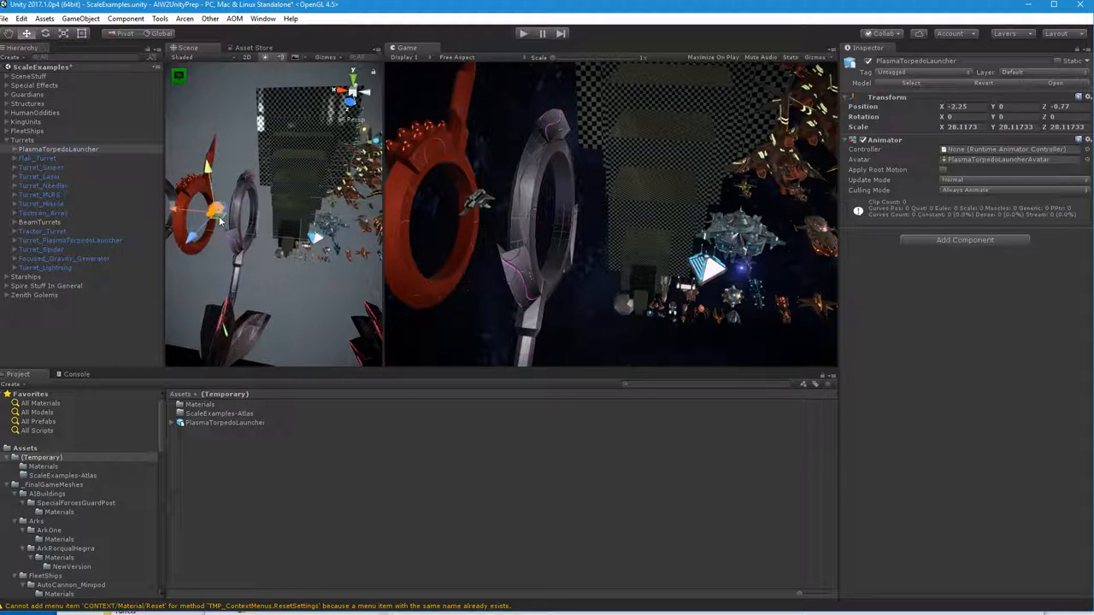
drag(214, 210, 334, 192)
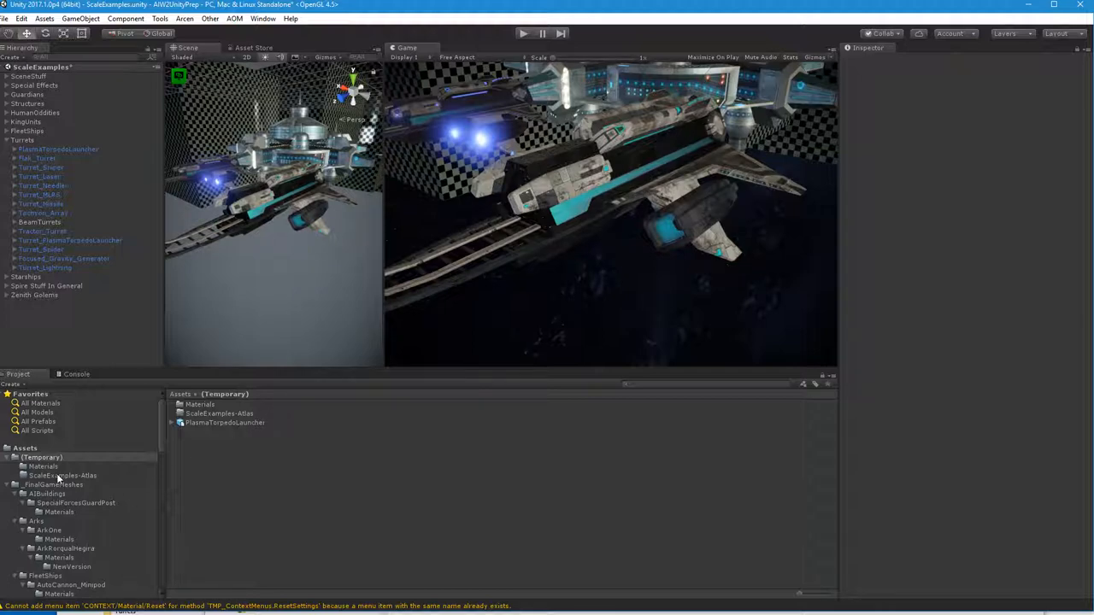
- Show the temporary Materials folder listing the torpedo materials and textures
click(43, 466)
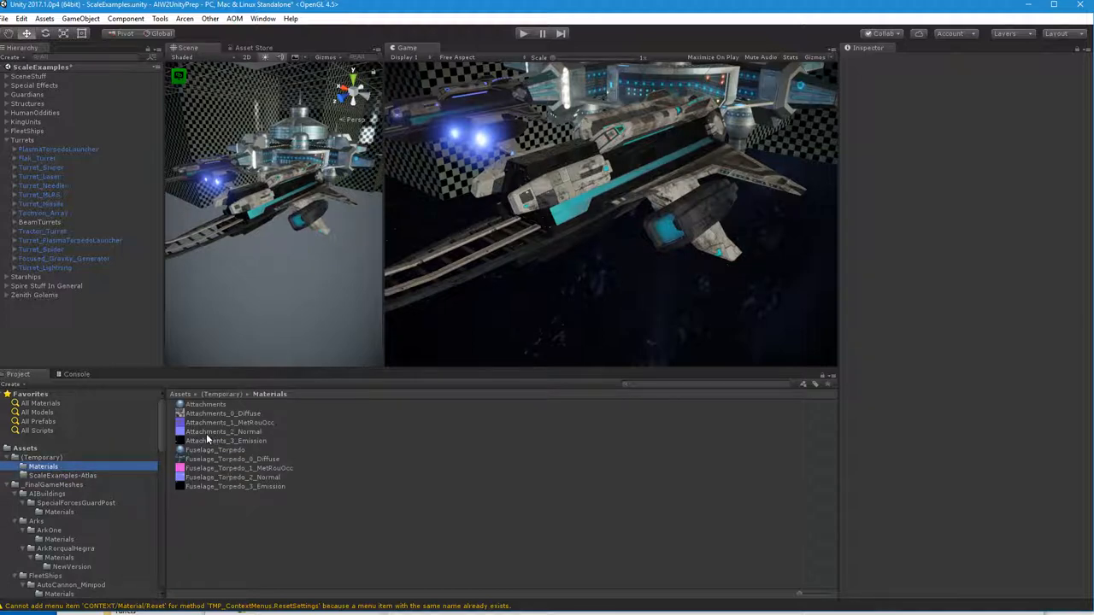
- Set Attachments_2_Normal and Fuselage_Torpedo_2_Normal to the Default texture type
click(224, 431)
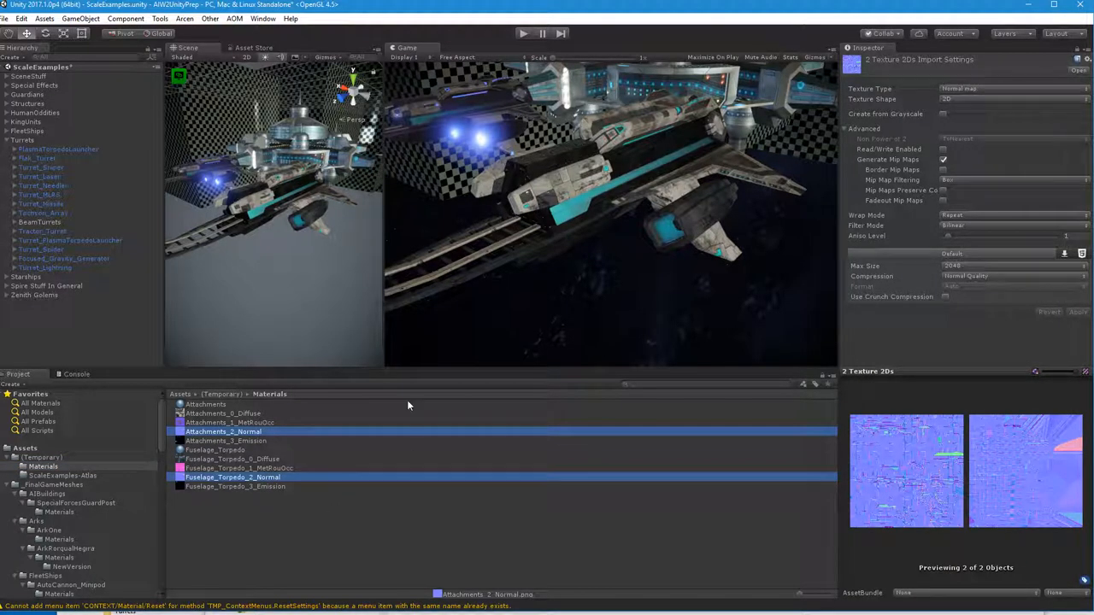
click(1013, 89)
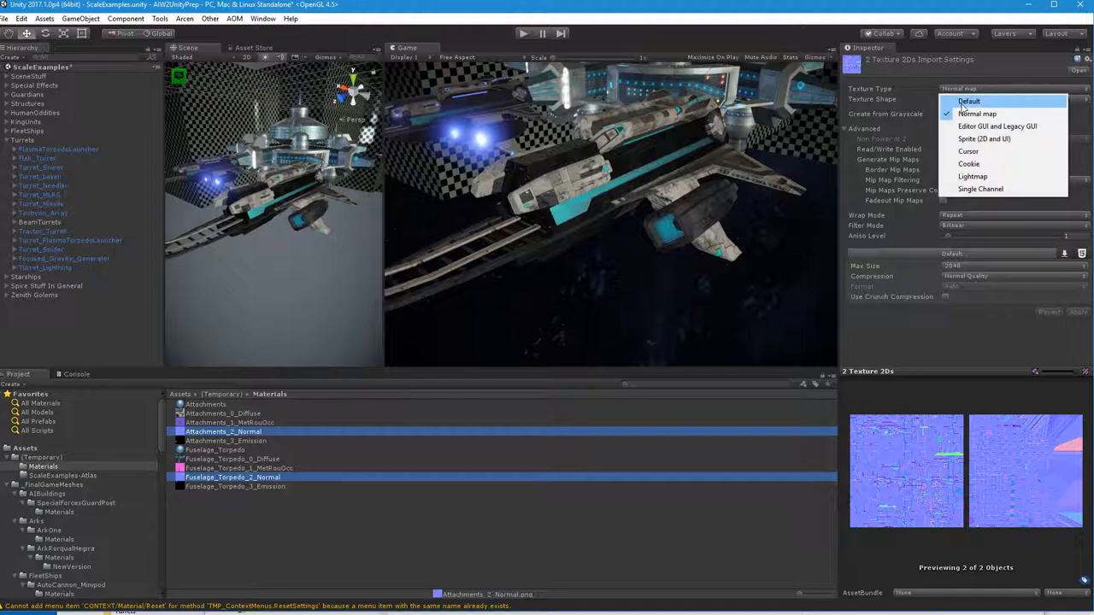
click(969, 101)
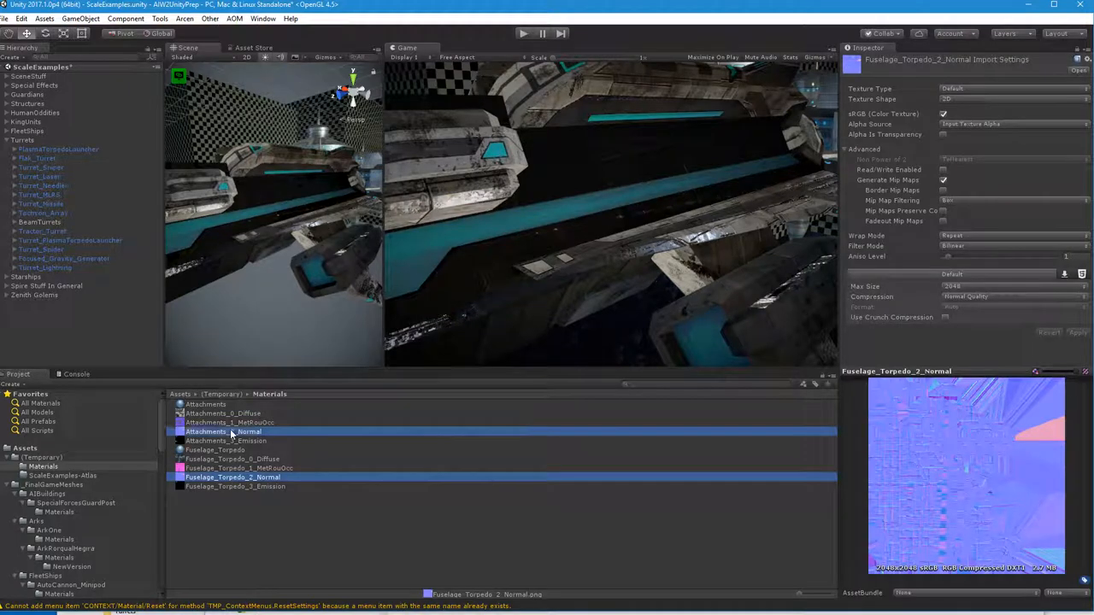
- Set both Normal textures back to Normal map, then inspect a launcher attachment piece
click(1013, 89)
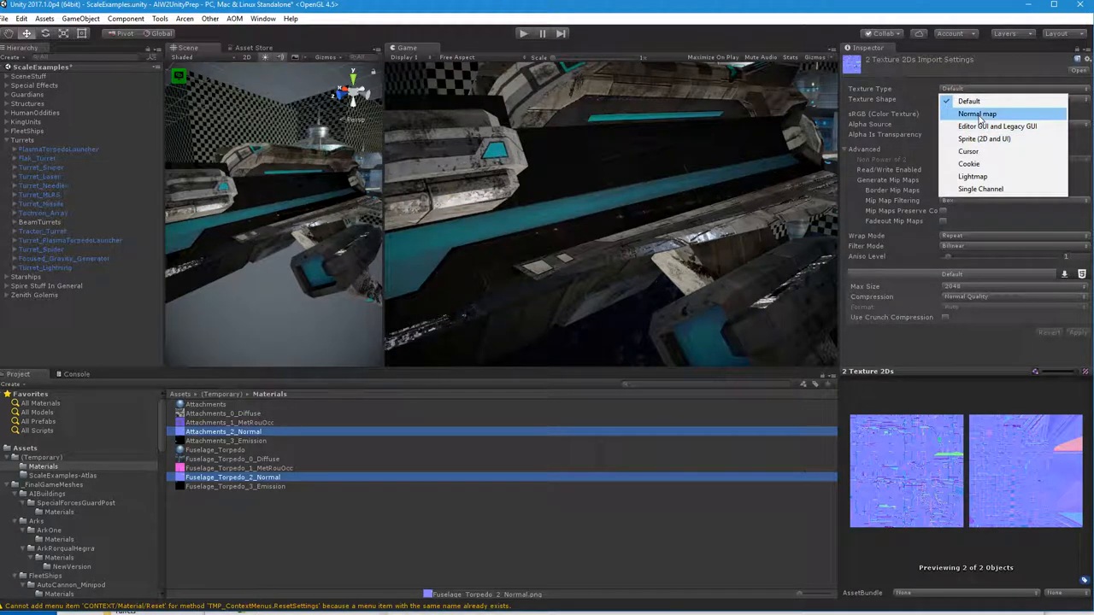
click(977, 114)
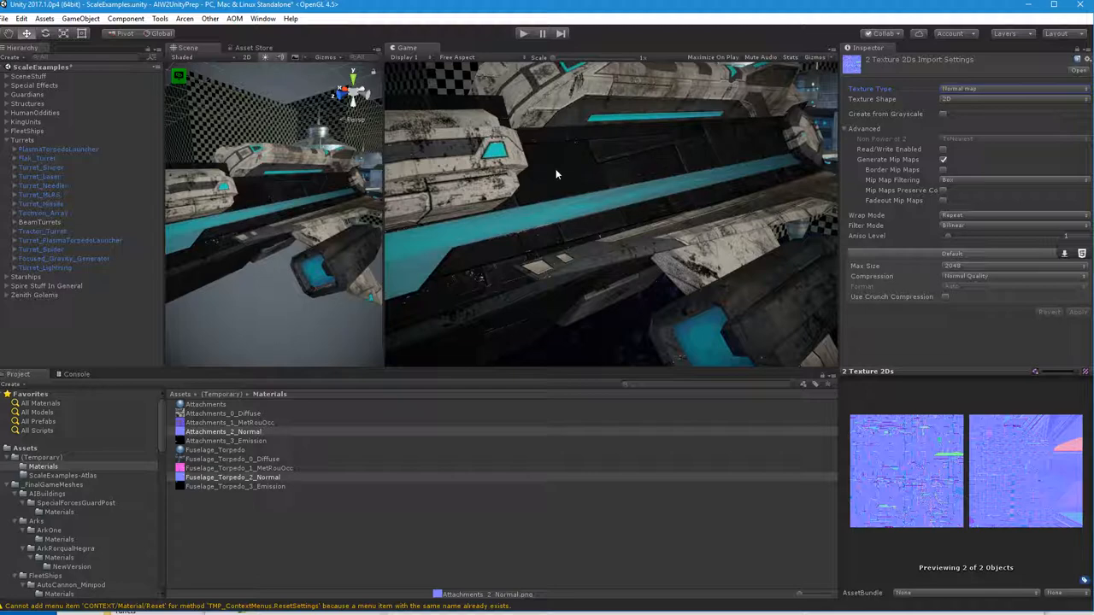
mouse_move(729, 241)
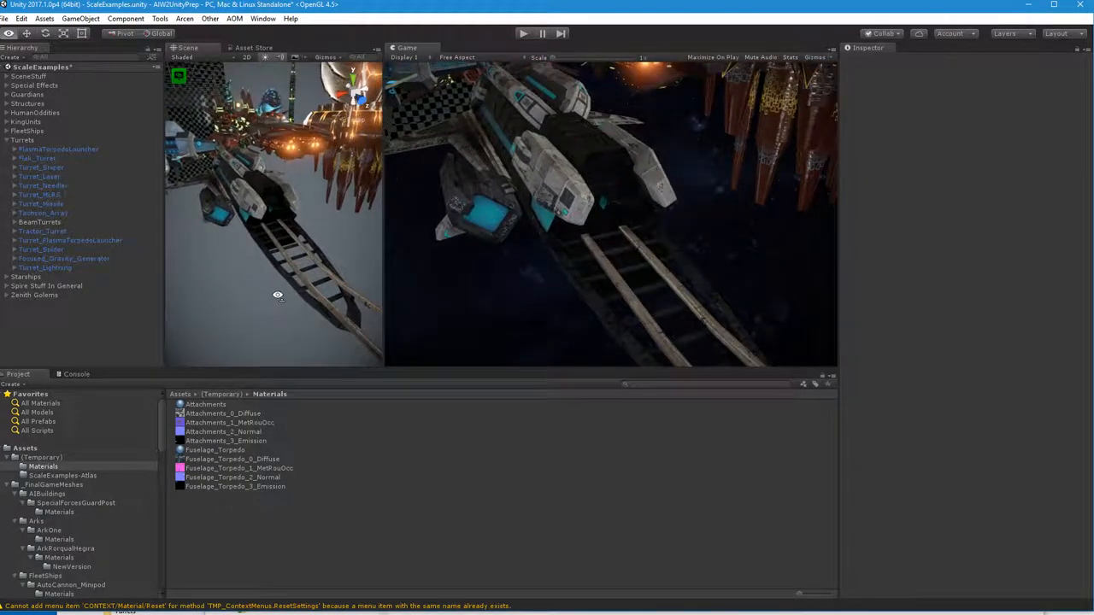
mouse_move(278, 299)
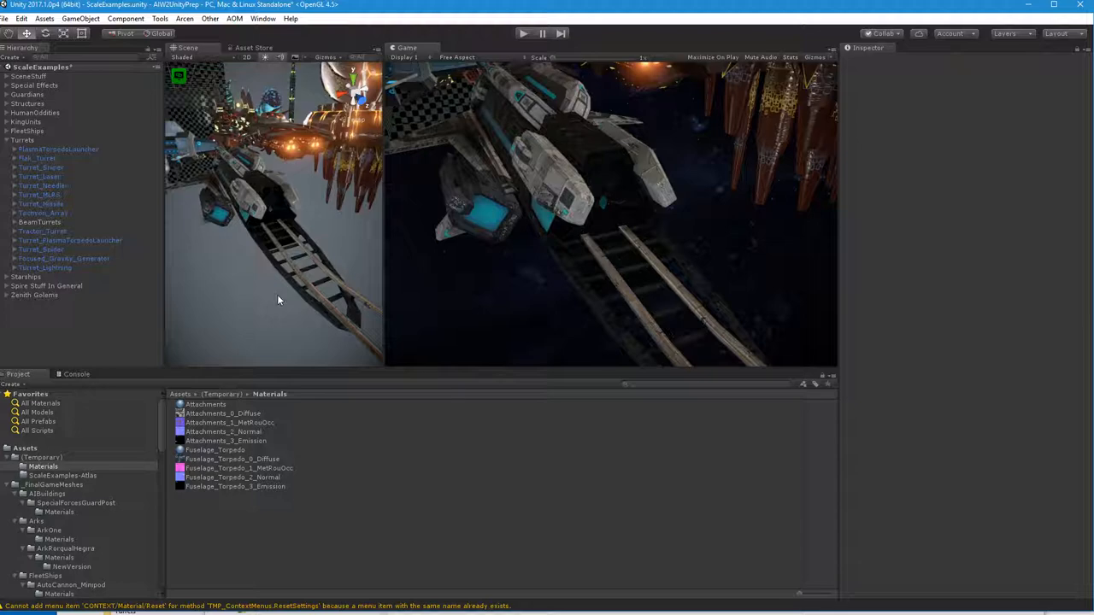
mouse_move(231, 212)
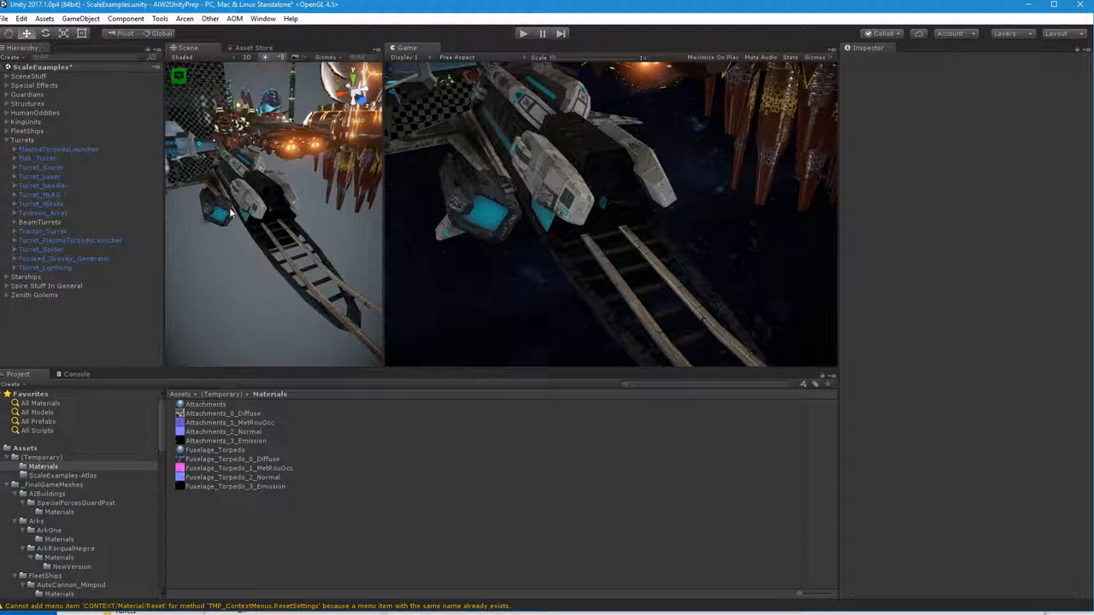
click(58, 149)
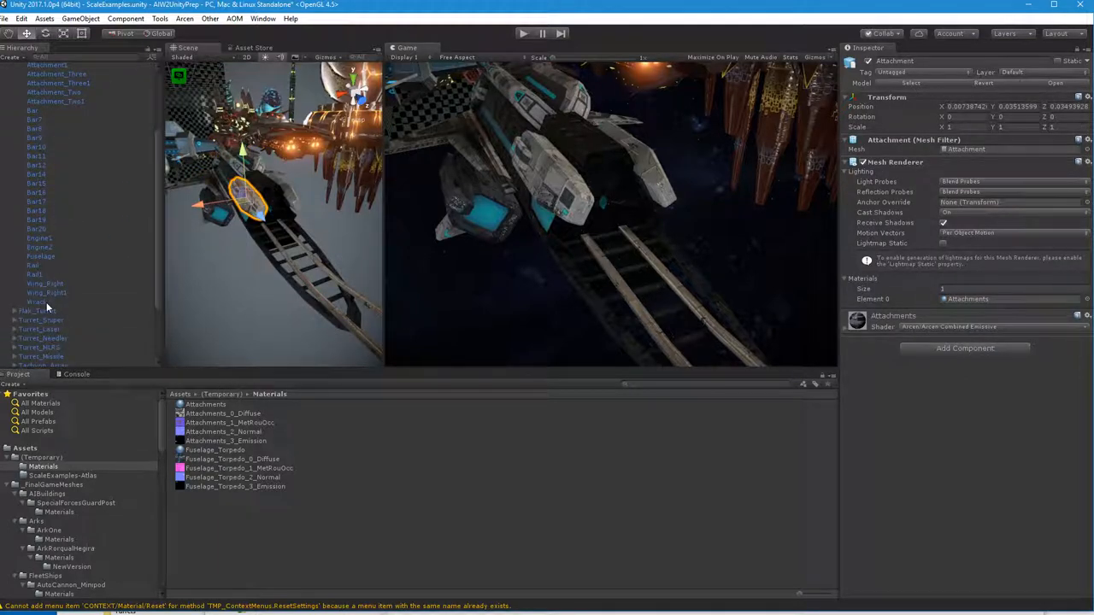
- Check Wing_Right1, Bar17 and Bar8 use the Attachments material, then select the PlasmaTorpedoLauncher root
click(36, 302)
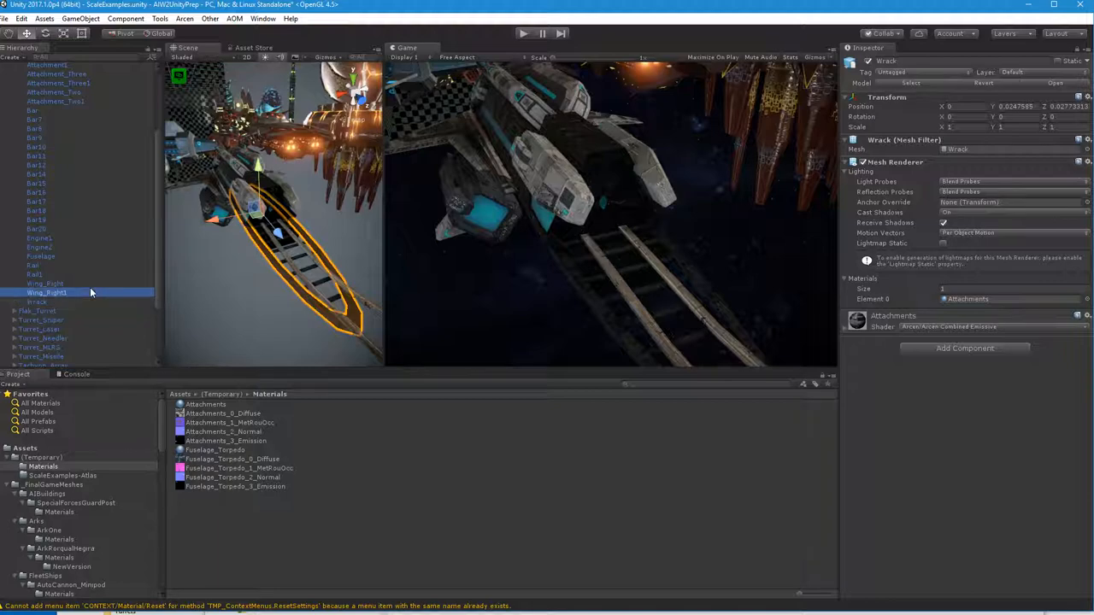
click(36, 201)
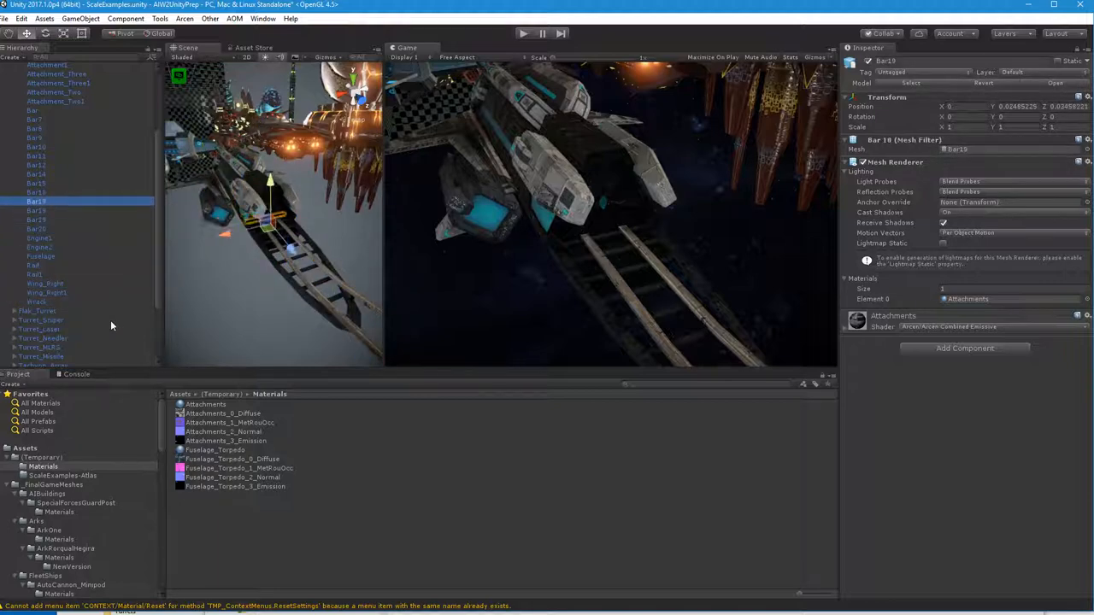
click(34, 128)
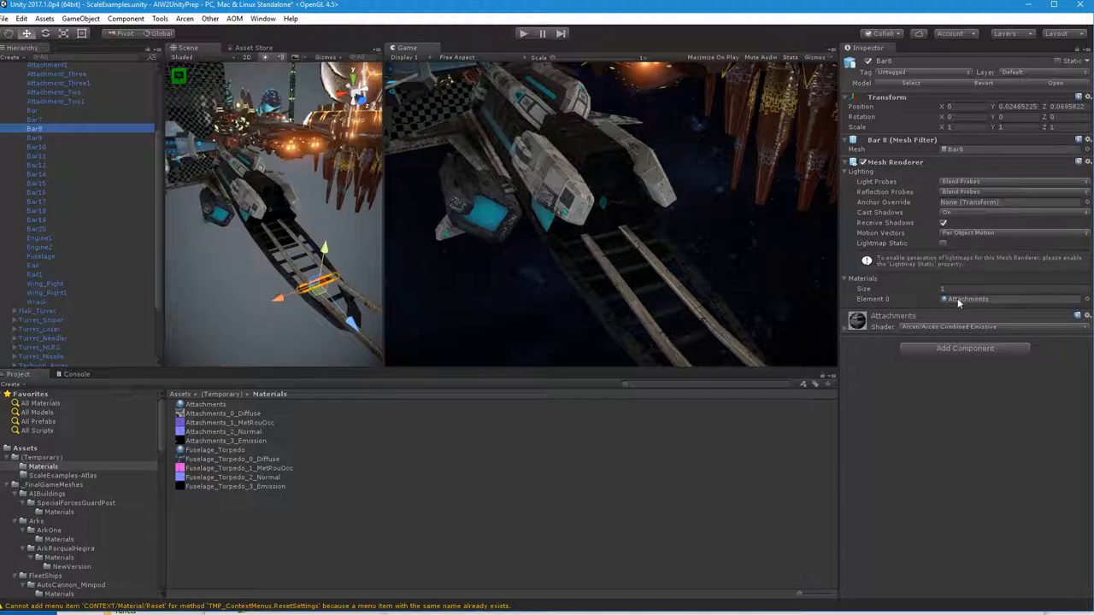
click(55, 101)
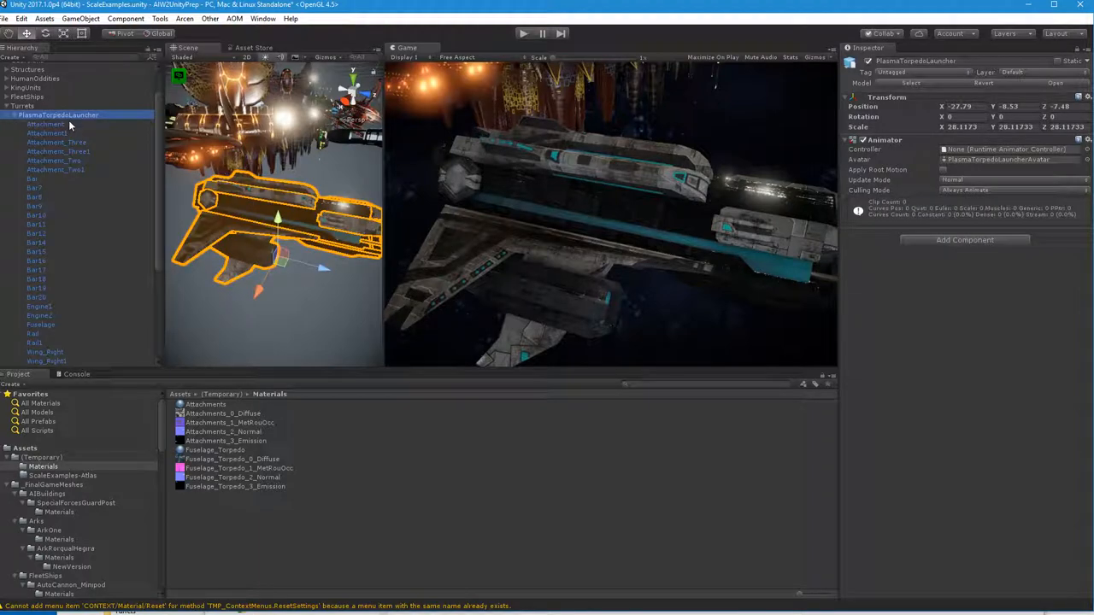
mouse_move(516, 272)
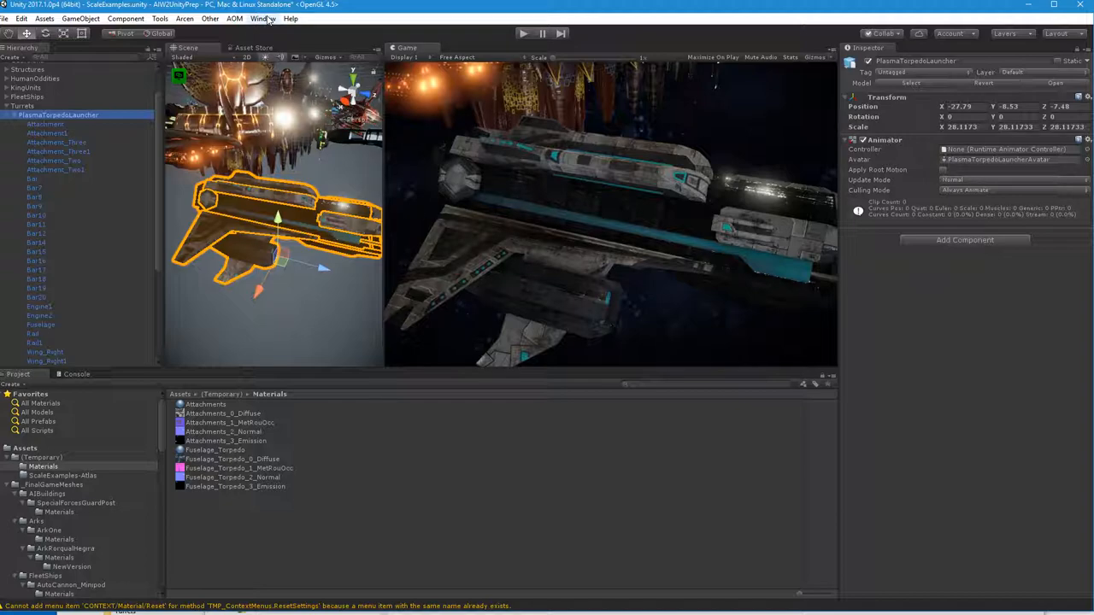
click(263, 18)
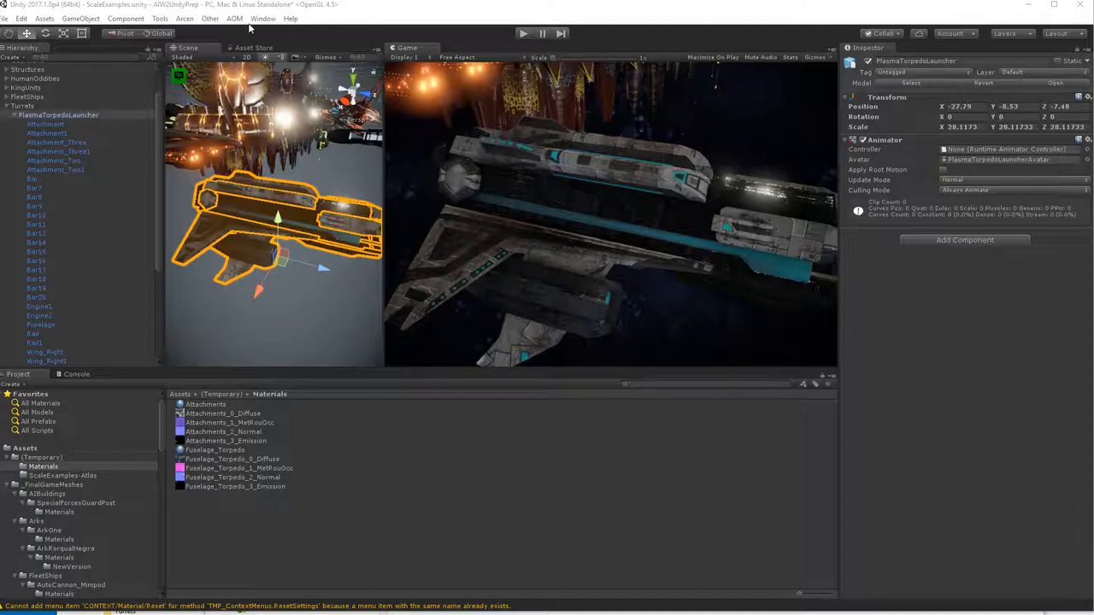
- Open ProDrawCallOptimizer from the Window menu with the launcher queued
click(264, 18)
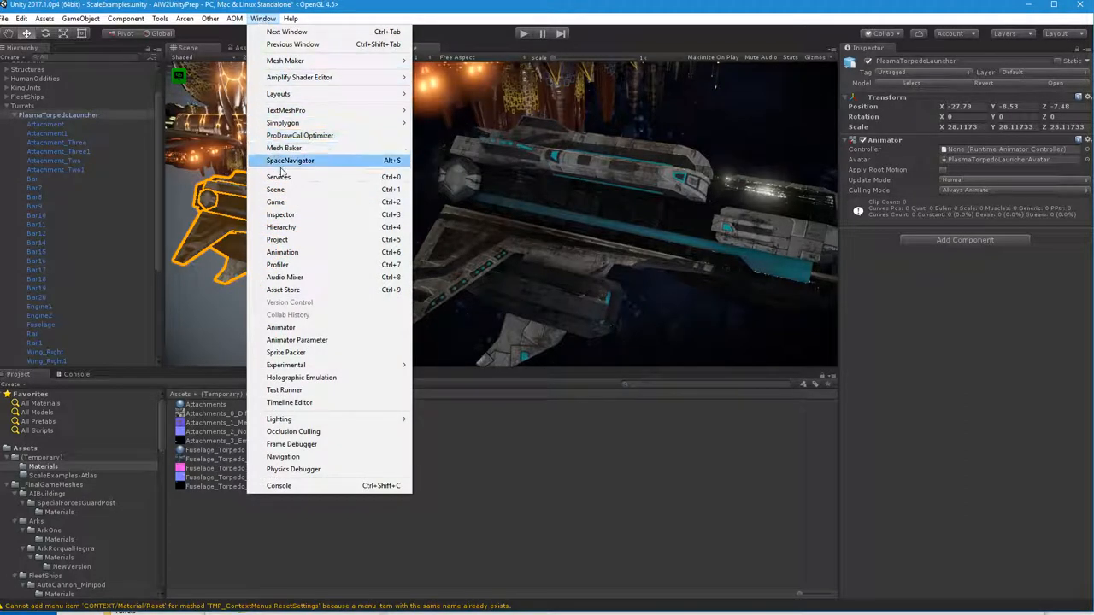
mouse_move(300, 135)
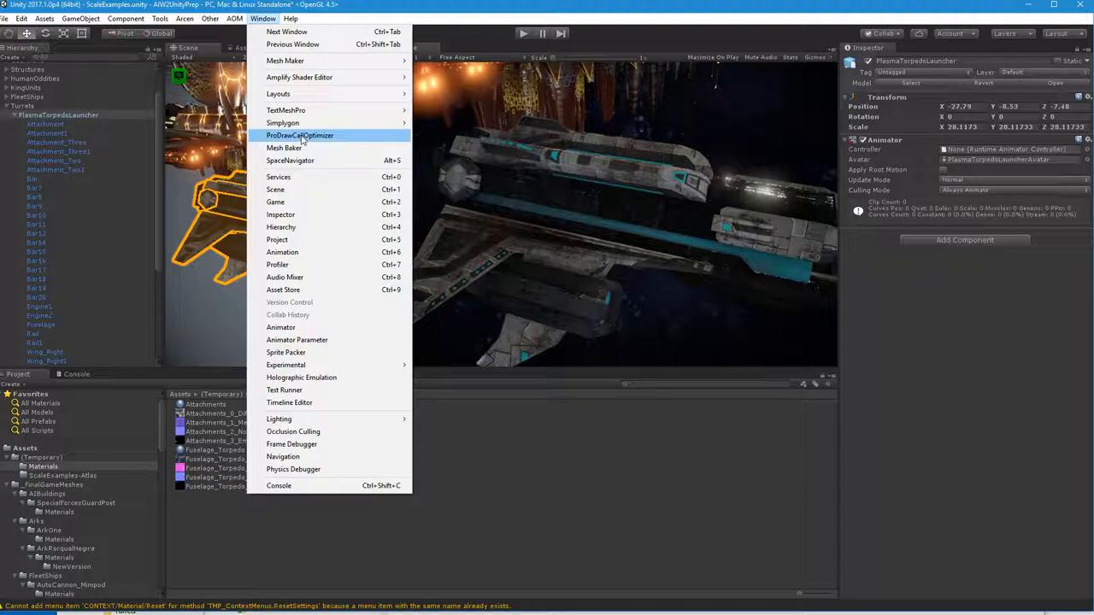
click(300, 135)
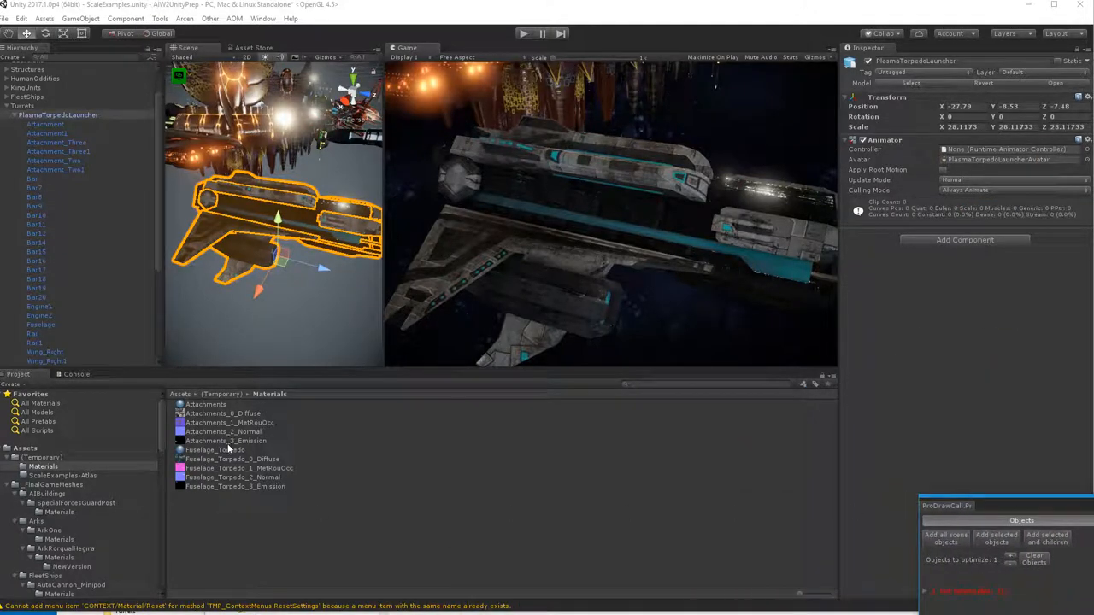
- Inspect the Attachments_3_Emission texture's import settings
click(227, 440)
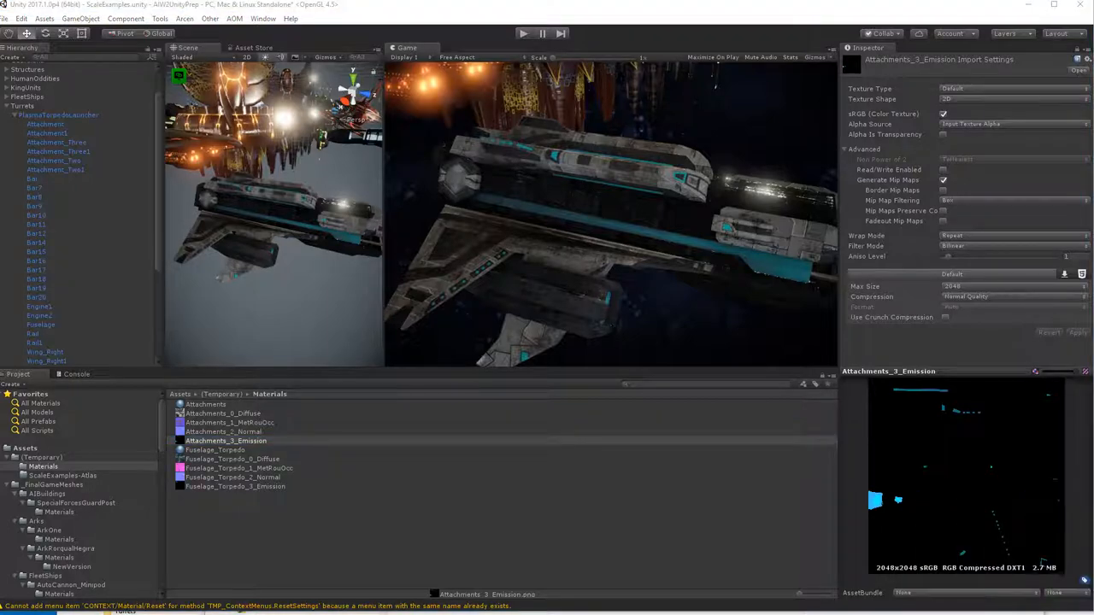
mouse_move(395, 484)
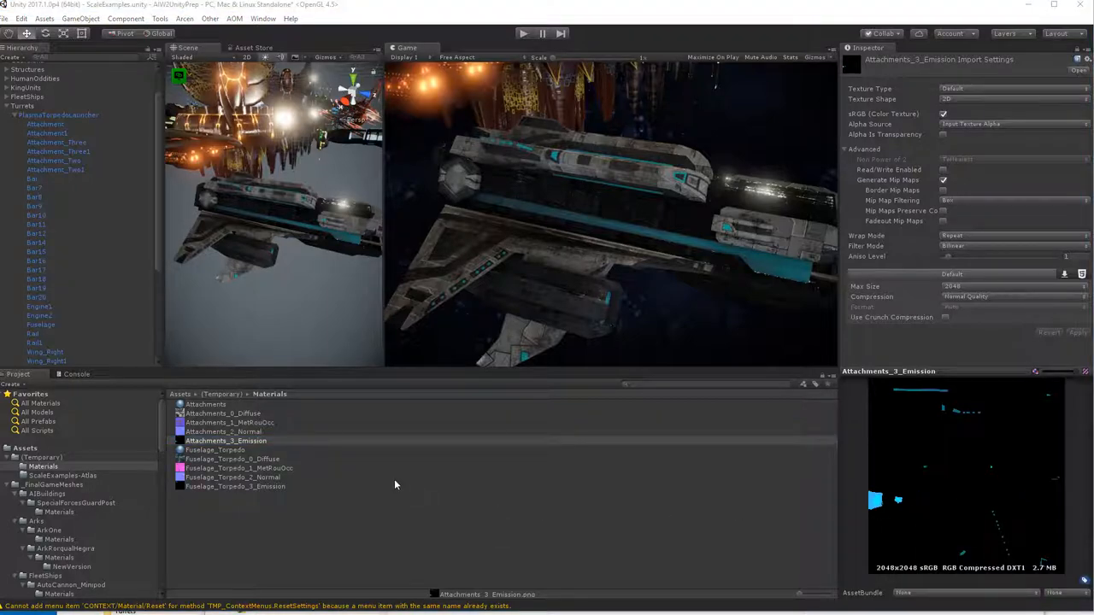
mouse_move(376, 367)
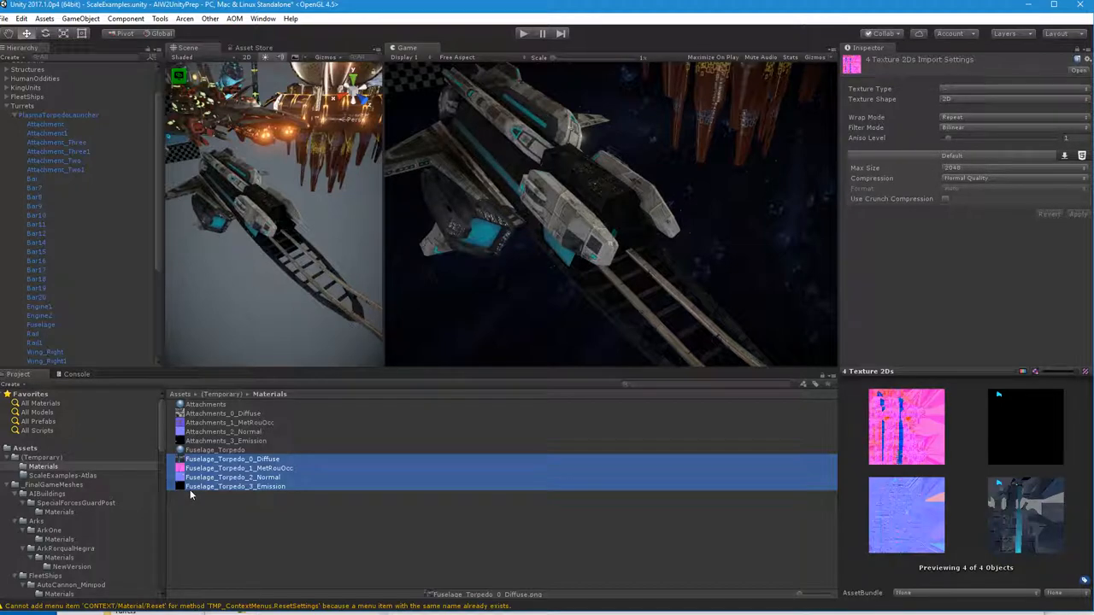
- Select the four Fuselage_Torpedo textures and apply their current import settings
click(235, 487)
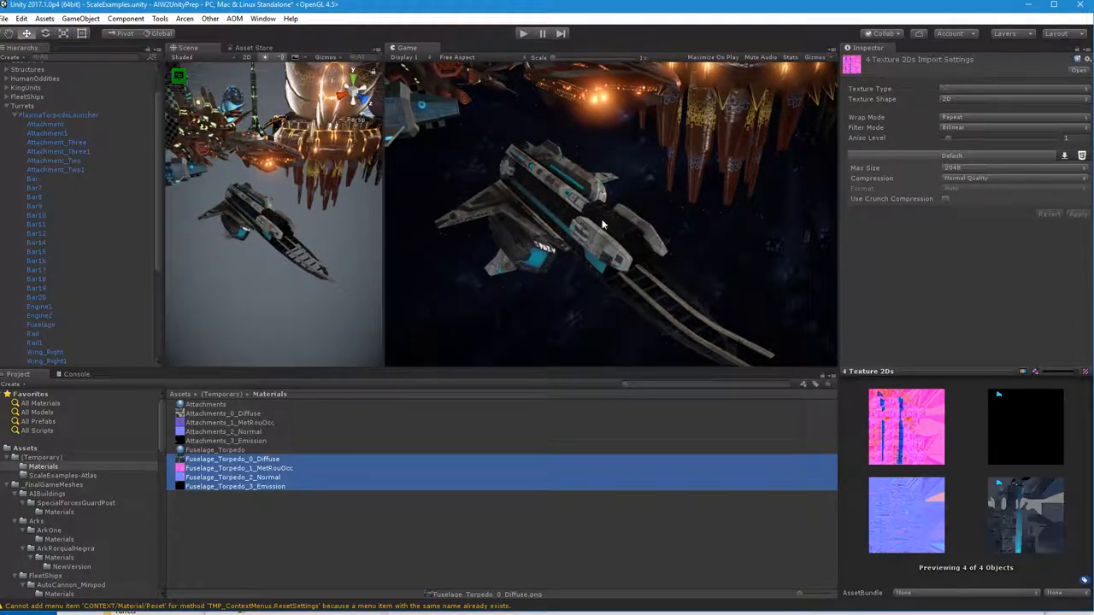
mouse_move(650, 262)
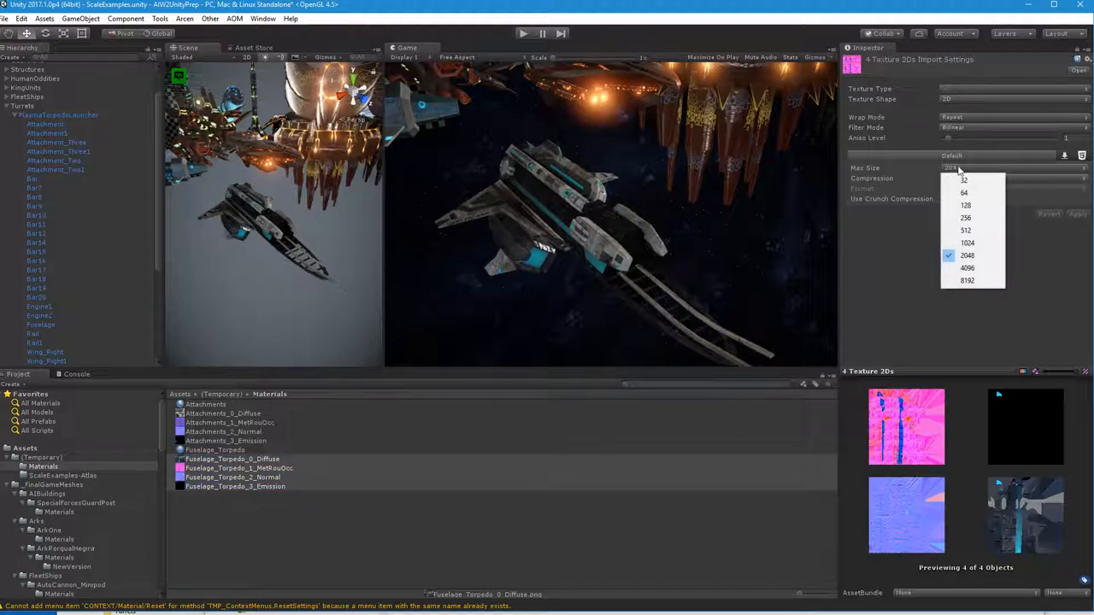
mouse_move(966, 243)
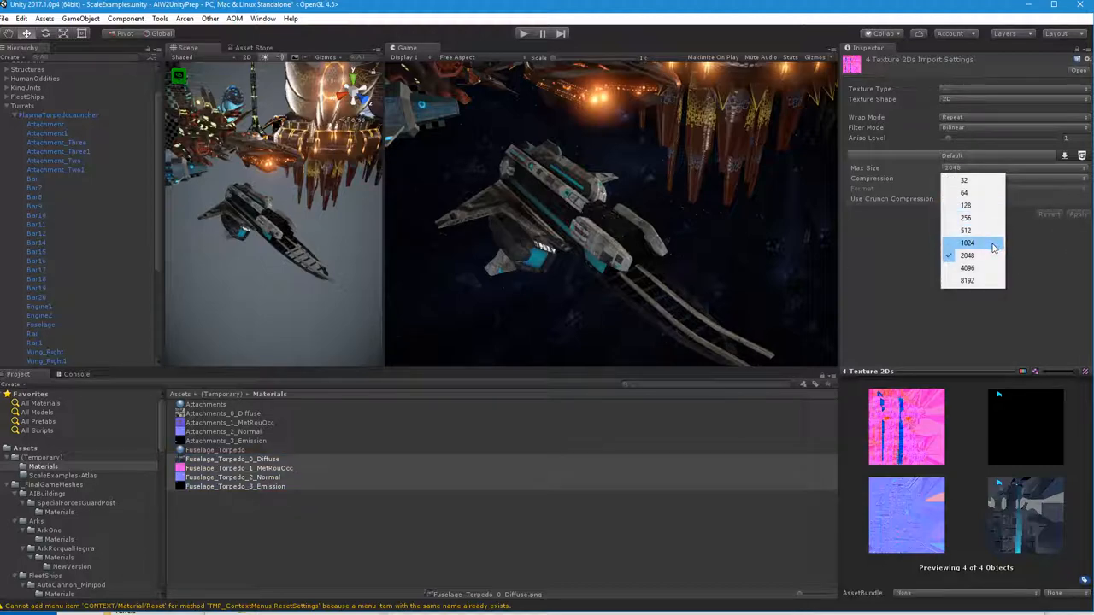
mouse_move(993, 244)
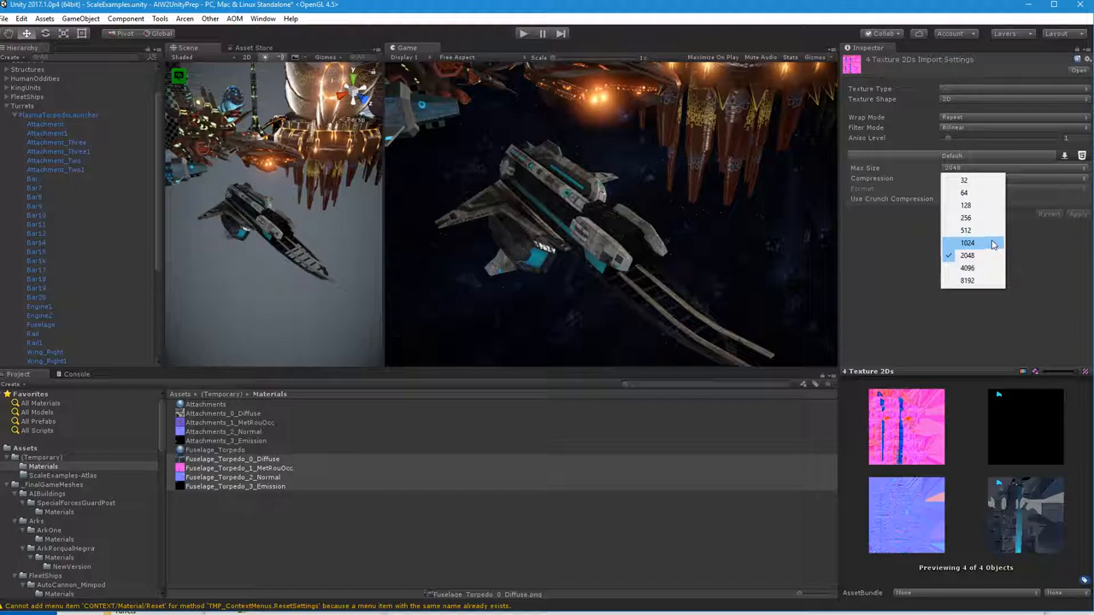
click(969, 243)
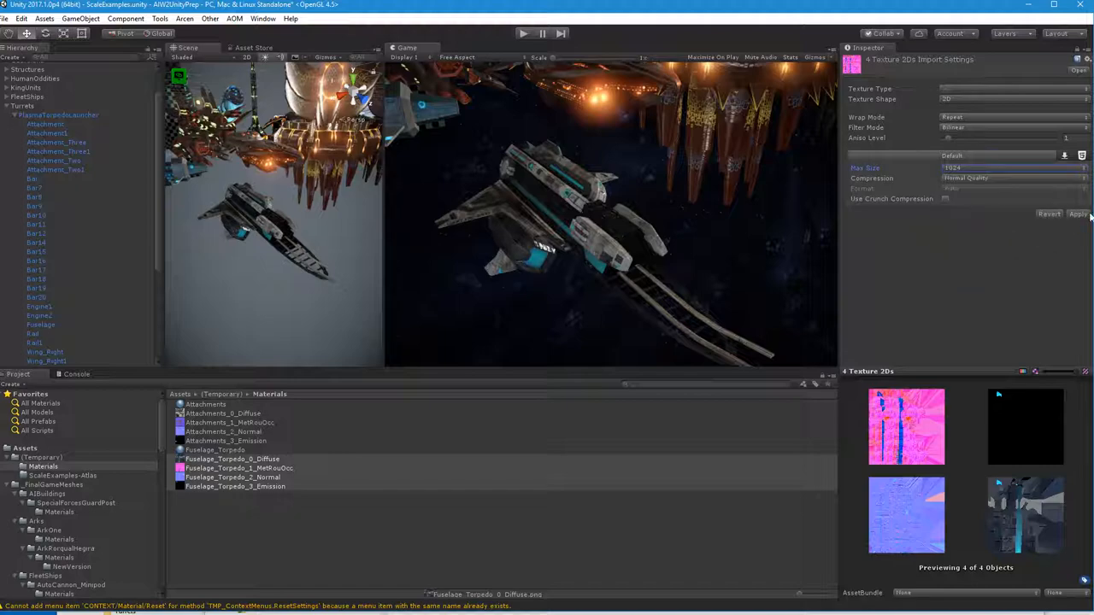
click(1077, 214)
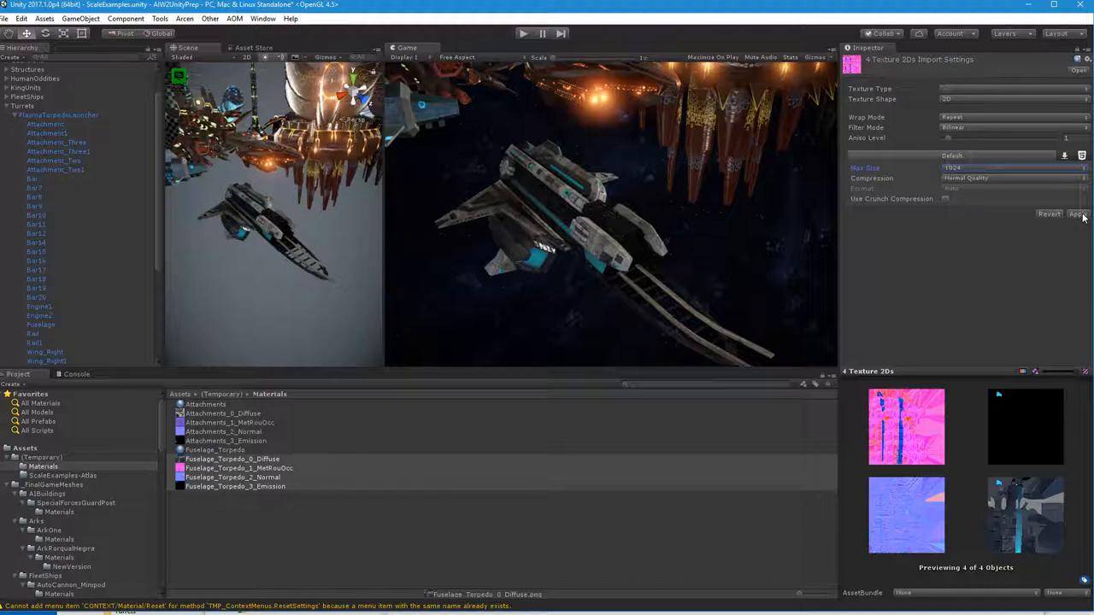
click(1076, 214)
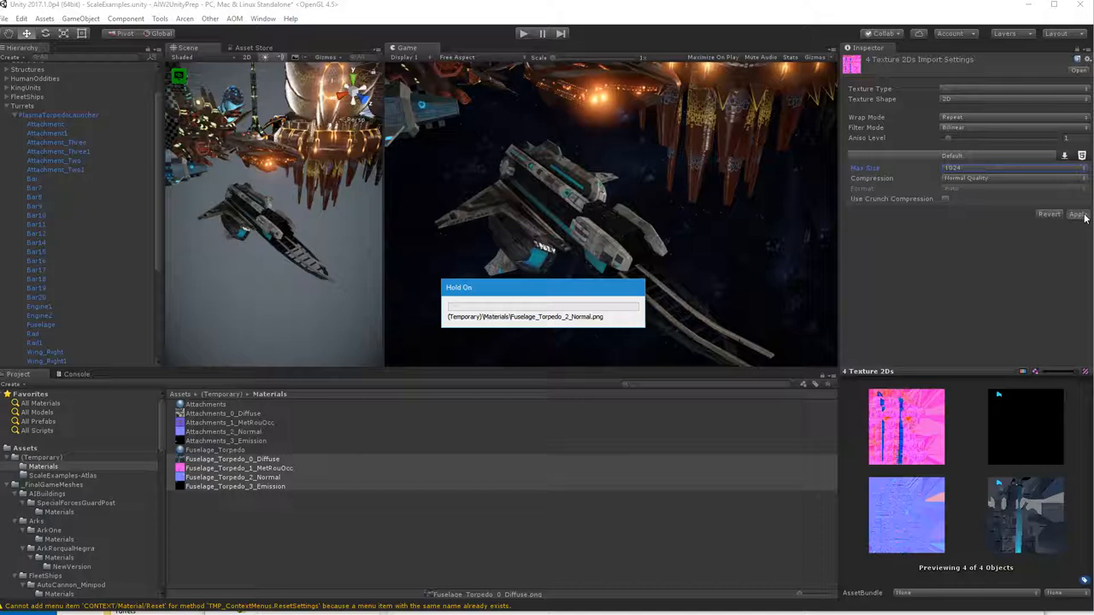
click(1076, 214)
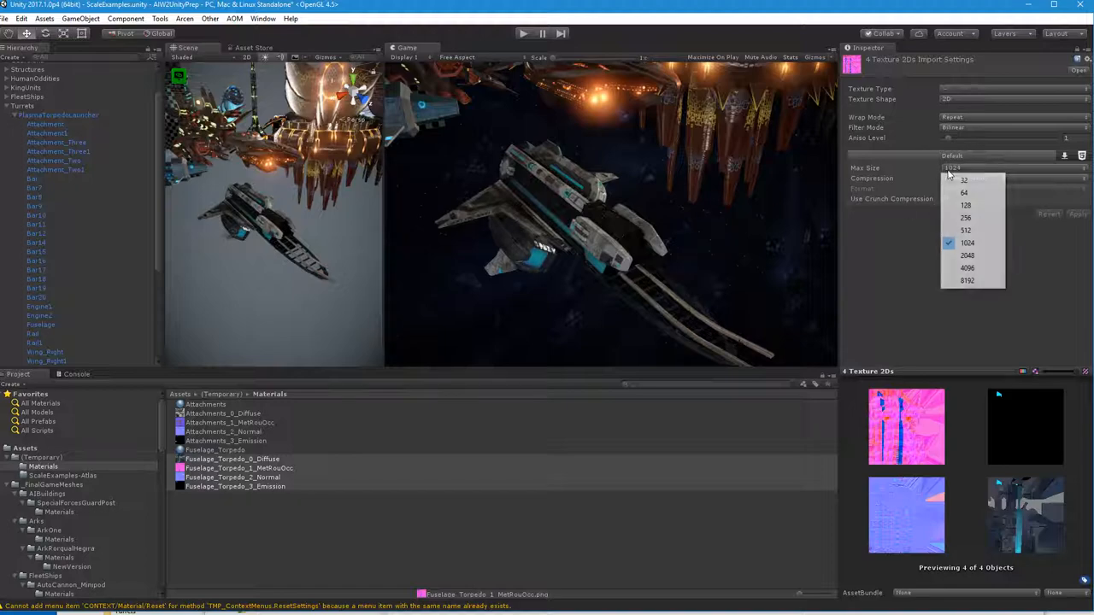
- Reimport the four Fuselage_Torpedo textures at Max Size 512
click(965, 230)
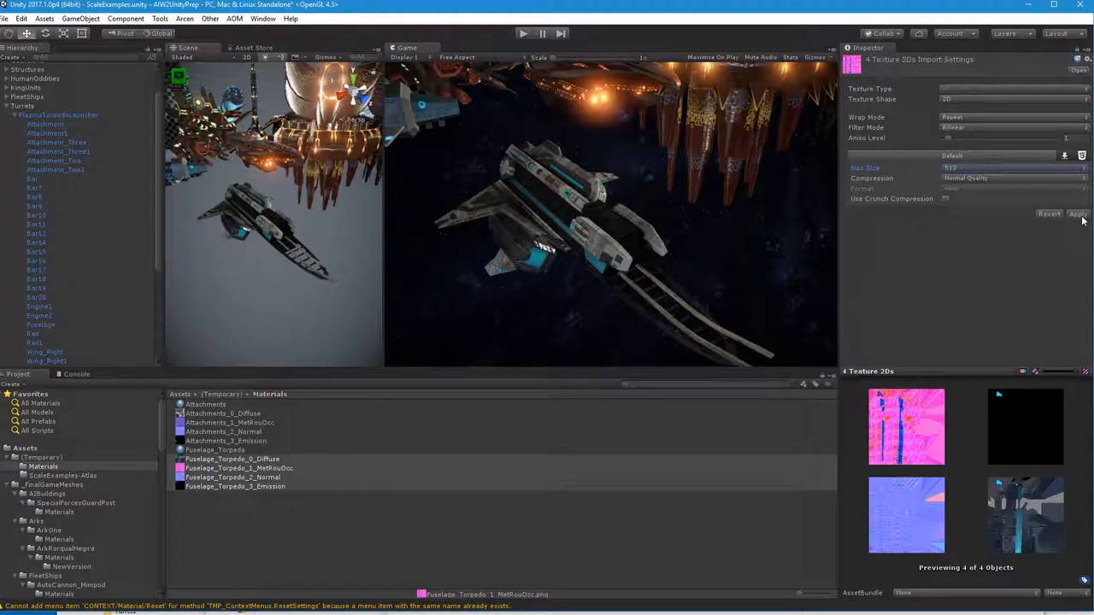
click(1076, 213)
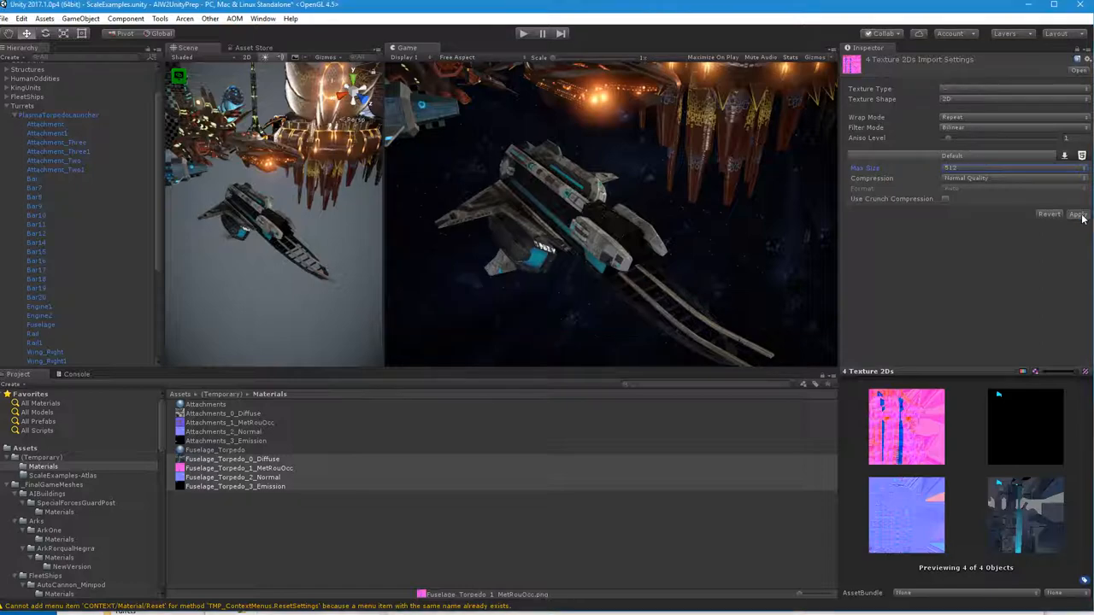
click(1078, 214)
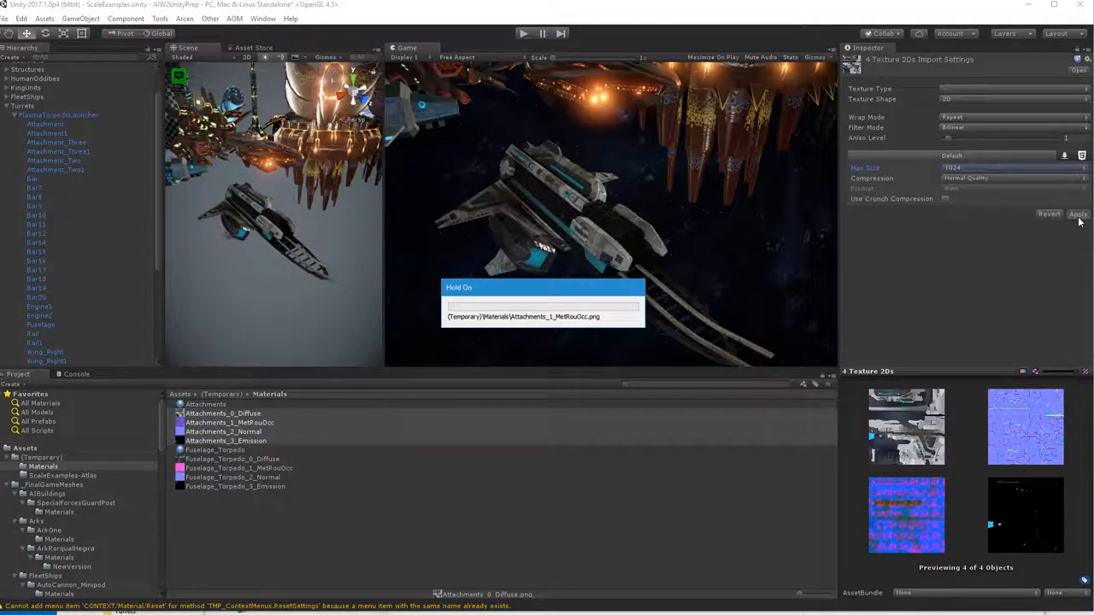
- Reimport the four Attachments textures at Max Size 512 after comparing against 1024
click(1078, 213)
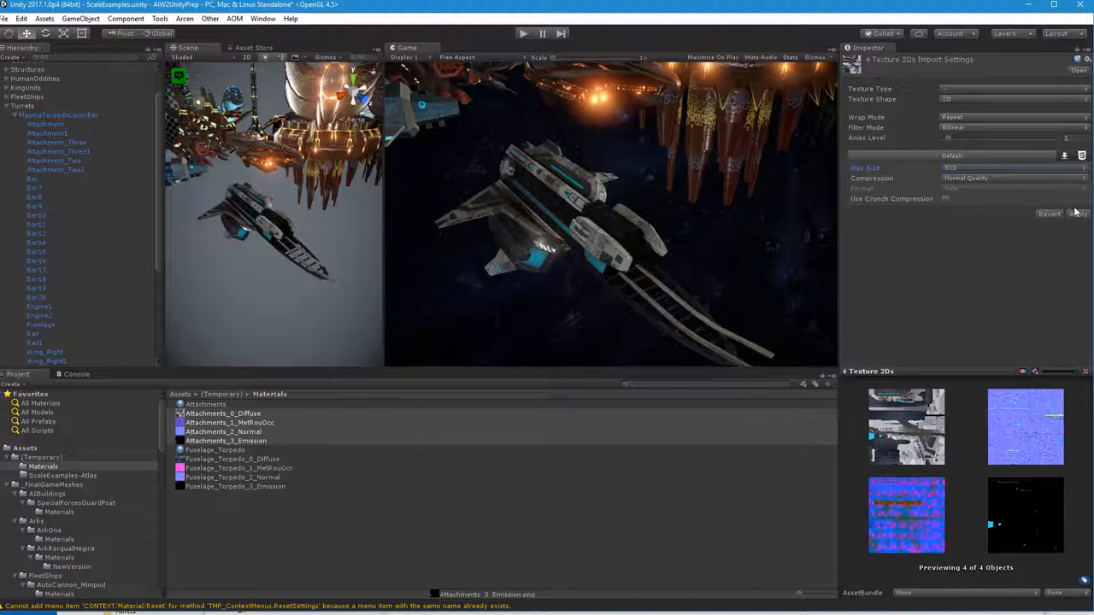
click(1078, 213)
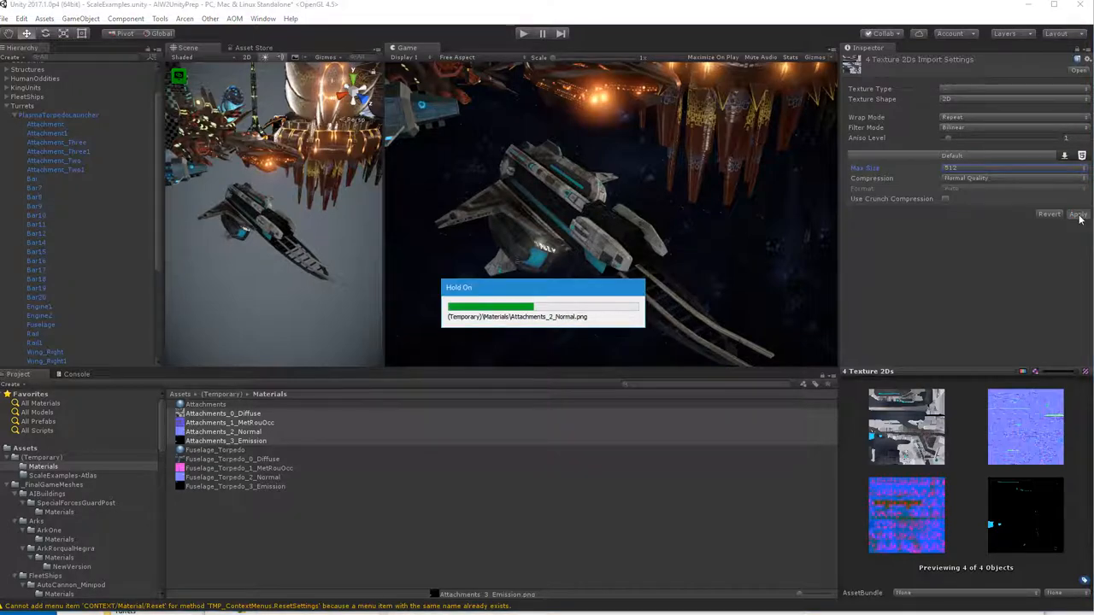
click(1078, 214)
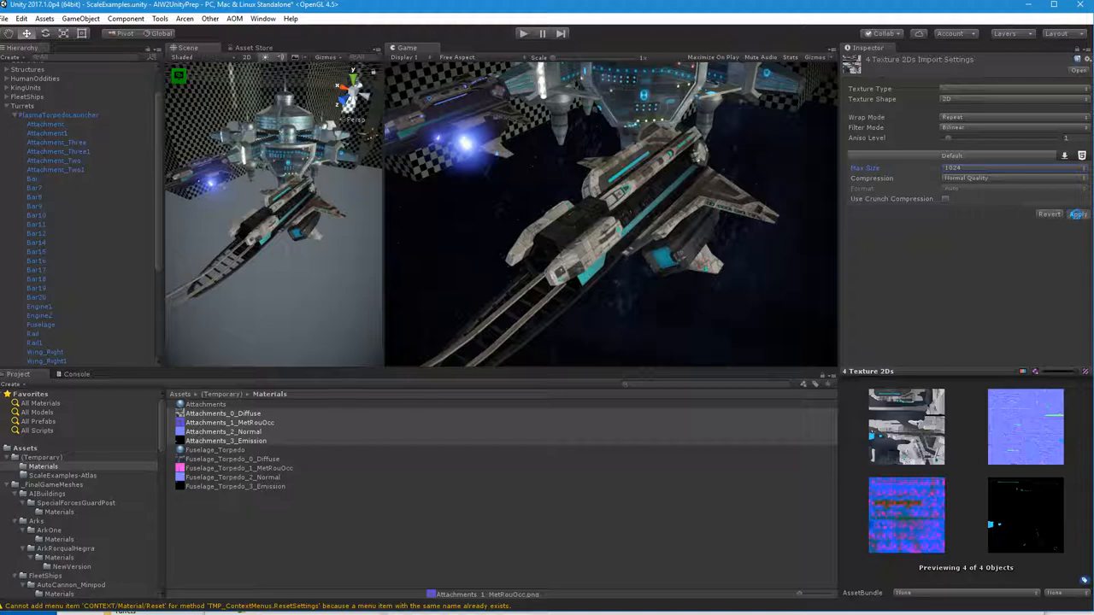
click(1078, 214)
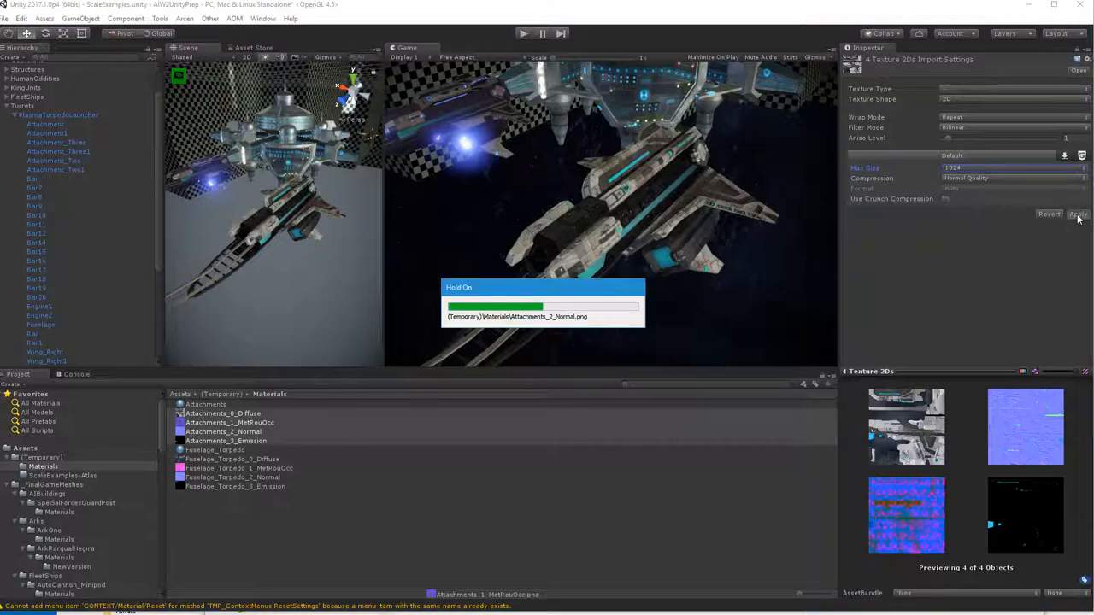
click(1078, 214)
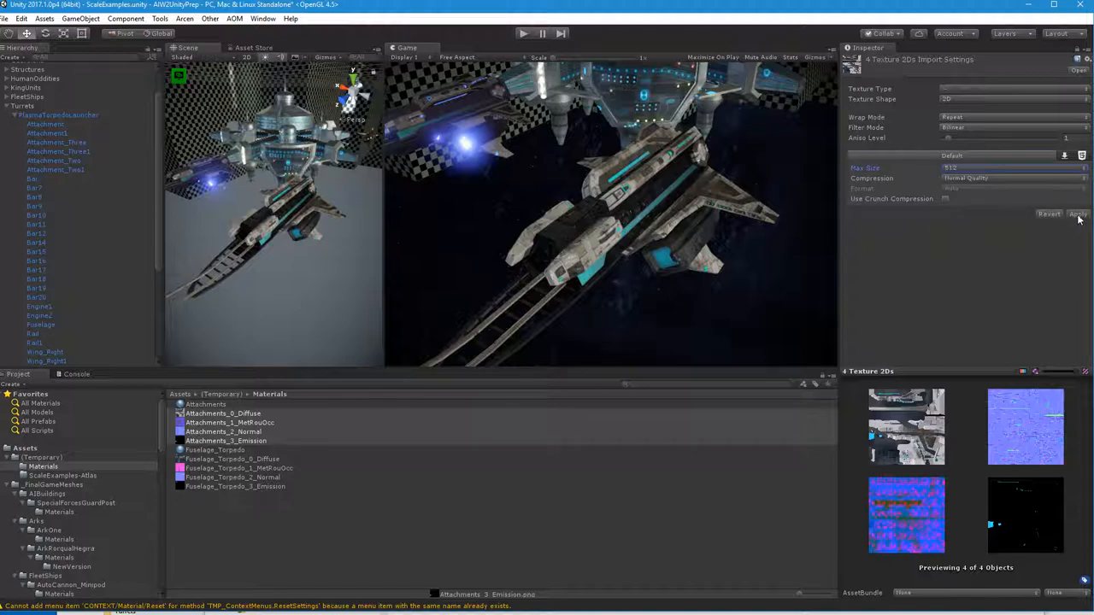
click(1077, 213)
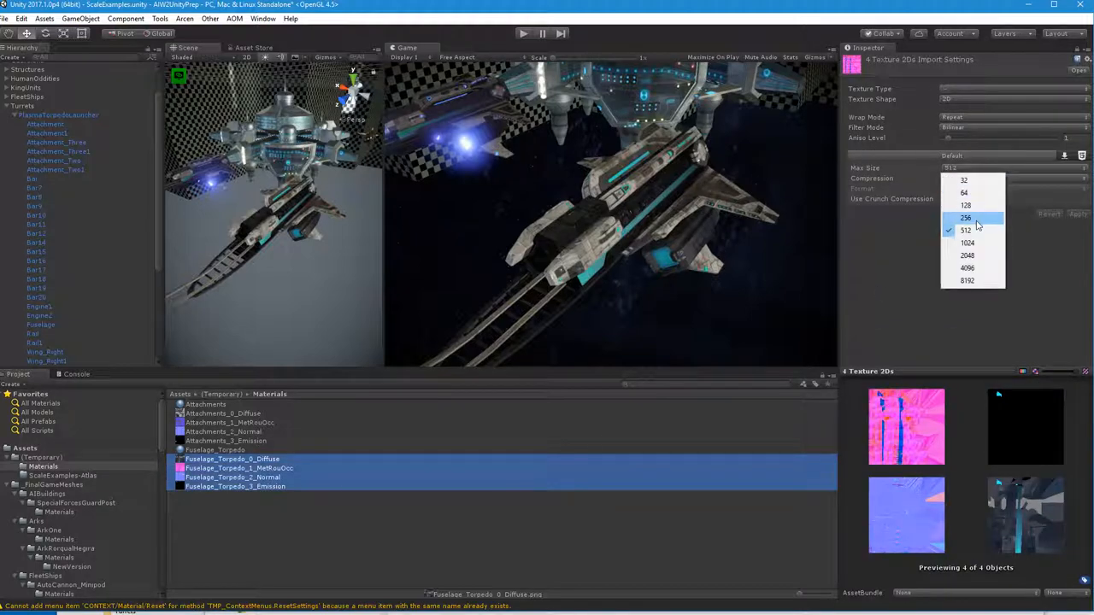
- Try the Fuselage_Torpedo textures at Max Size 256, then settle back on 512 and apply
click(965, 217)
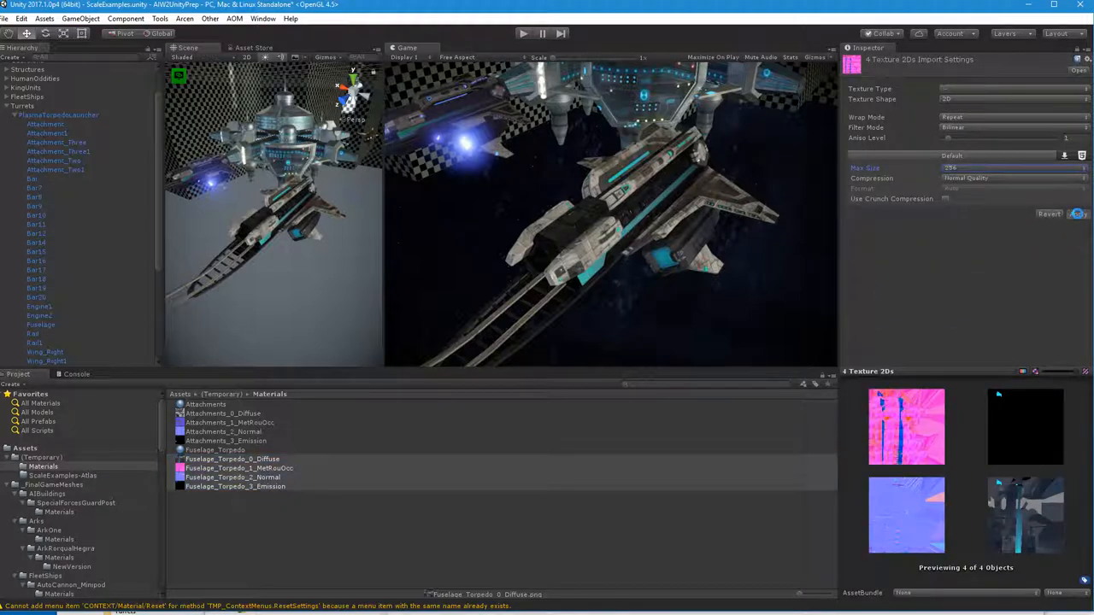
click(1077, 214)
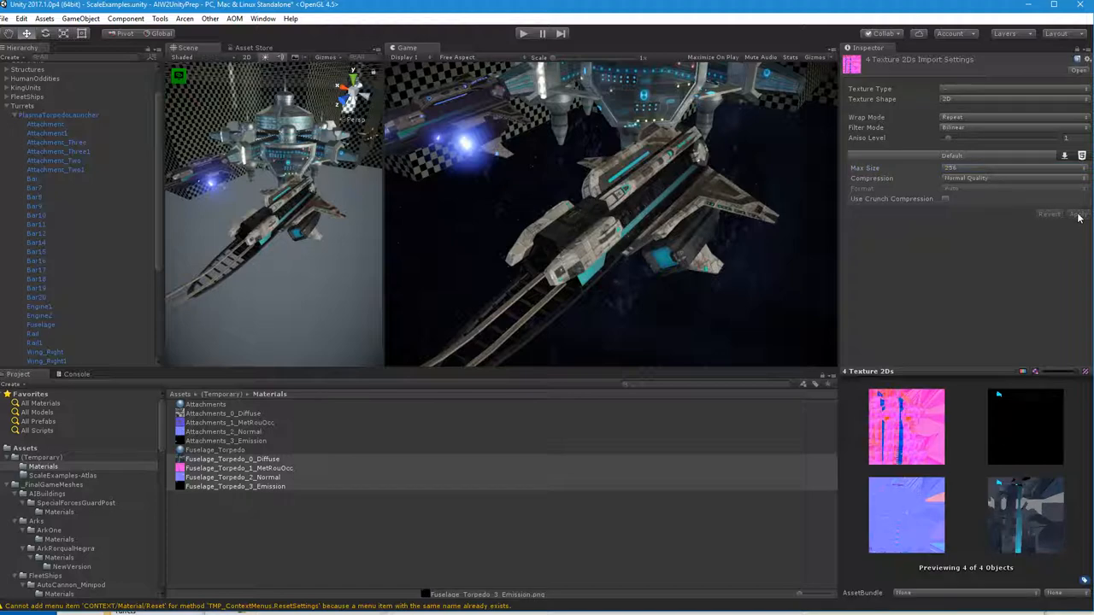
click(1013, 168)
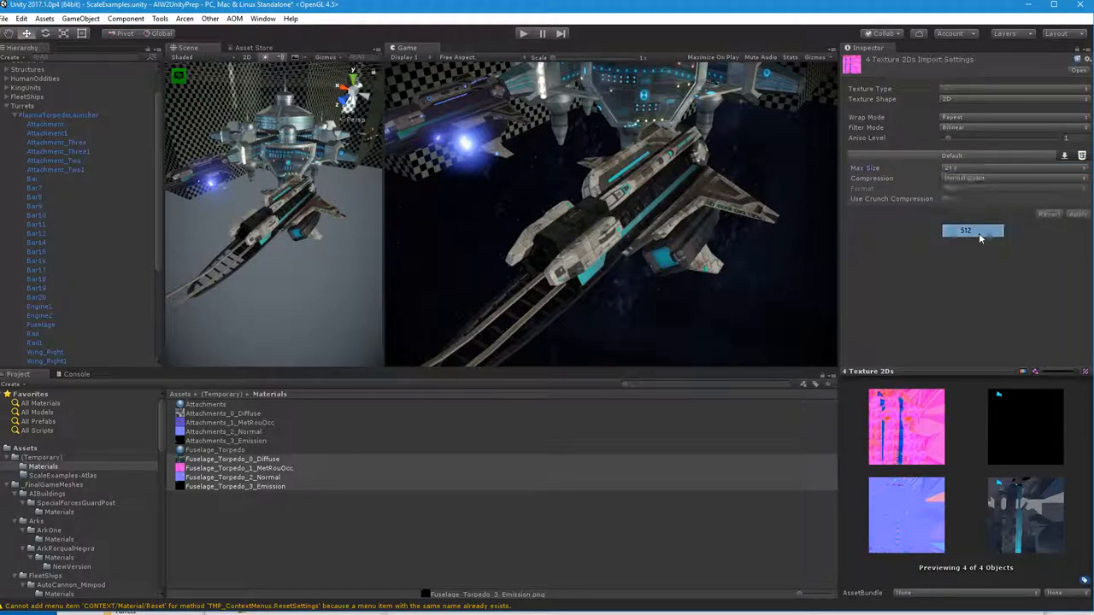
click(966, 231)
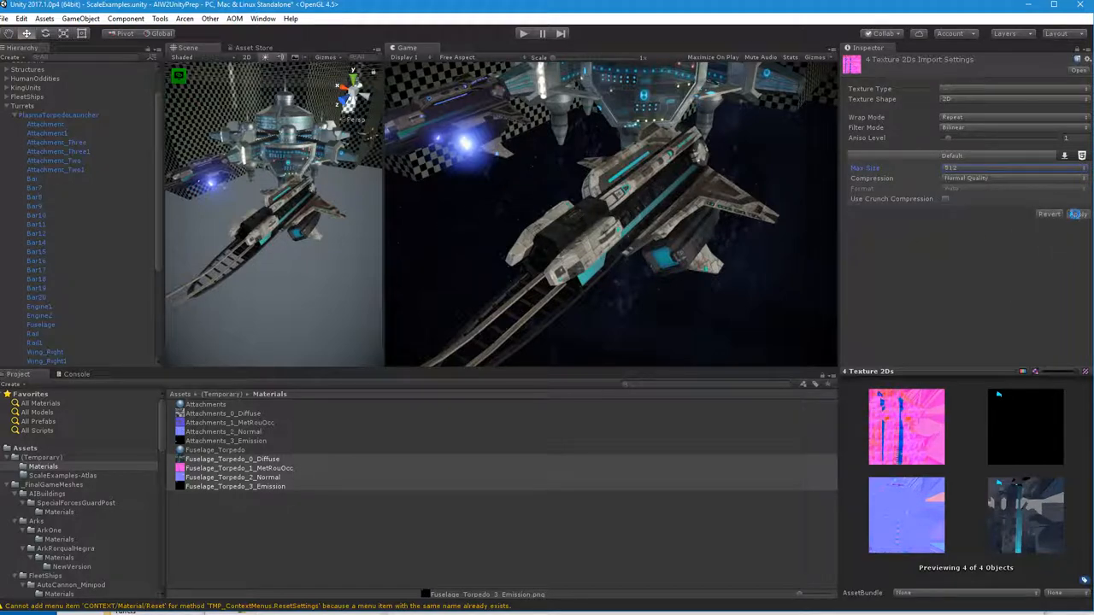
click(1078, 214)
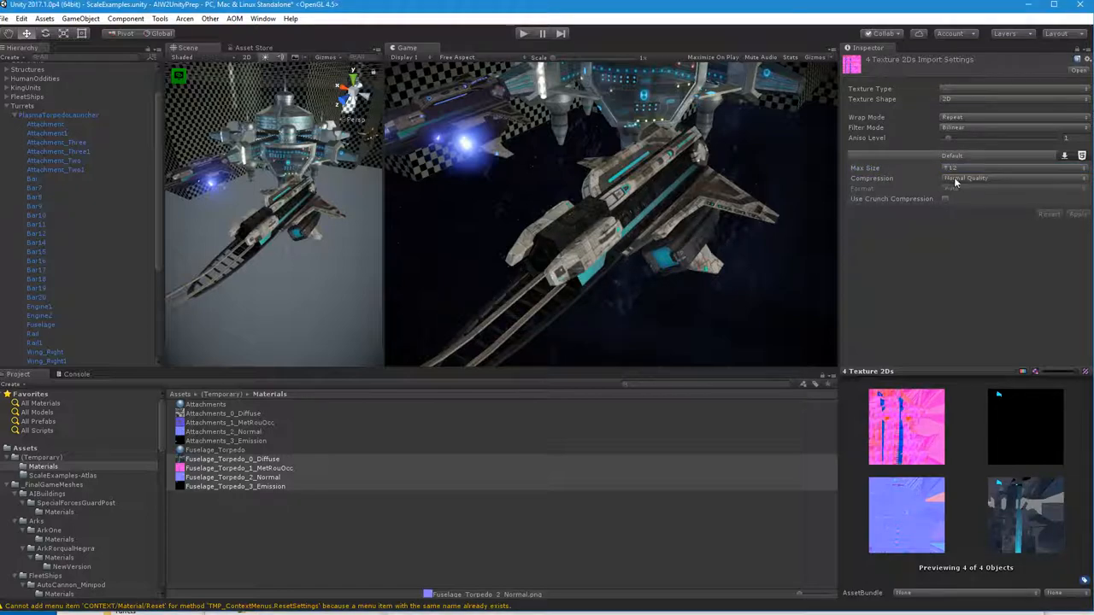
click(1009, 167)
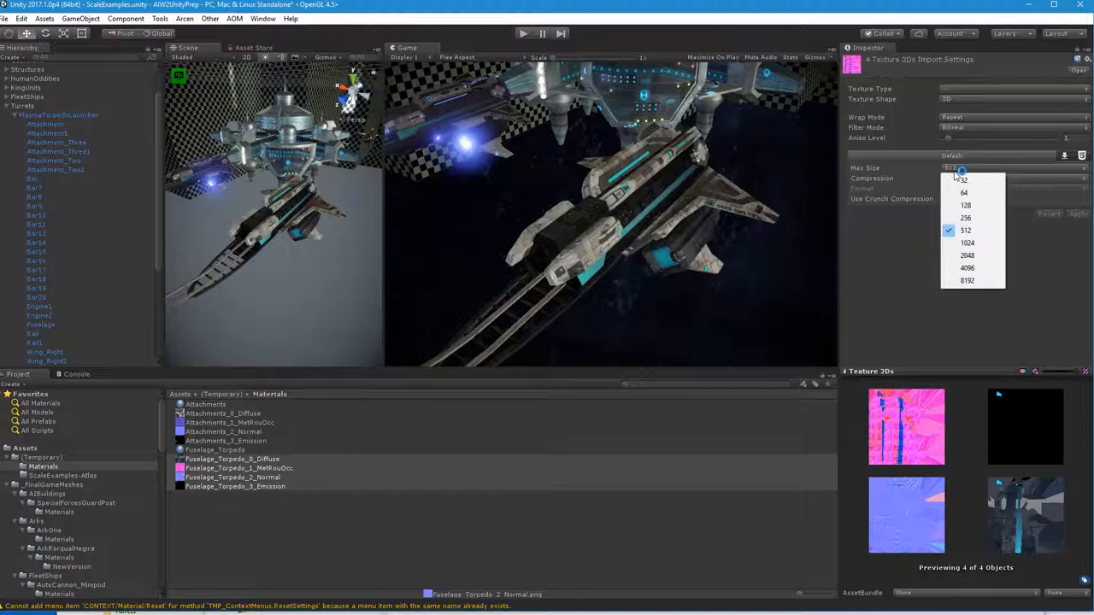
click(965, 217)
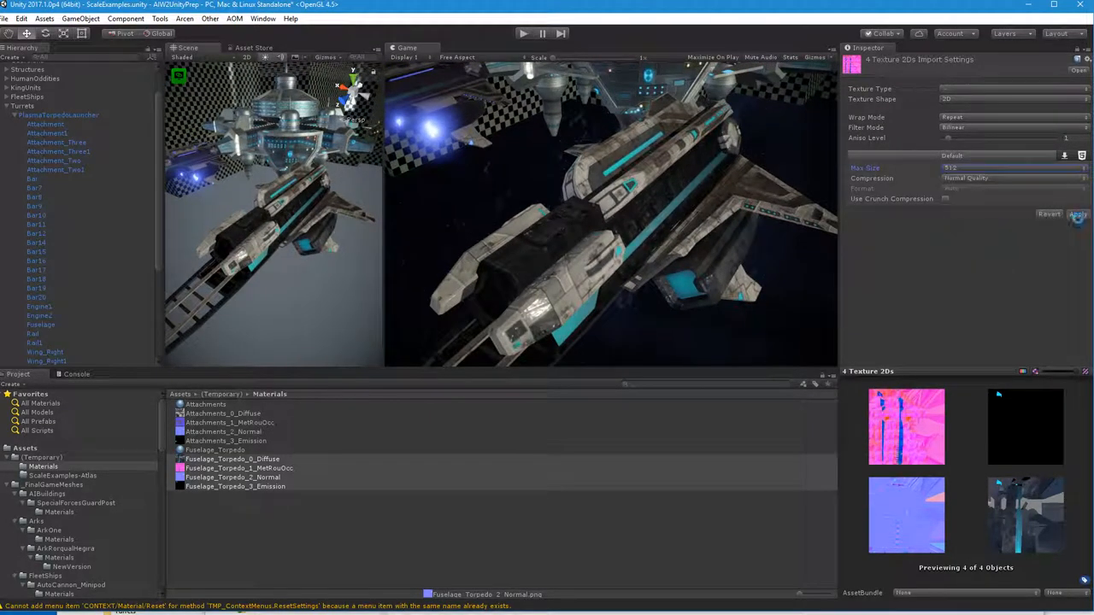
click(1077, 213)
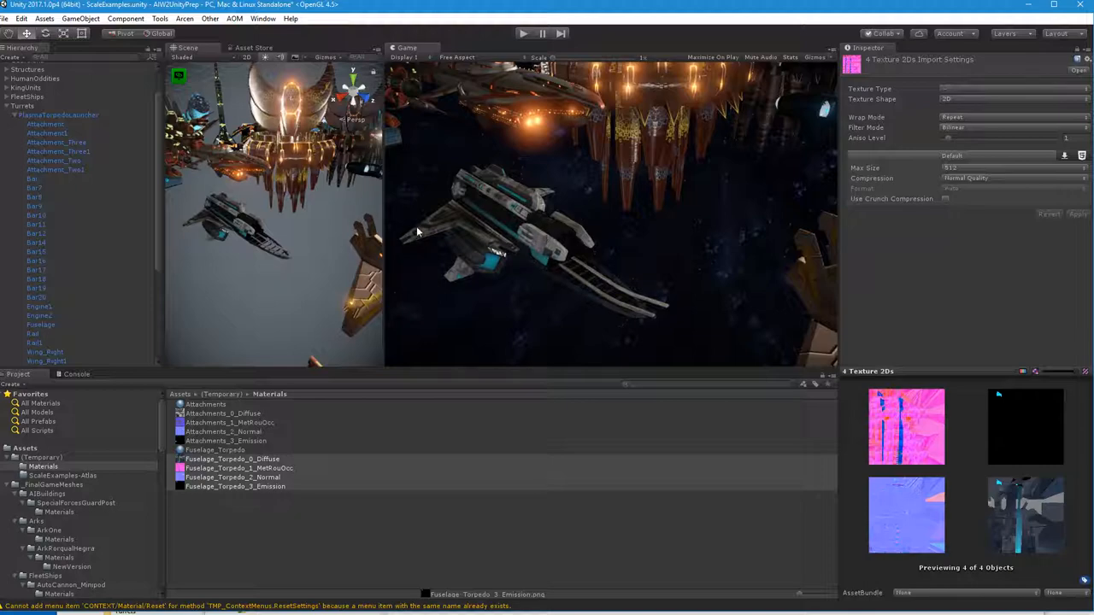
mouse_move(558, 263)
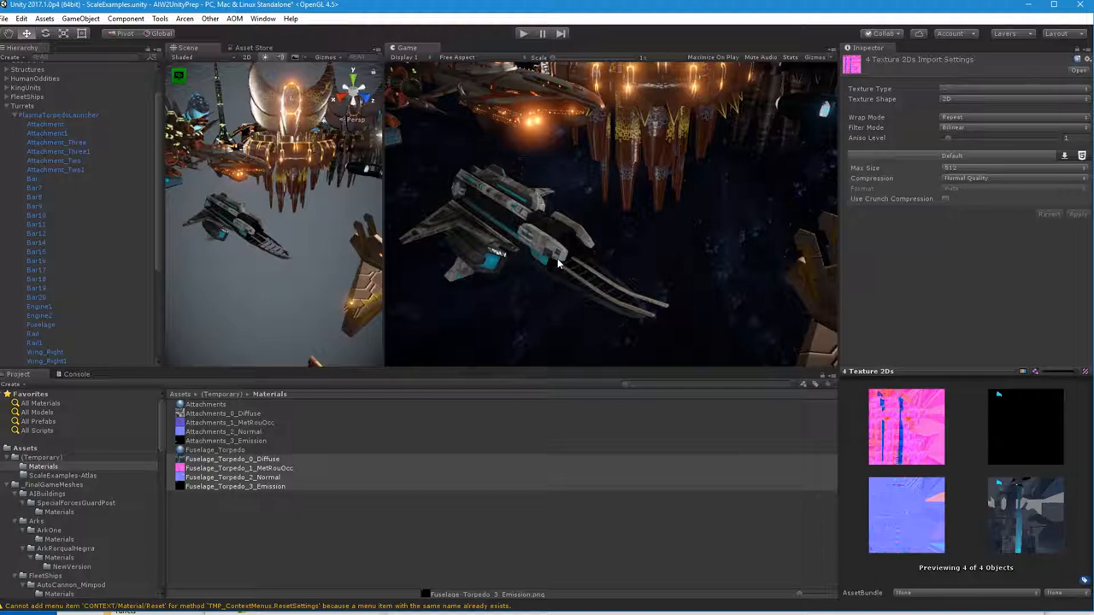
- Select only the Fuselage_Torpedo_0_Diffuse texture for its own import settings
click(232, 459)
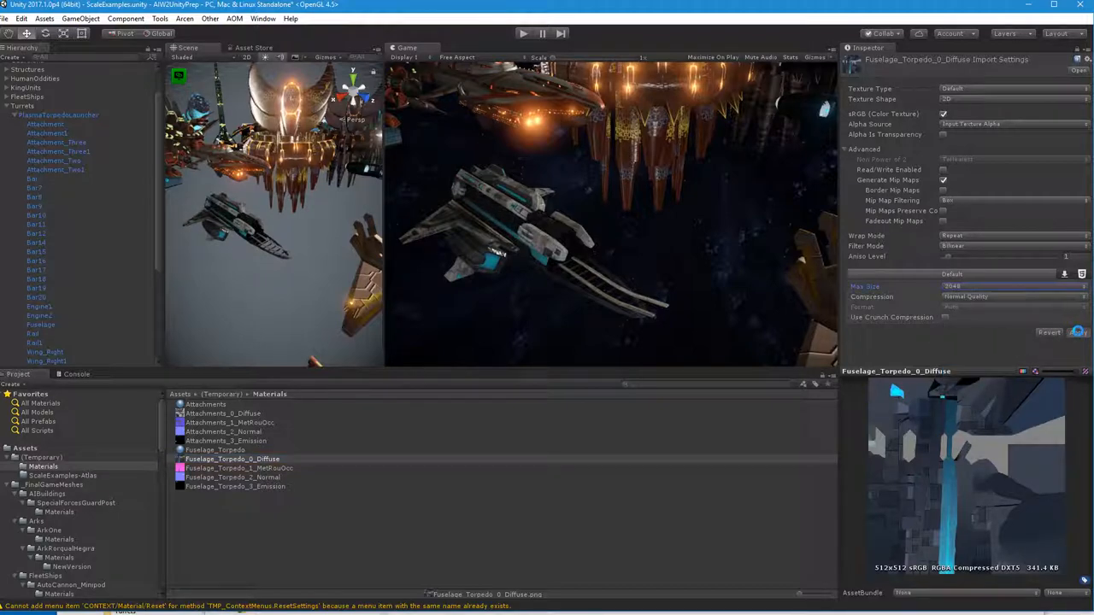
- Apply 2048 to Fuselage_Torpedo_0_Diffuse, then set its Max Size back to 512
click(1074, 332)
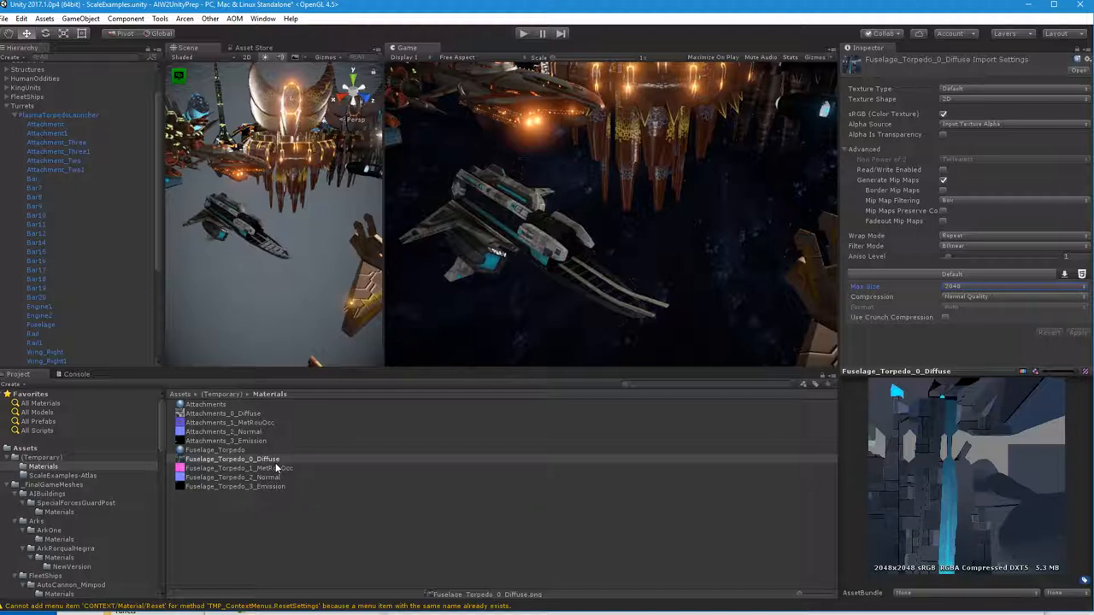
mouse_move(286, 434)
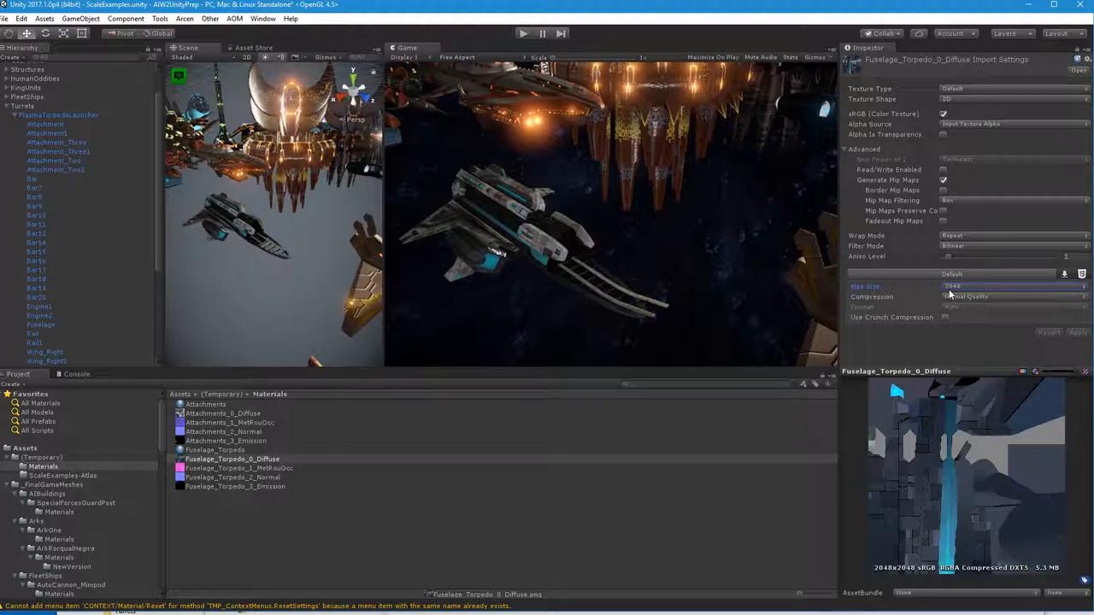
click(1013, 286)
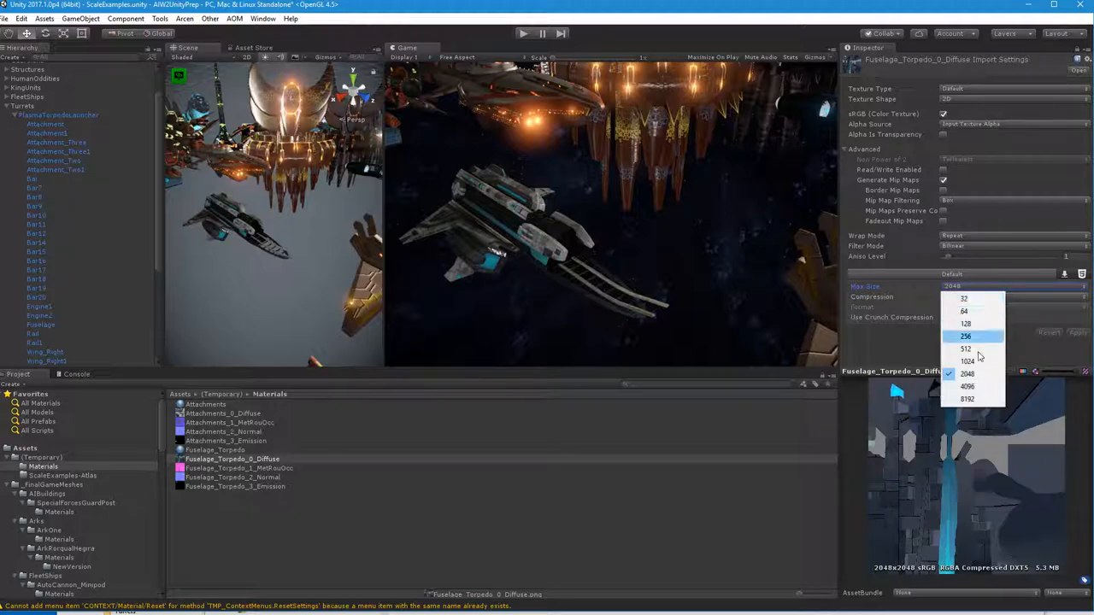
click(965, 349)
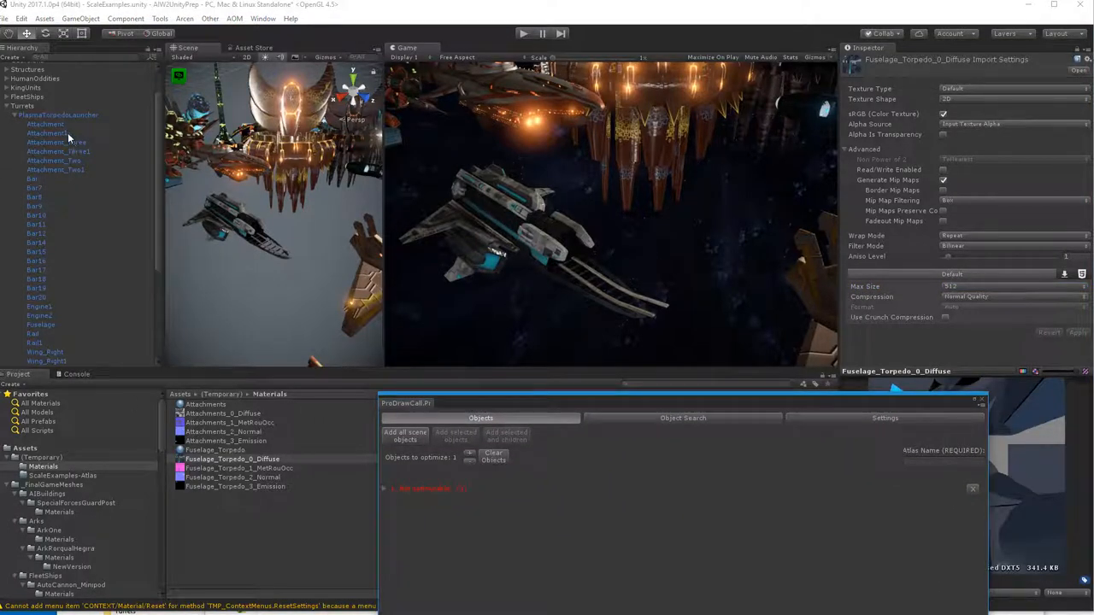
- Select the PlasmaTorpedoLauncher object and review the fuselage diffuse texture's import settings
click(58, 114)
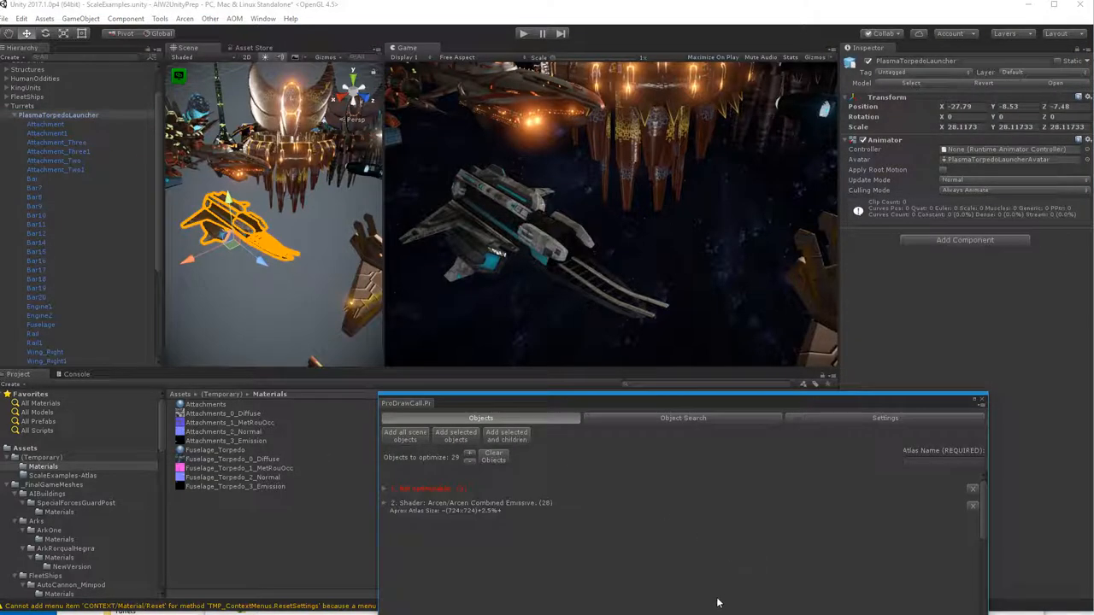
mouse_move(443, 521)
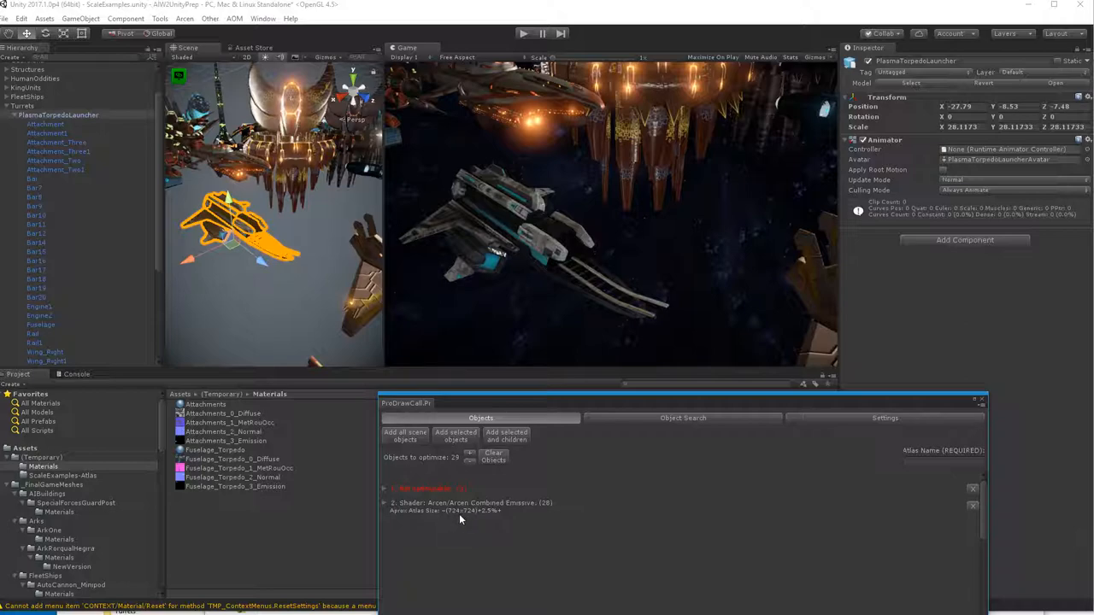
mouse_move(489, 518)
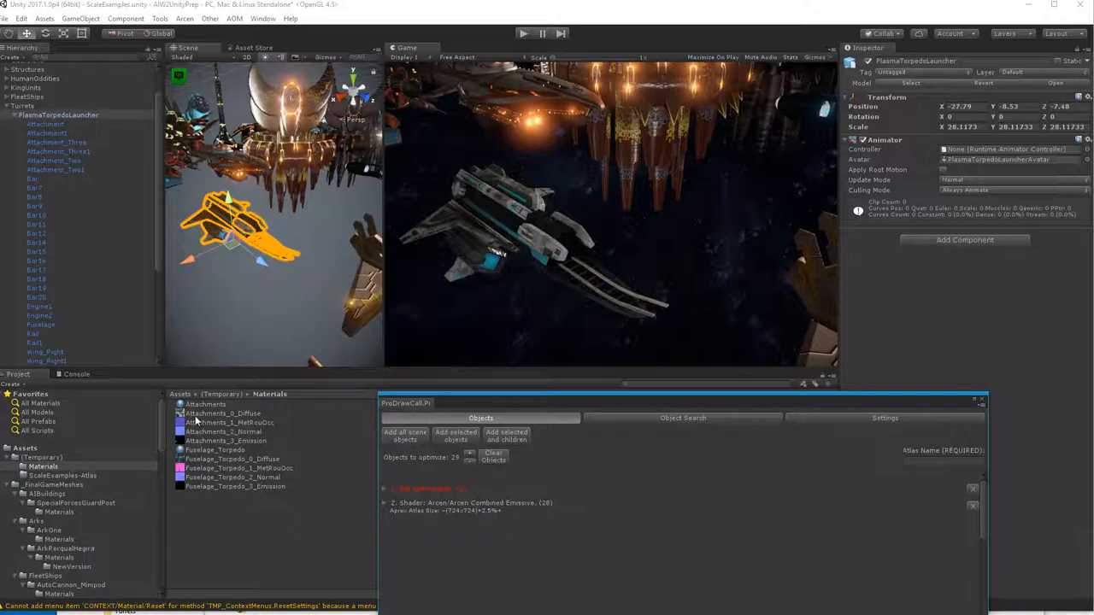
mouse_move(218, 490)
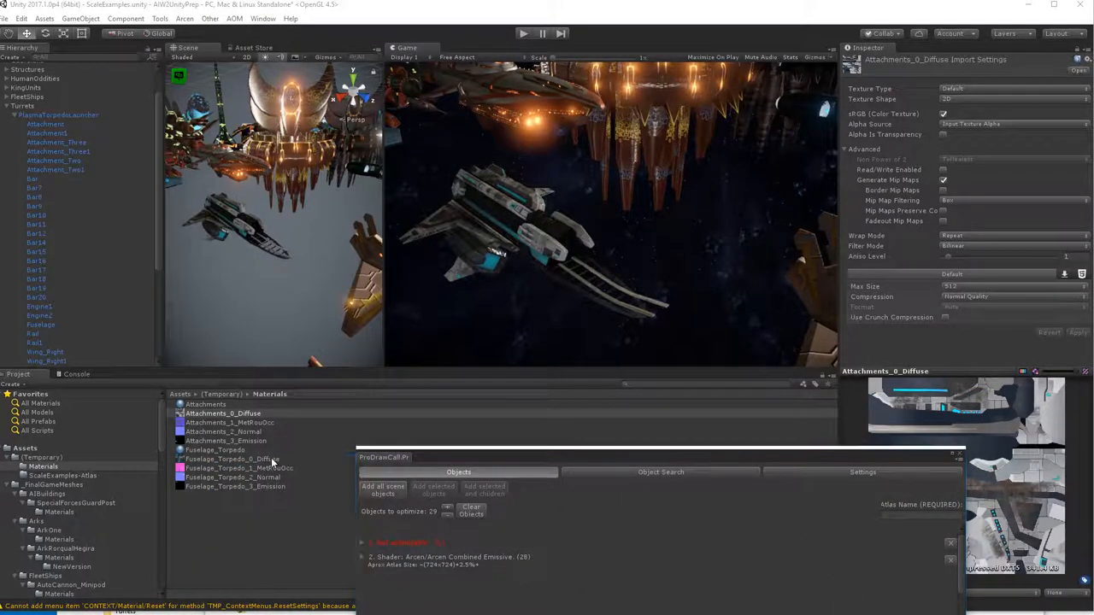
click(233, 459)
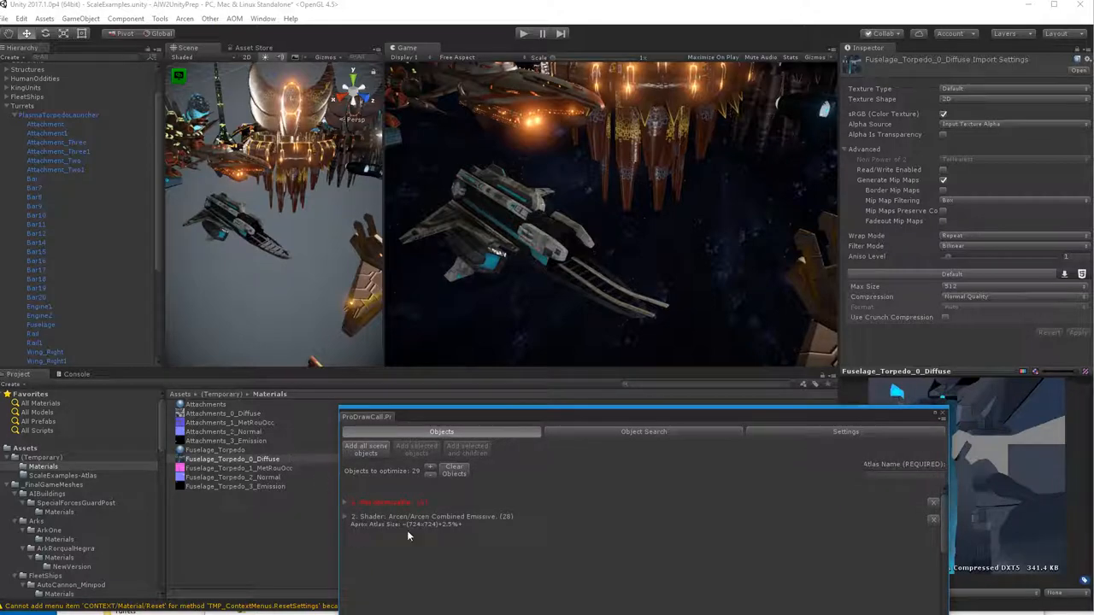
mouse_move(633, 503)
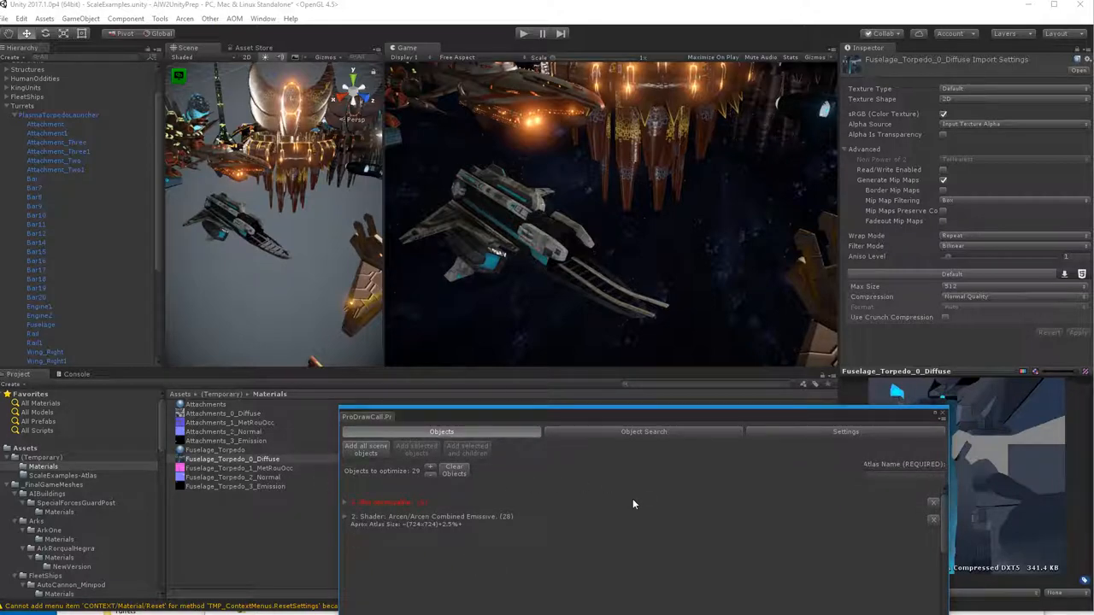
mouse_move(451, 544)
text(PlasmaTorpedoLauncher)
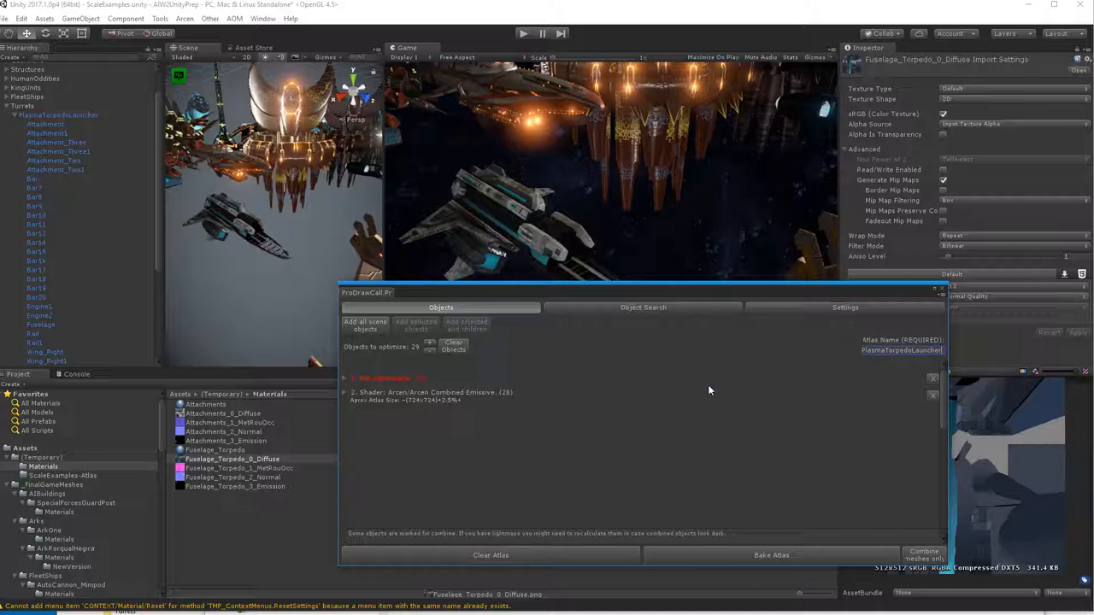
- Bake the launcher's 29 objects into one combined emissive mesh with the PlasmaTorpedoLauncher atlas
click(770, 555)
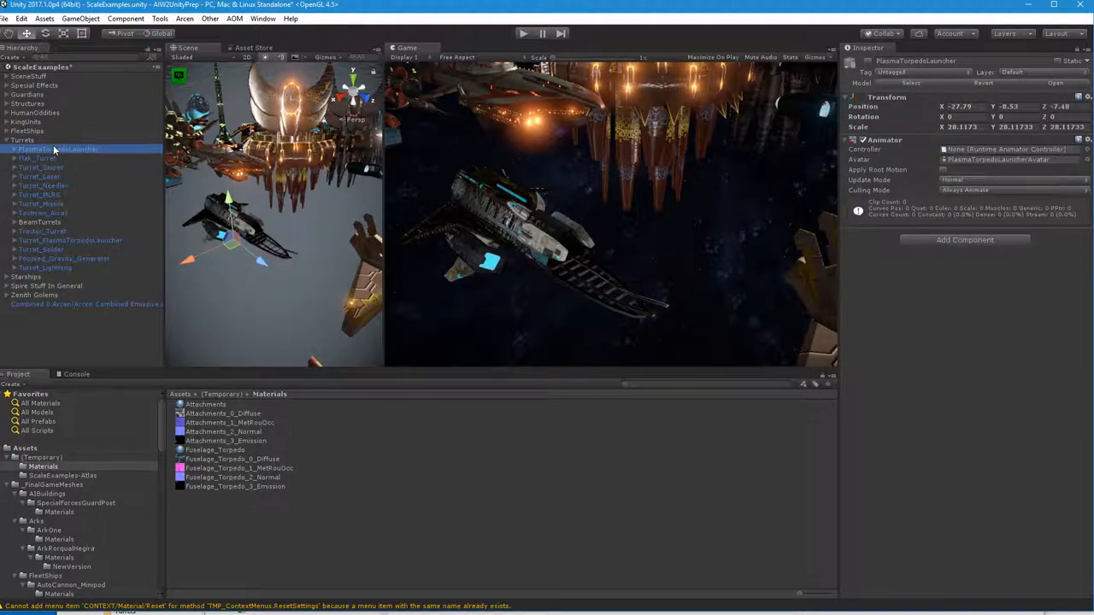
- Select the Combined 0 object and show its PlasmaTorpedoLauncherMat atlas material properties
click(81, 295)
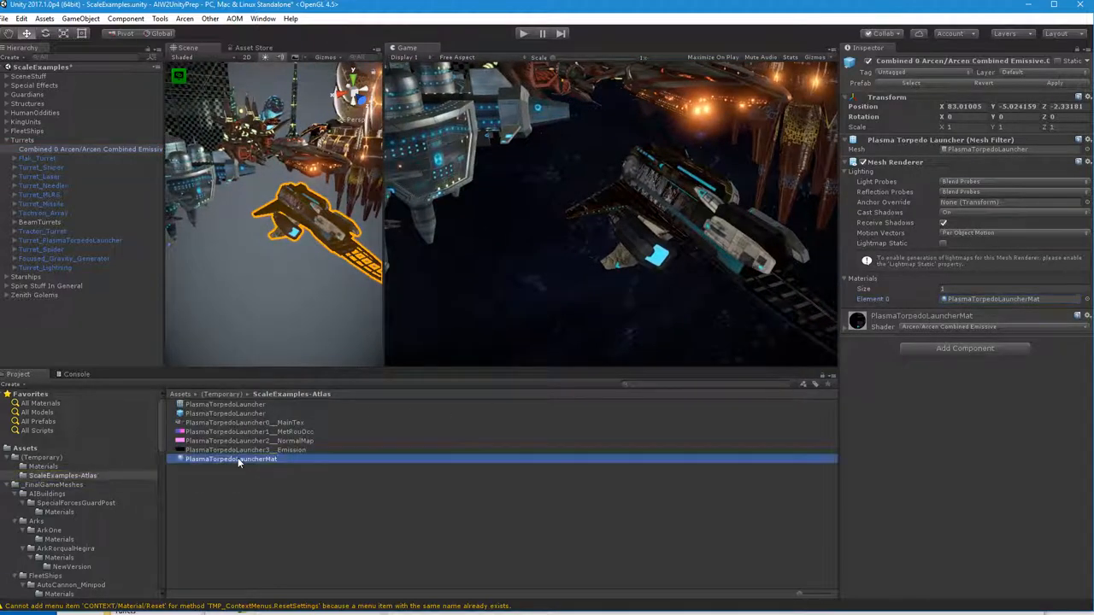
click(231, 459)
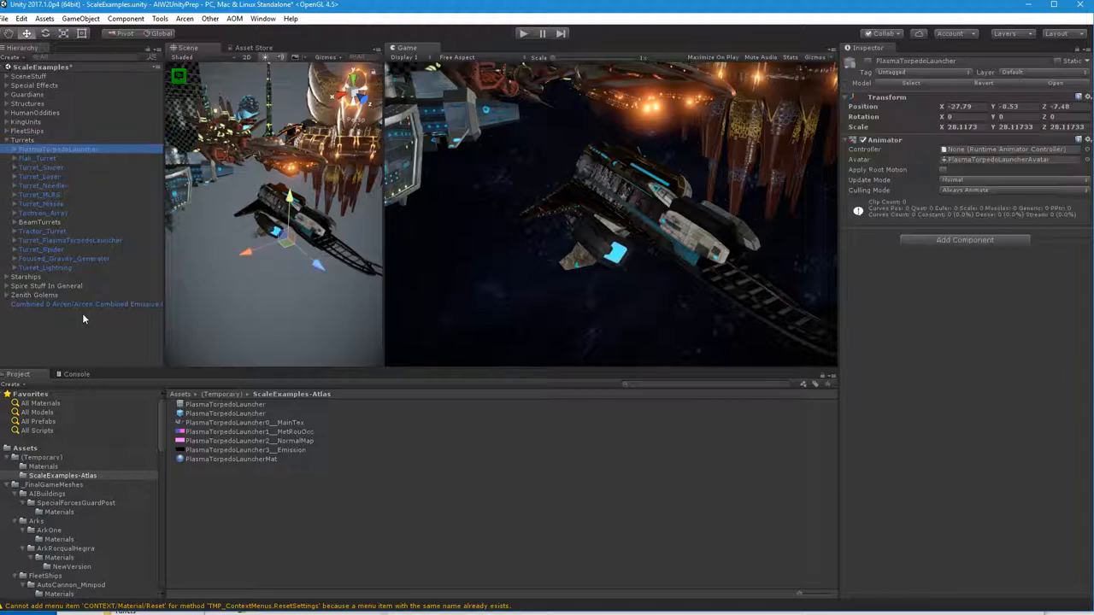
click(231, 459)
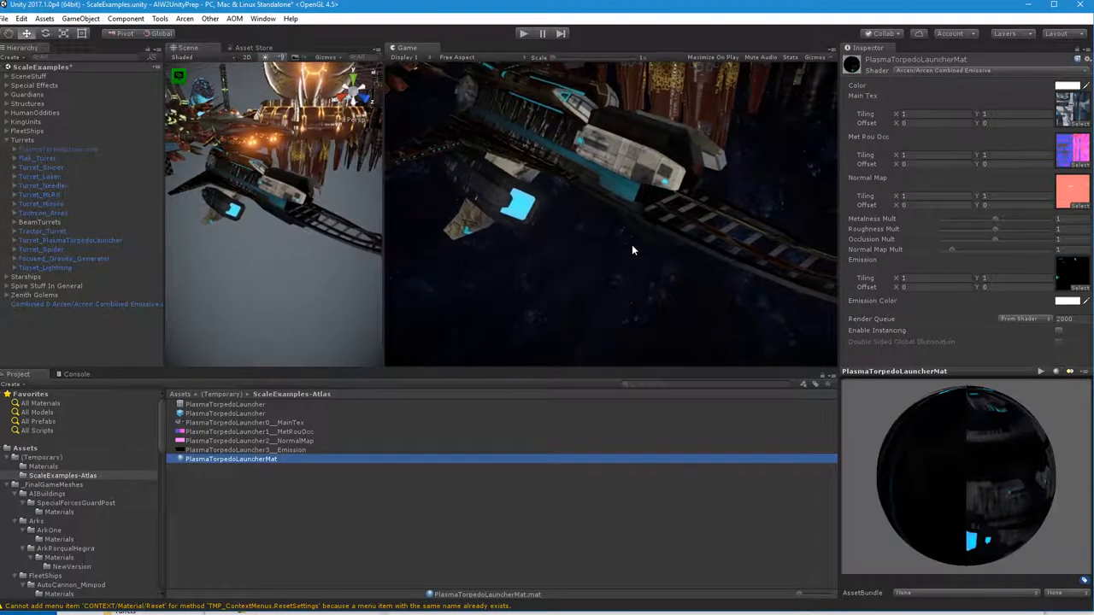
- Preview the baked atlas normal map and metal-roughness-occlusion textures, both 1024x512
click(248, 441)
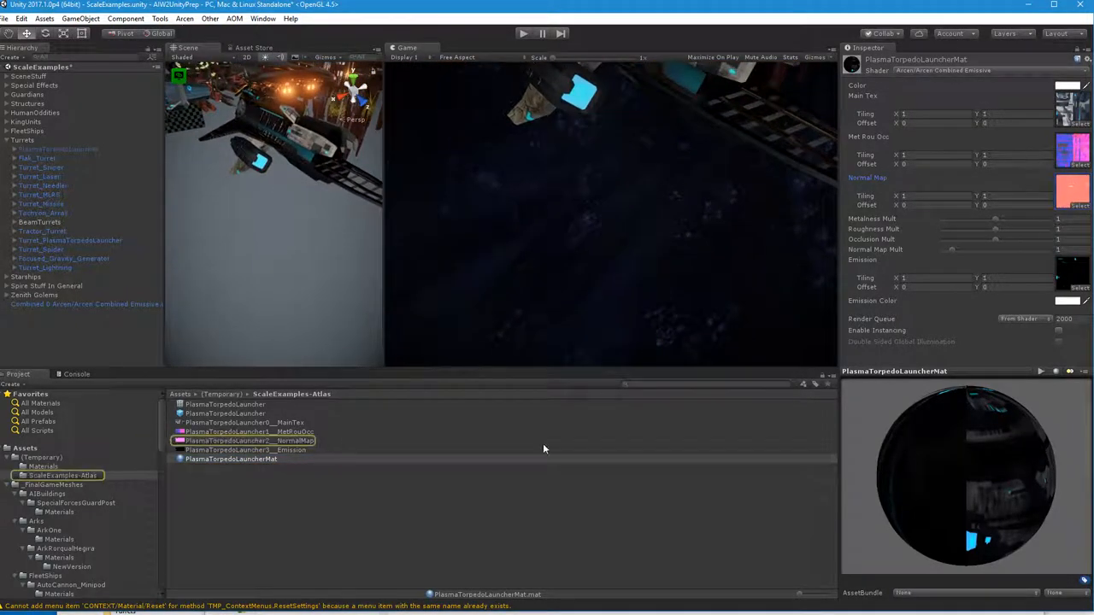
click(248, 441)
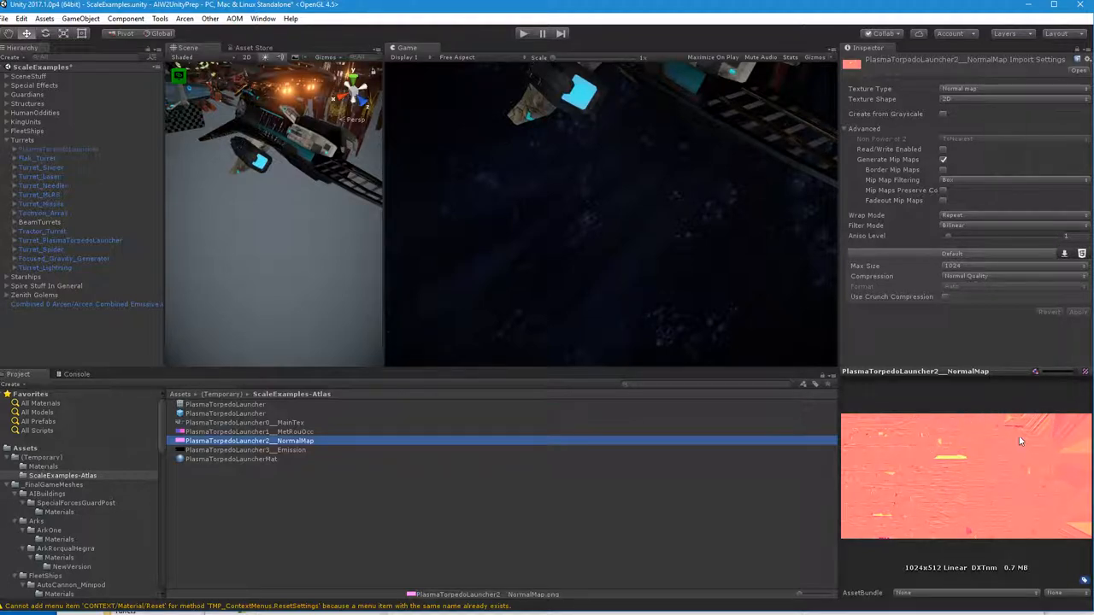
click(291, 431)
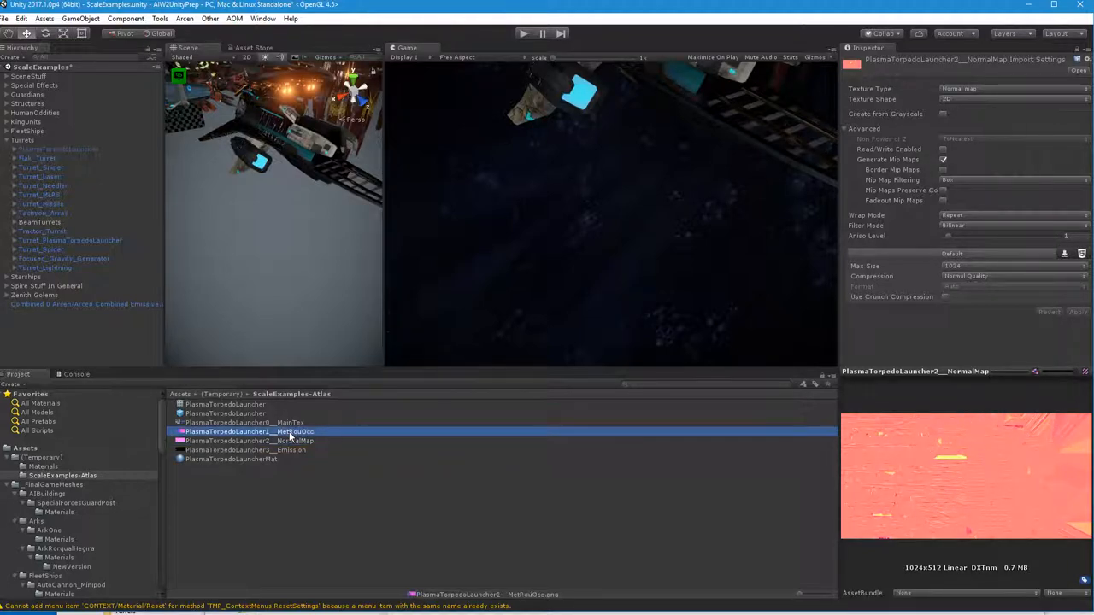
click(249, 431)
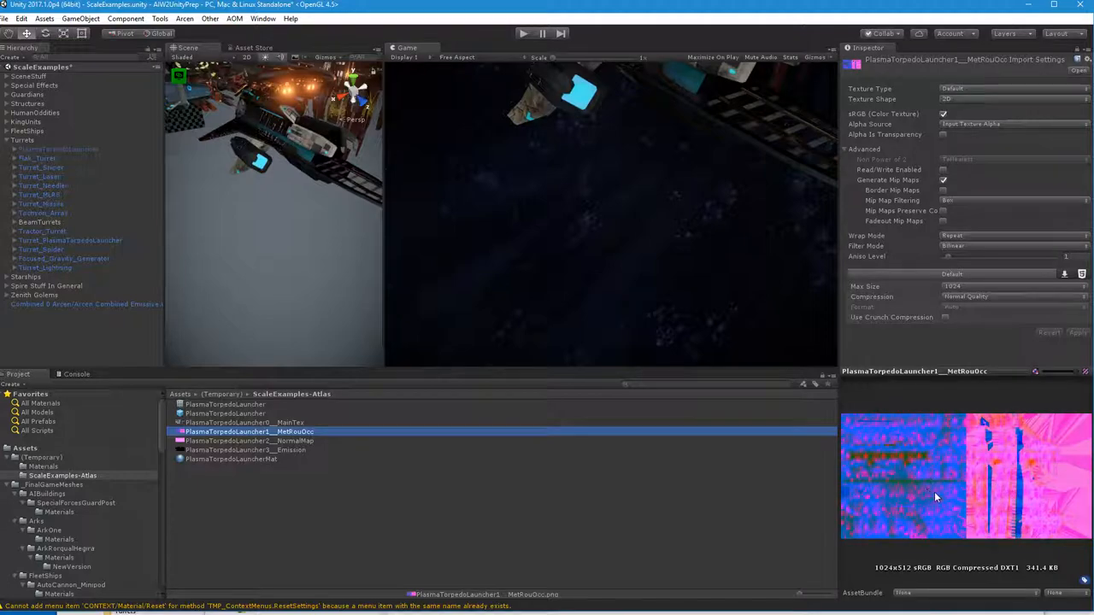
mouse_move(940, 481)
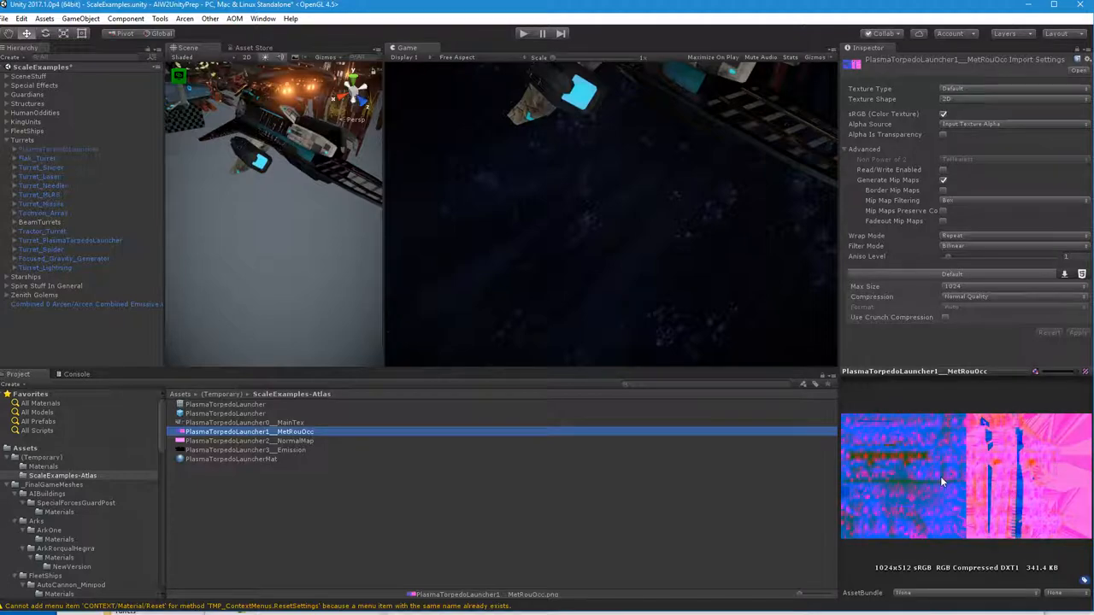
mouse_move(949, 500)
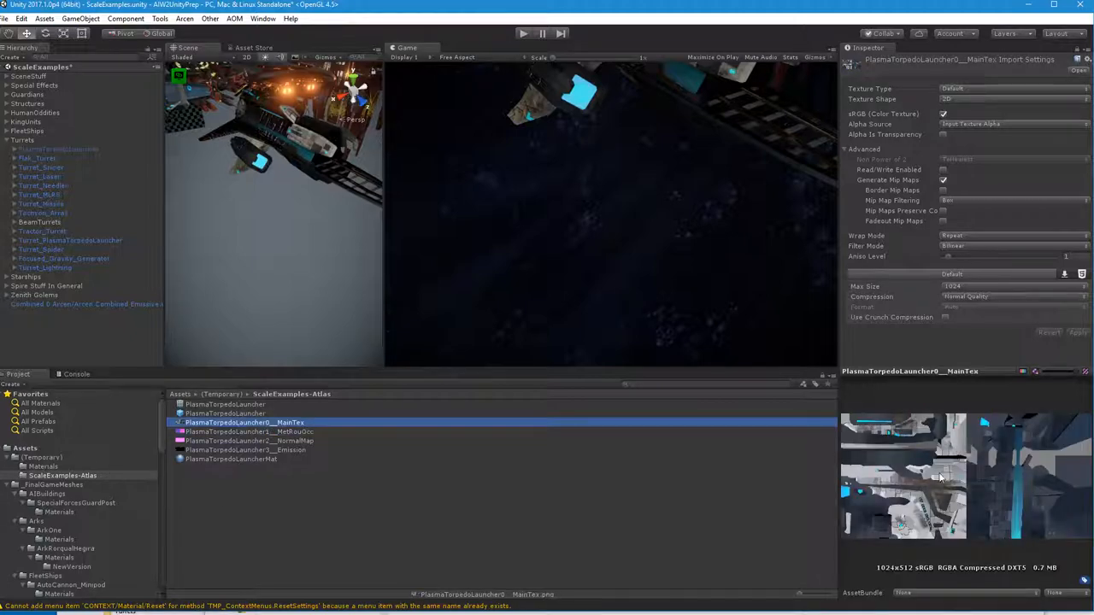
mouse_move(698, 196)
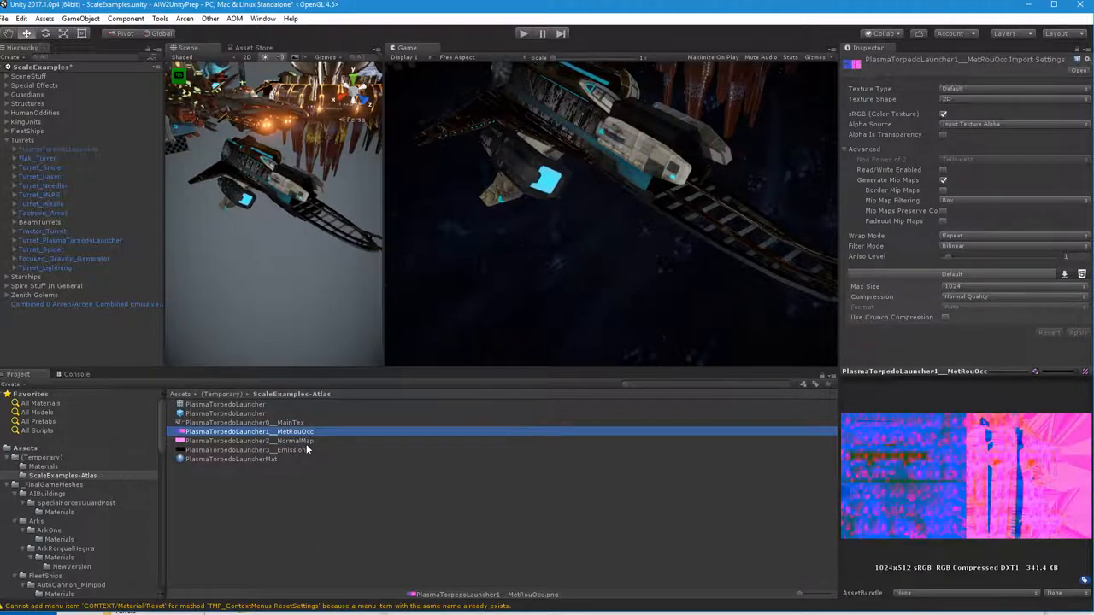
- Preview the baked 1024x512 atlas emission texture in the Inspector
click(245, 449)
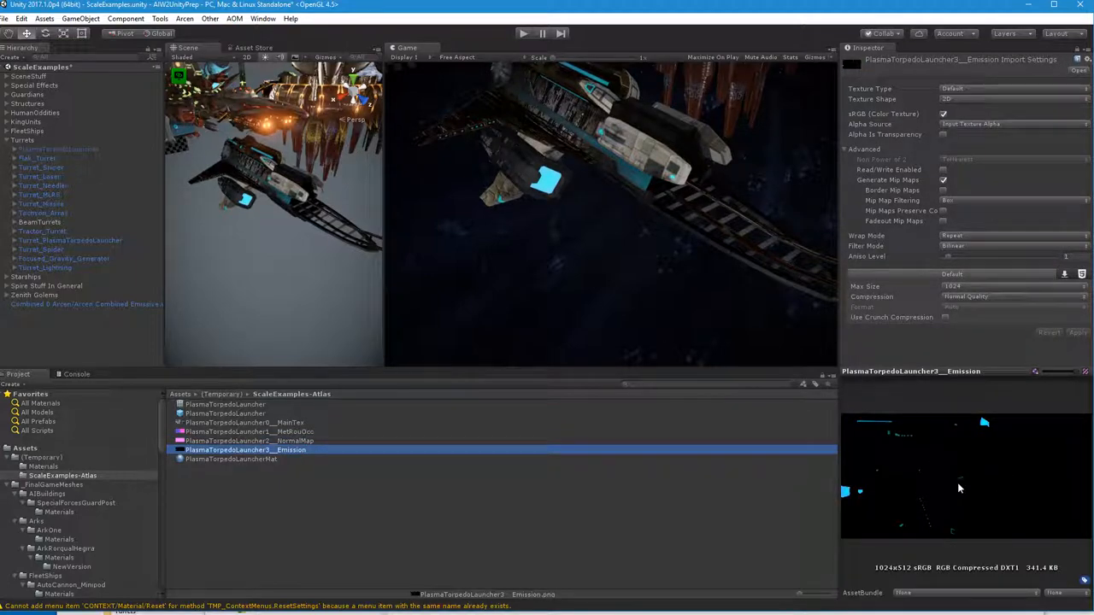
mouse_move(335, 502)
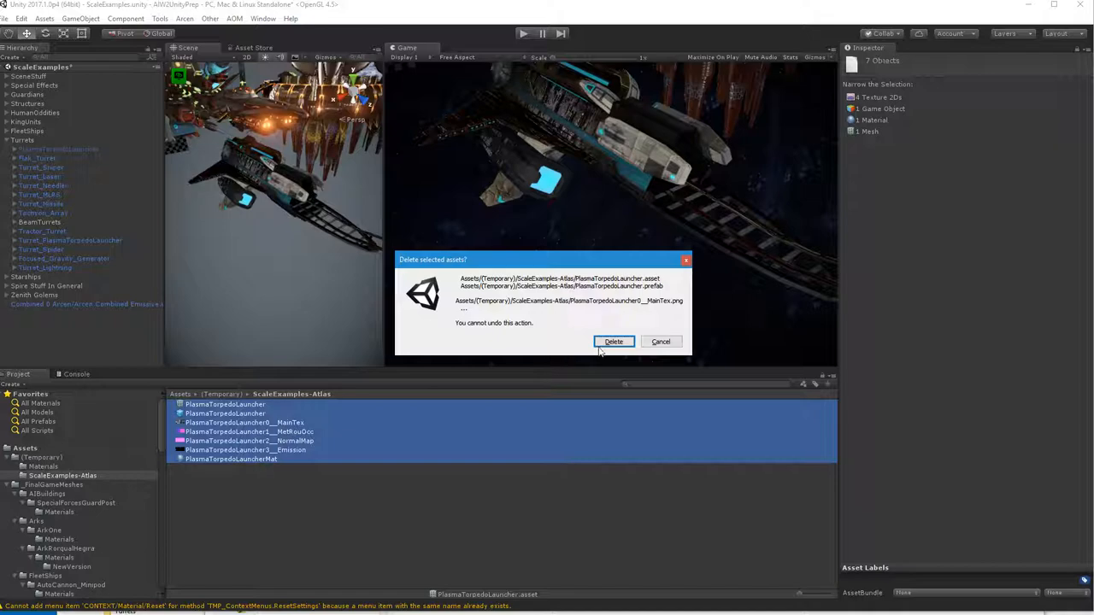
- Confirm deleting the seven baked atlas assets and remove the leftover Combined 0 mesh object
click(614, 342)
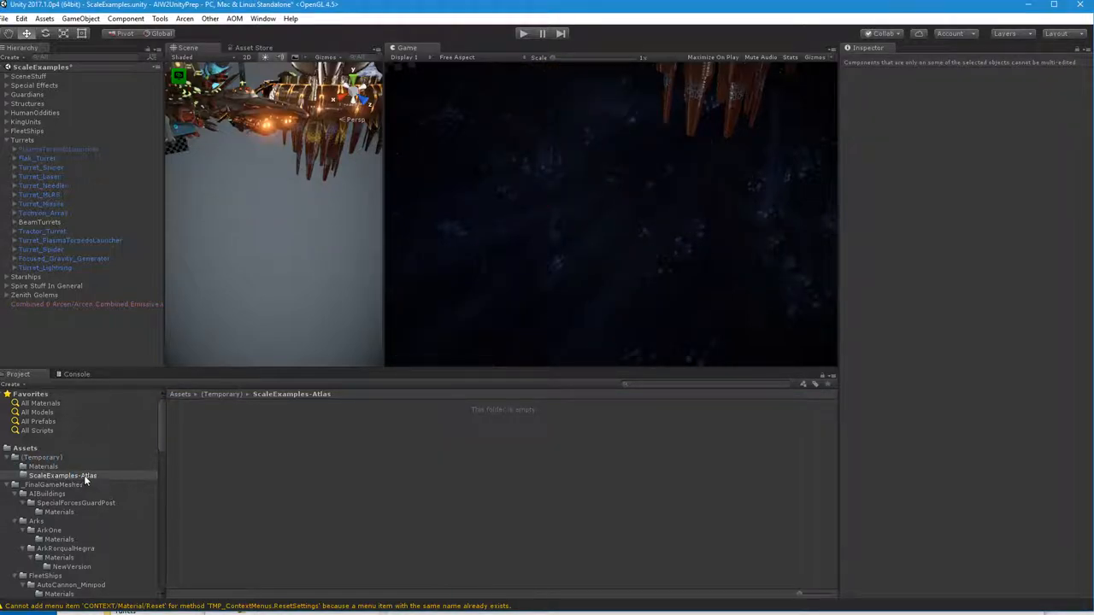
click(24, 448)
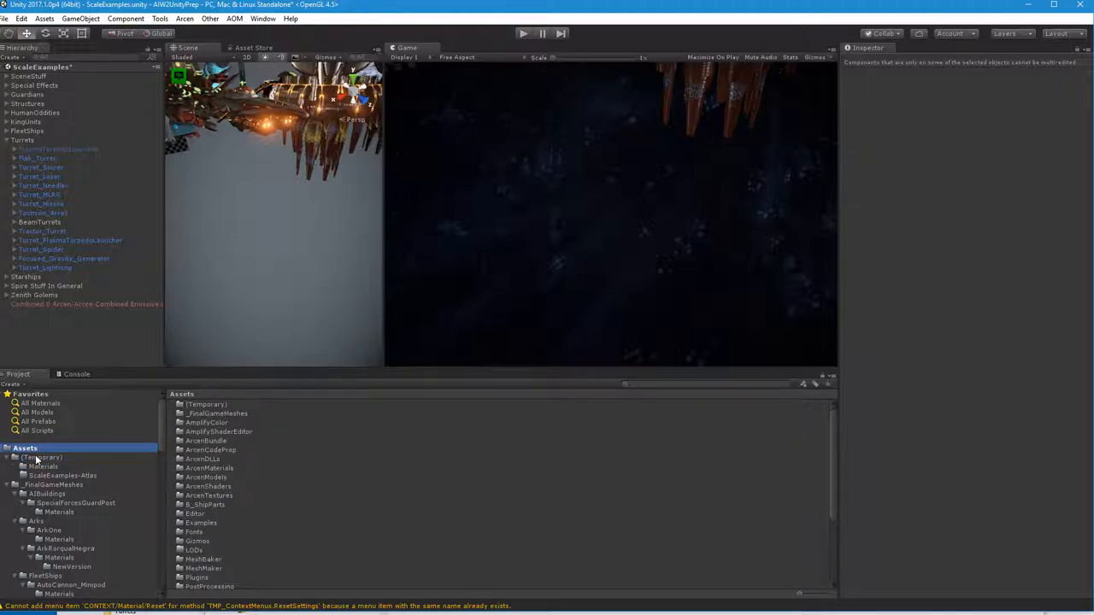
click(41, 457)
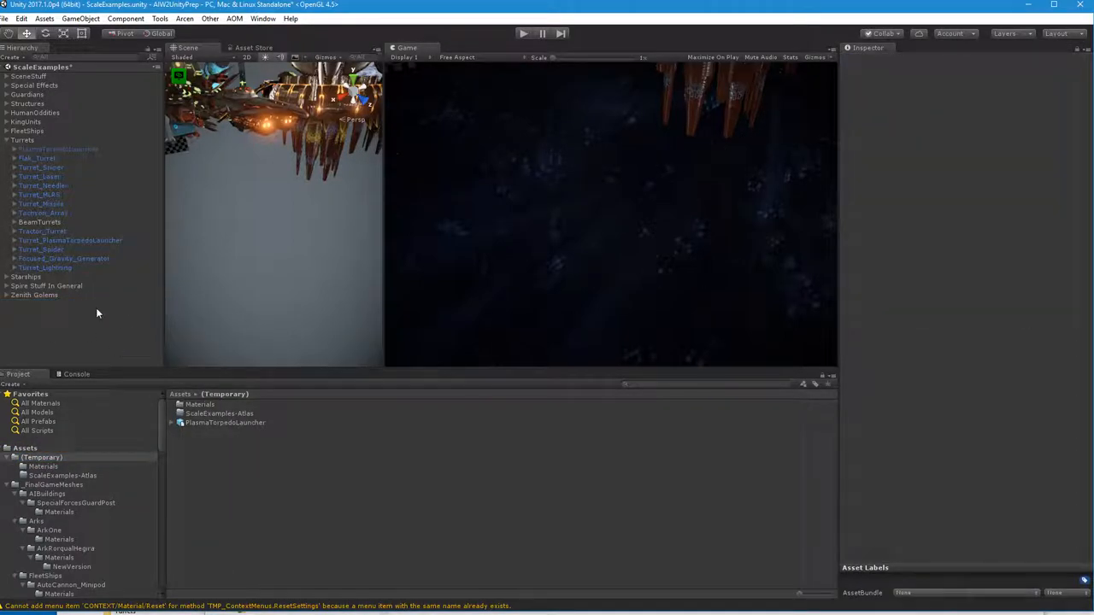
click(57, 149)
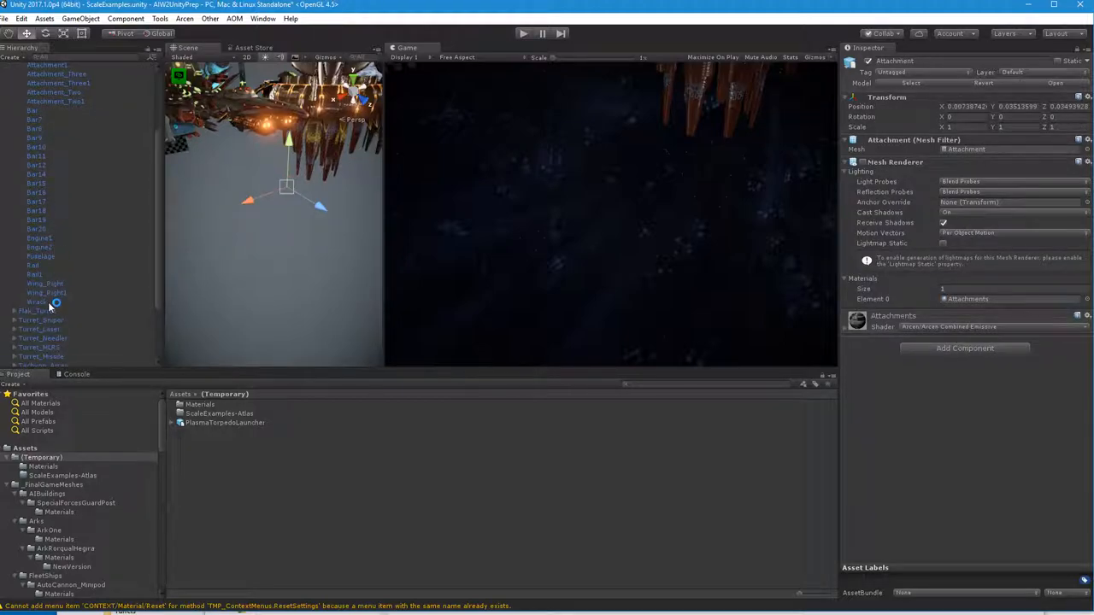
- Select the original PlasmaTorpedoLauncher parent and make it visible again at about 16.6 scale
click(60, 149)
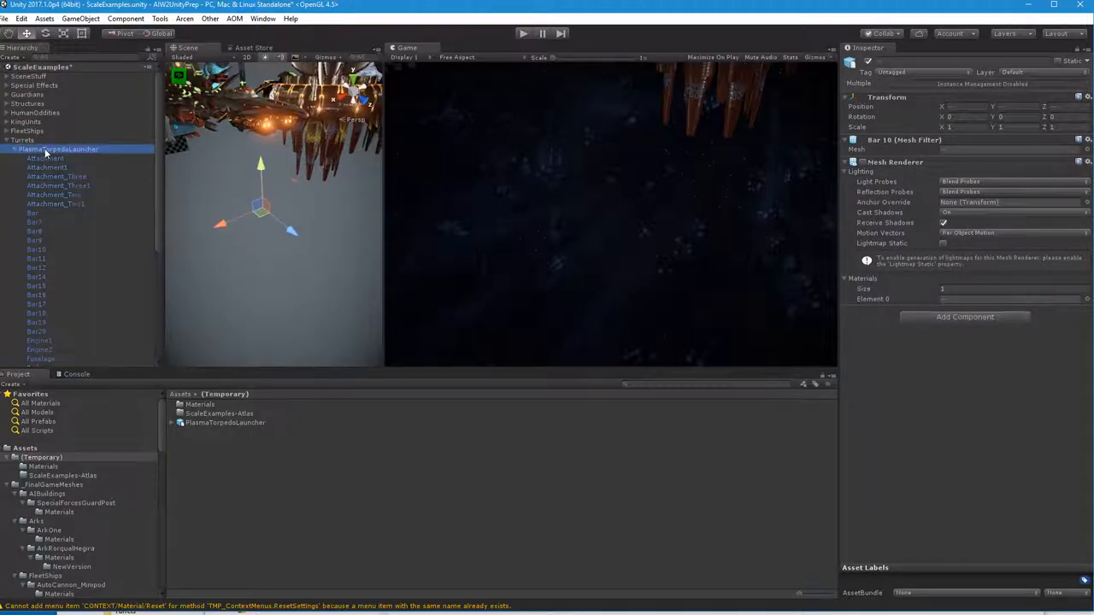
click(58, 148)
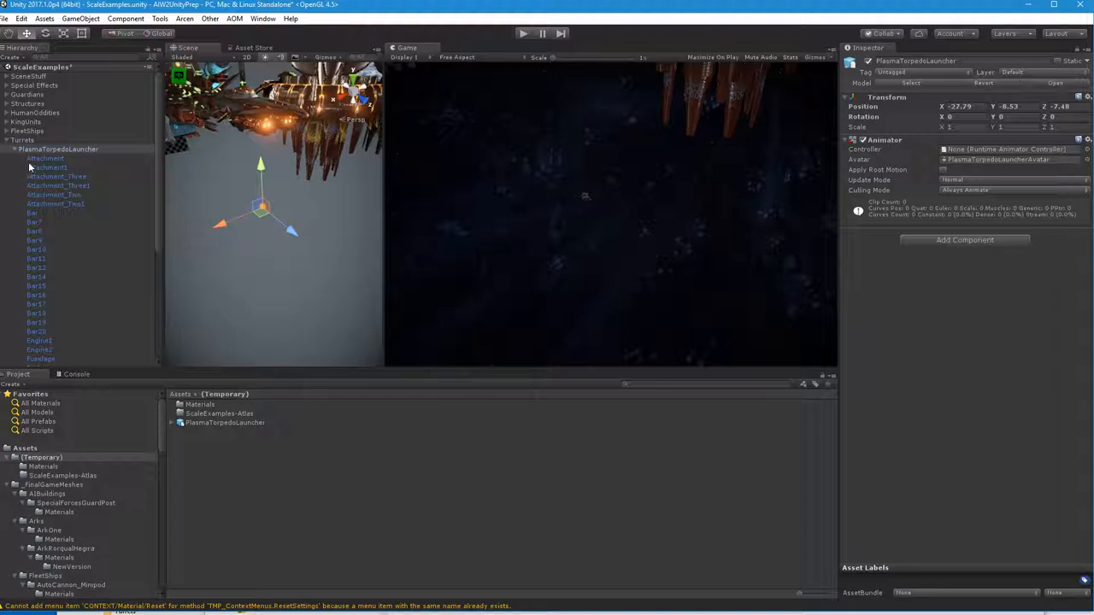
click(64, 32)
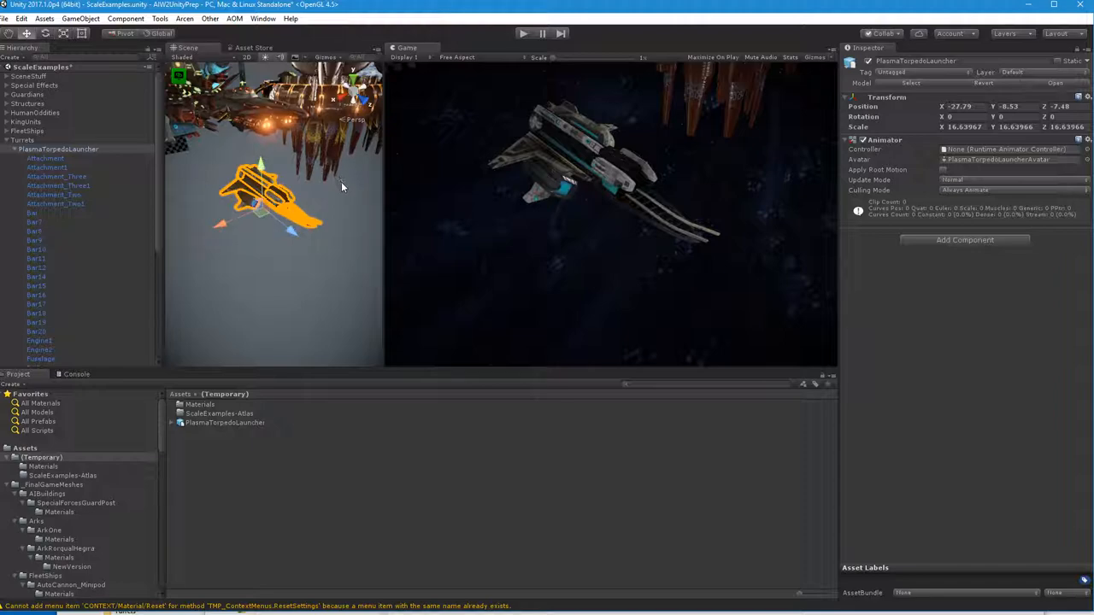
mouse_move(1019, 160)
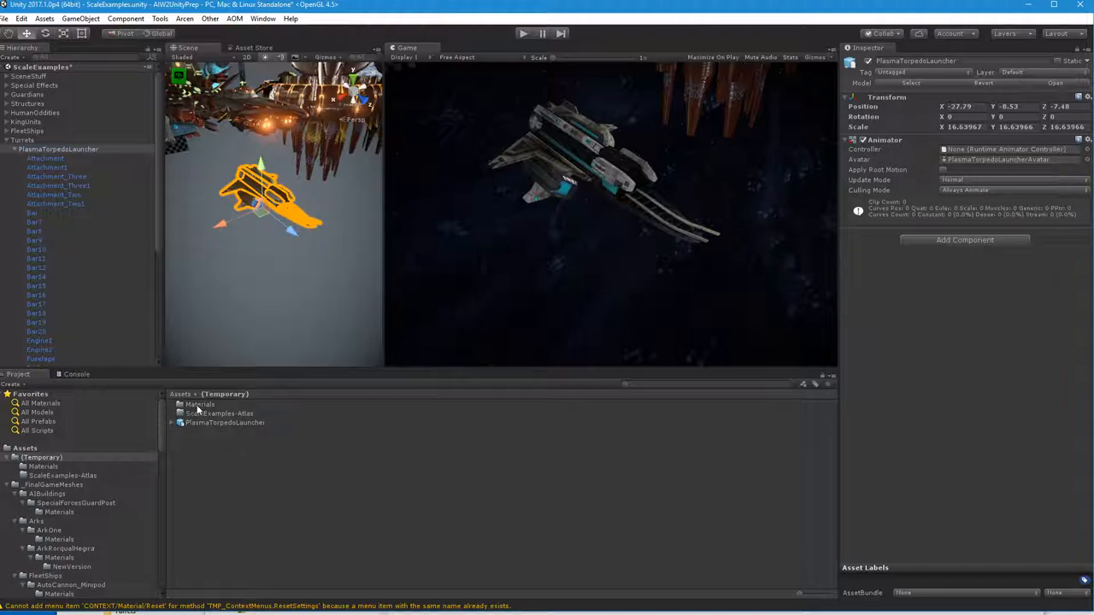
- Set both fuselage and attachments _Normal textures to the Default texture type and apply
double_click(200, 403)
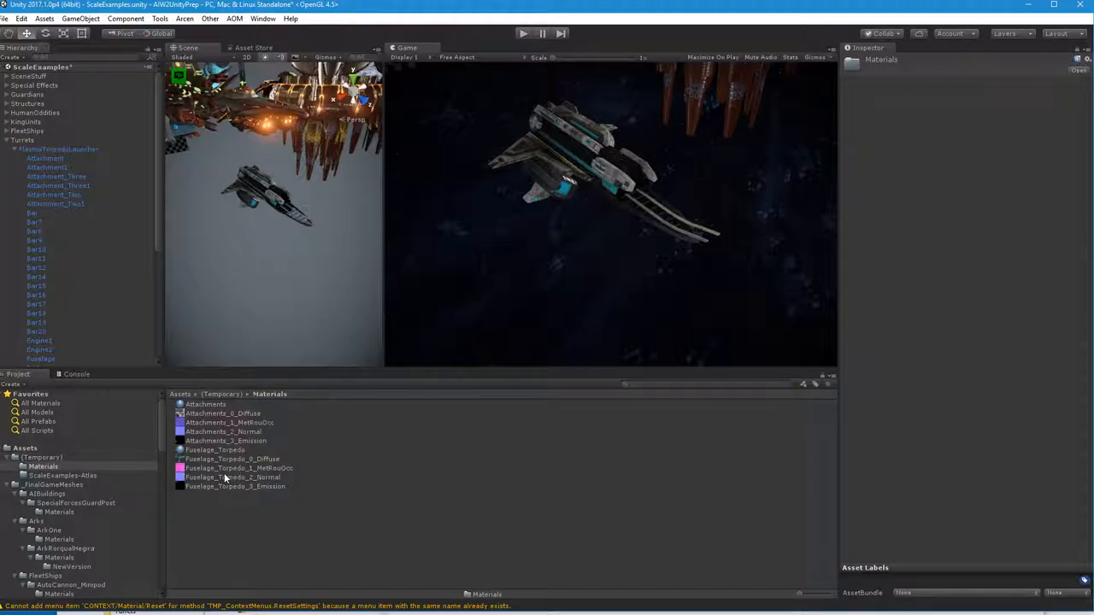
click(232, 477)
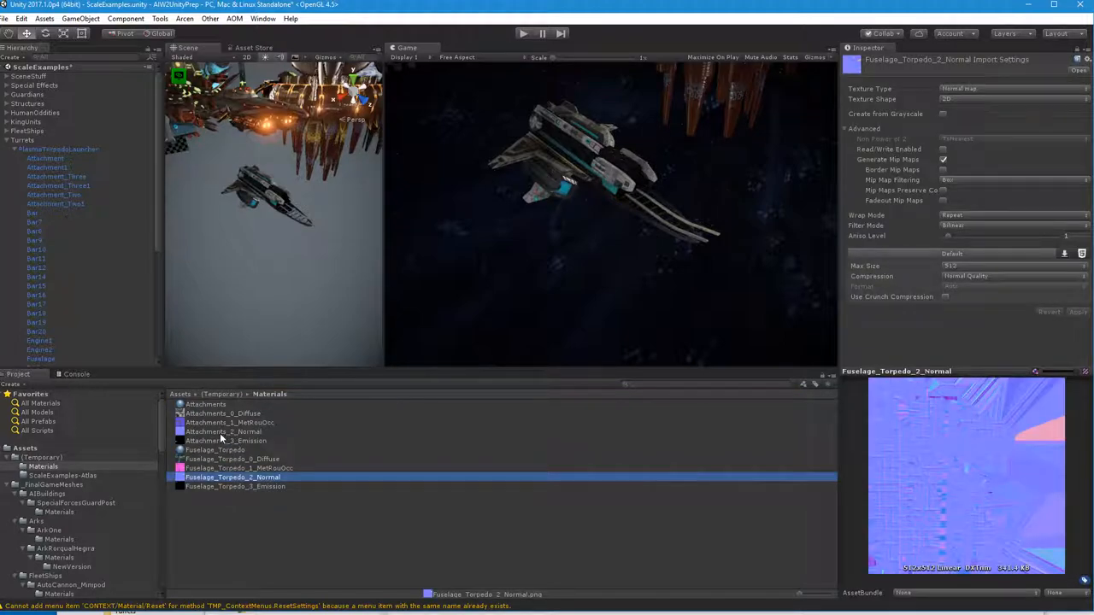
click(225, 432)
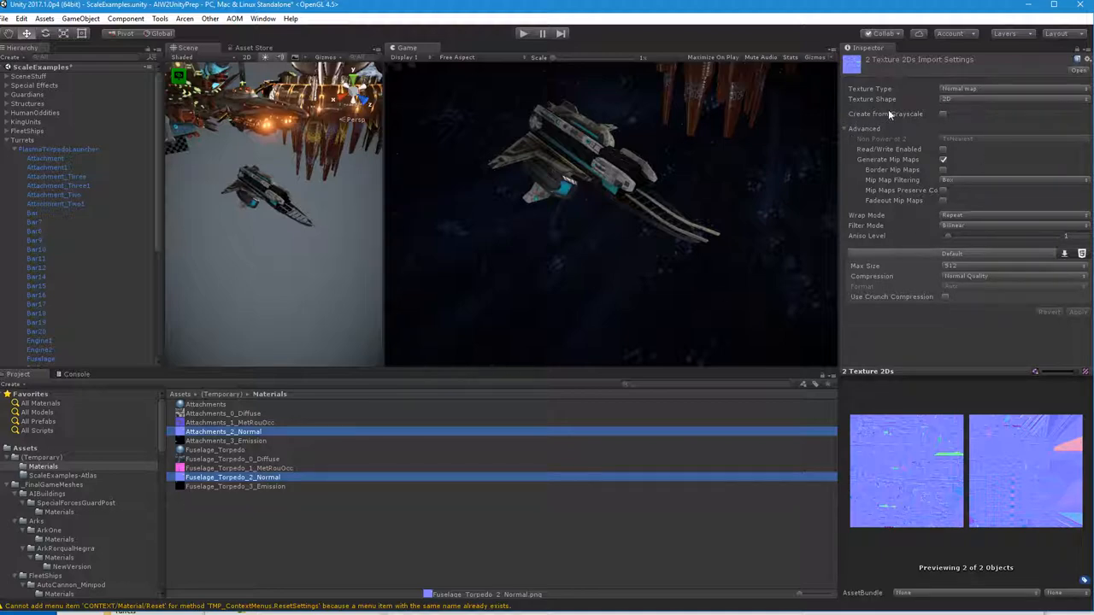
click(1013, 88)
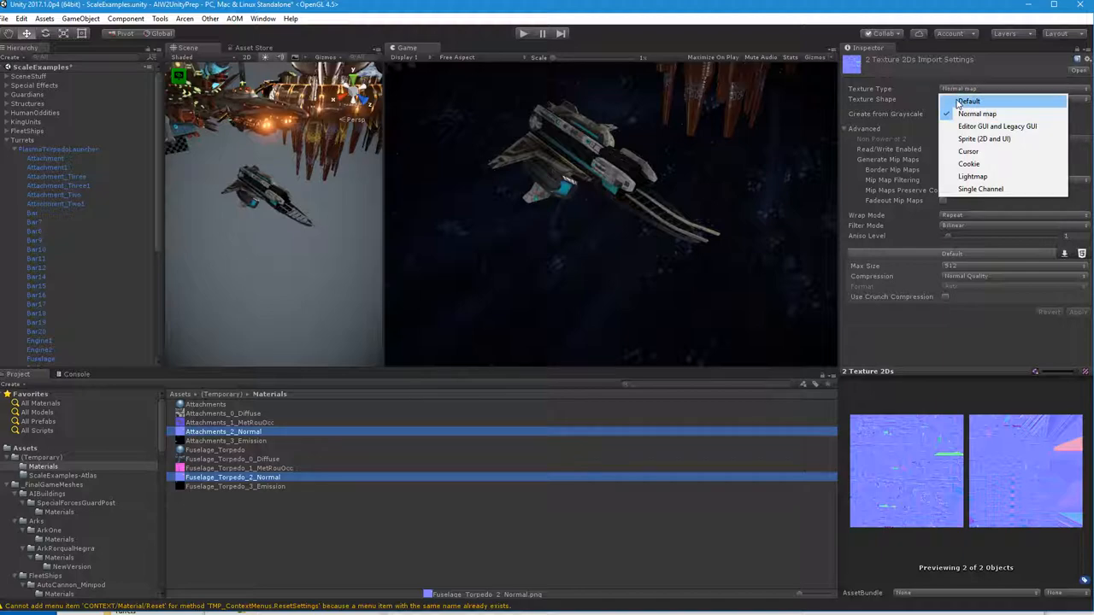
click(969, 100)
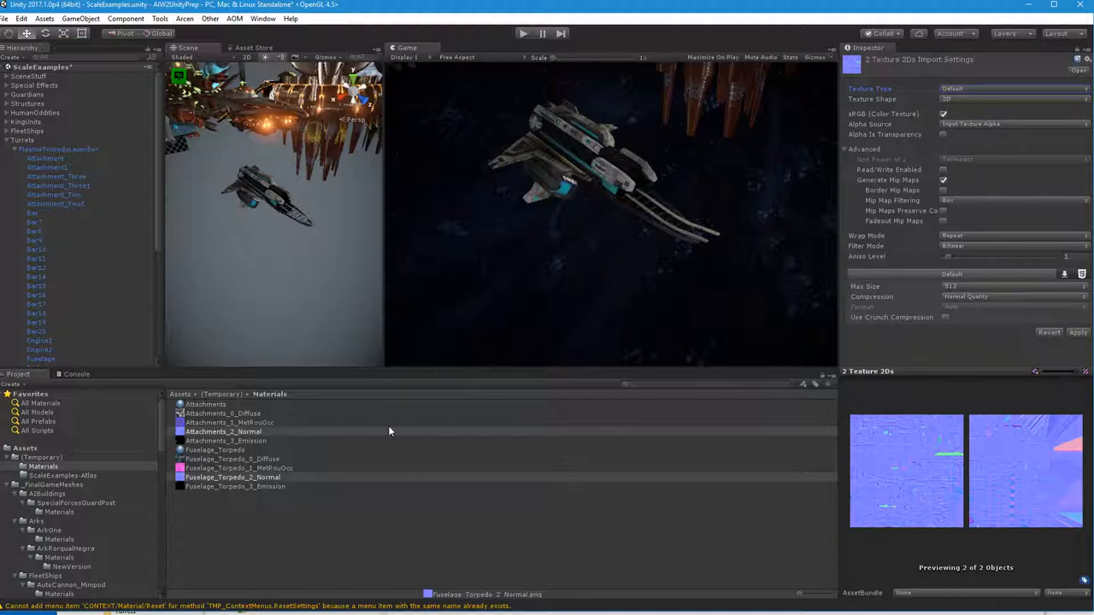
click(1013, 88)
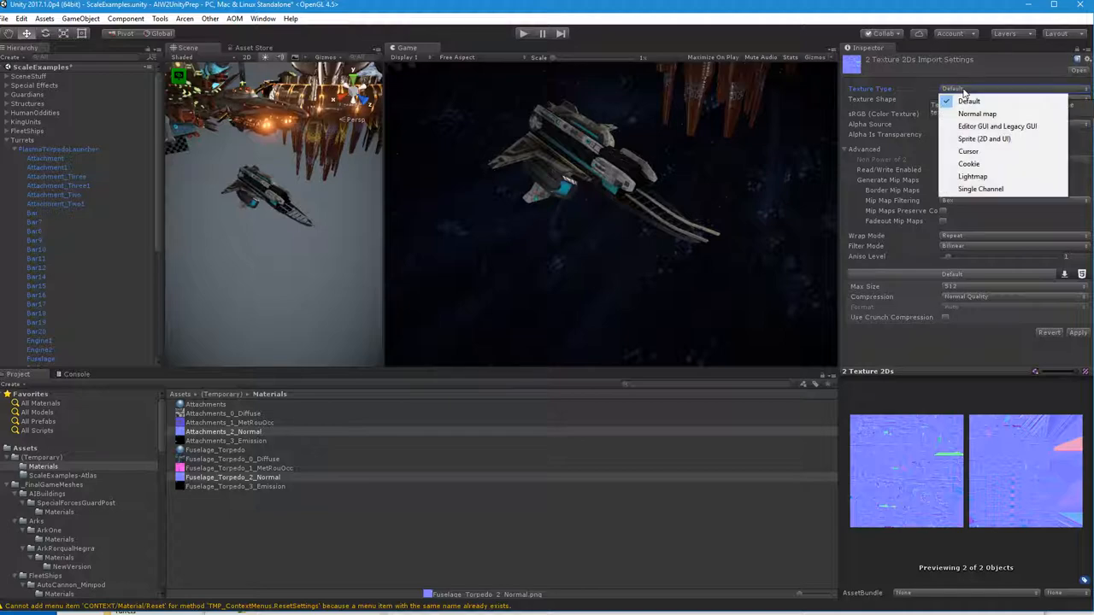
click(968, 101)
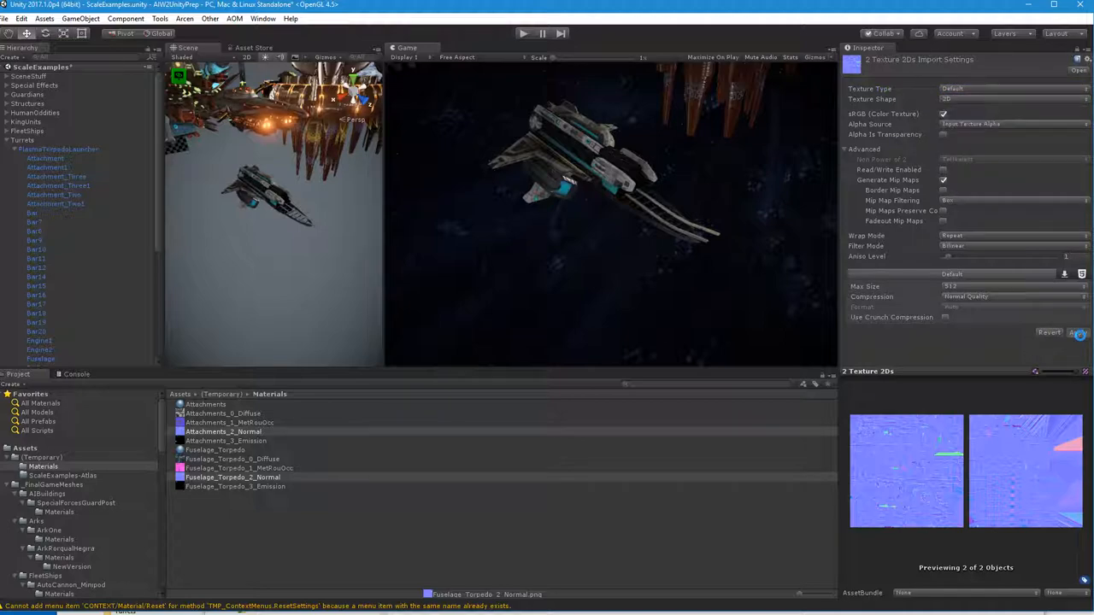
click(1078, 332)
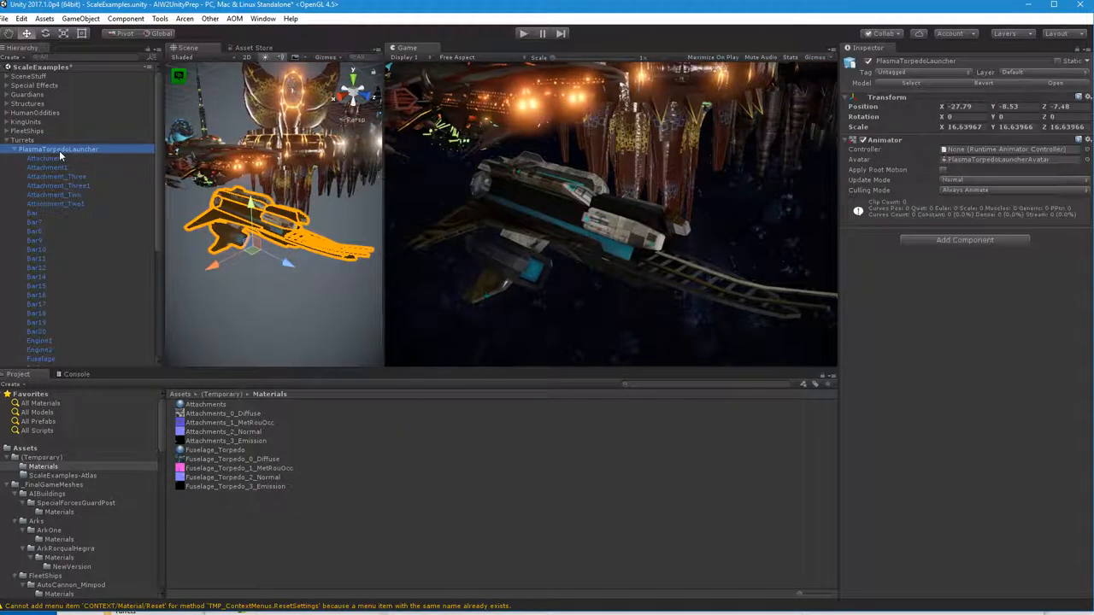
- In ProDrawCallOptimizer, name the atlas PlasmaTorpedoLauncher and bake the combined emissive mesh
click(263, 18)
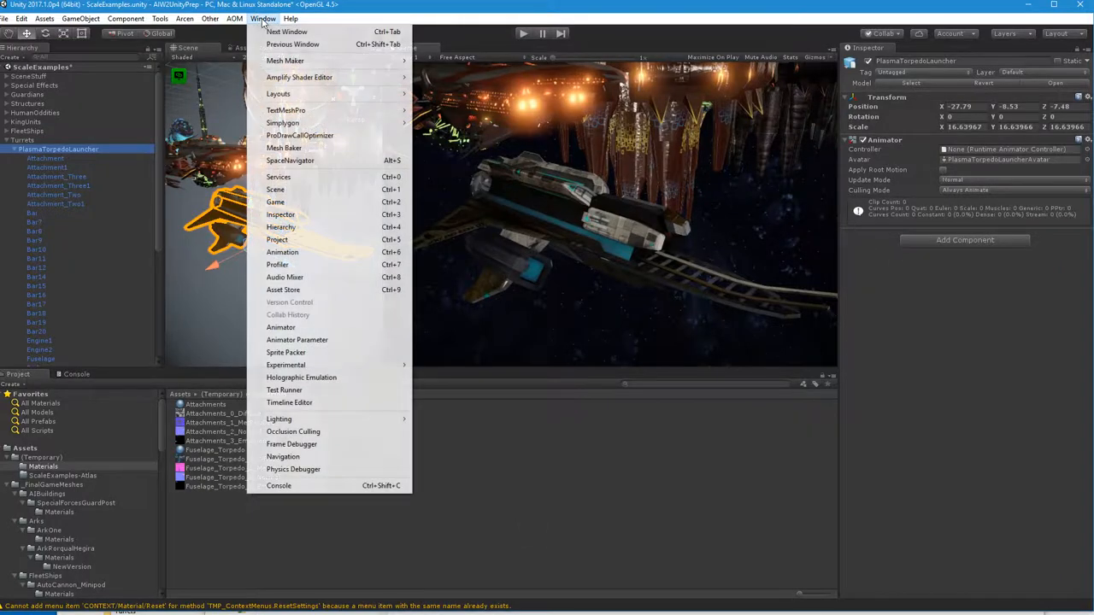
mouse_move(285, 352)
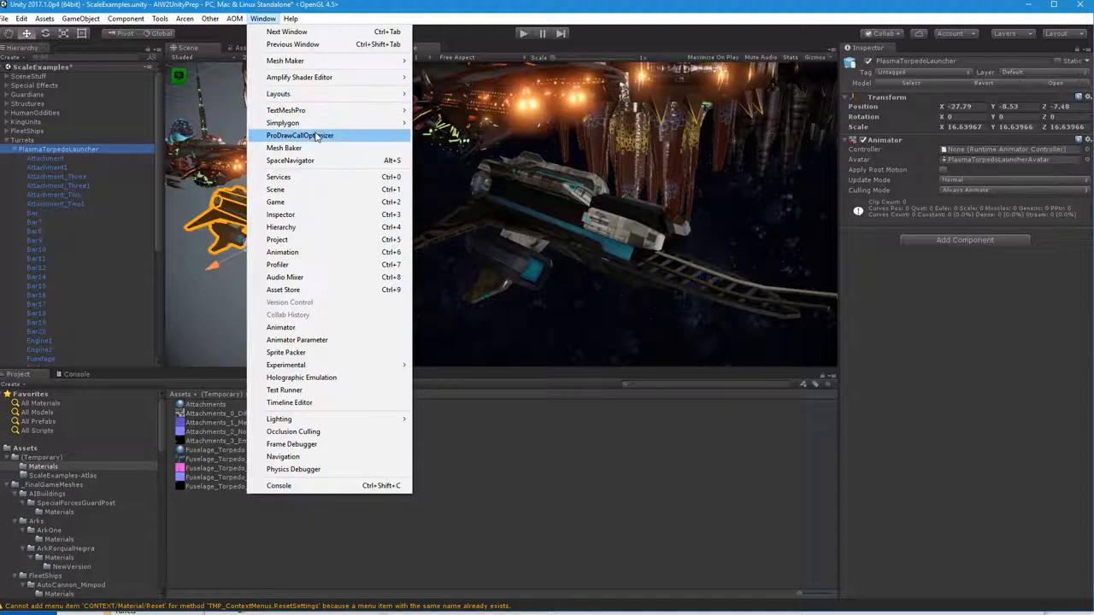
click(299, 135)
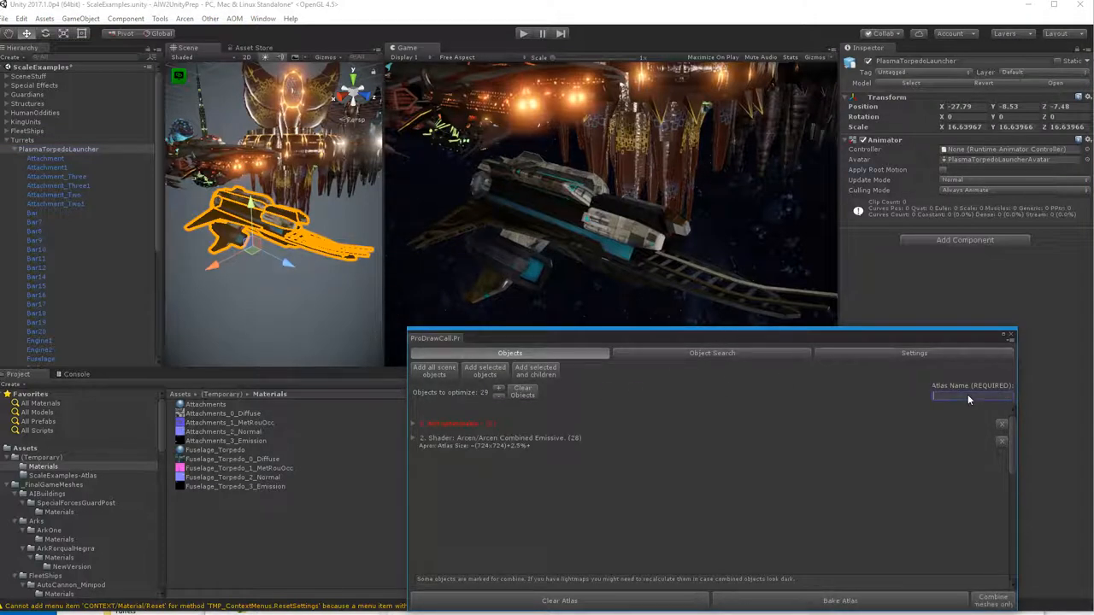
text(PlasmaTorpedoLauncher)
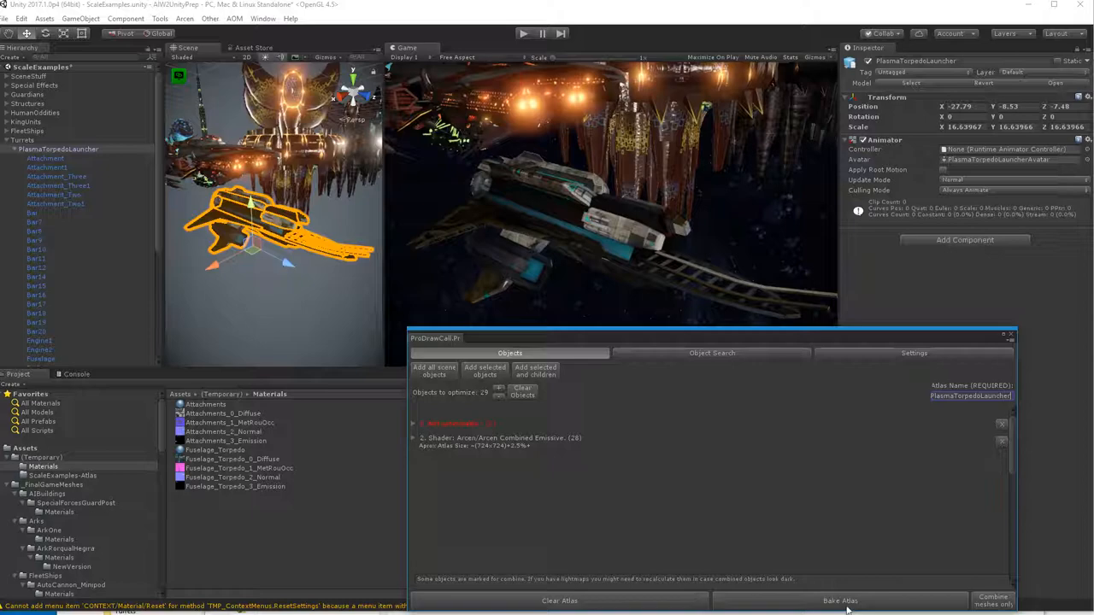
click(839, 601)
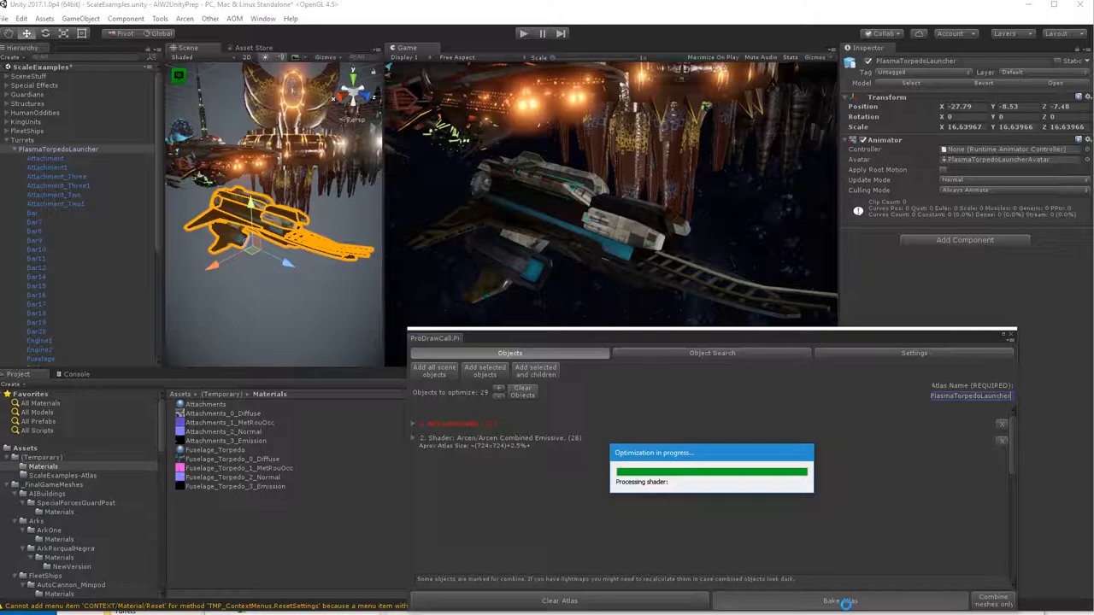
click(840, 601)
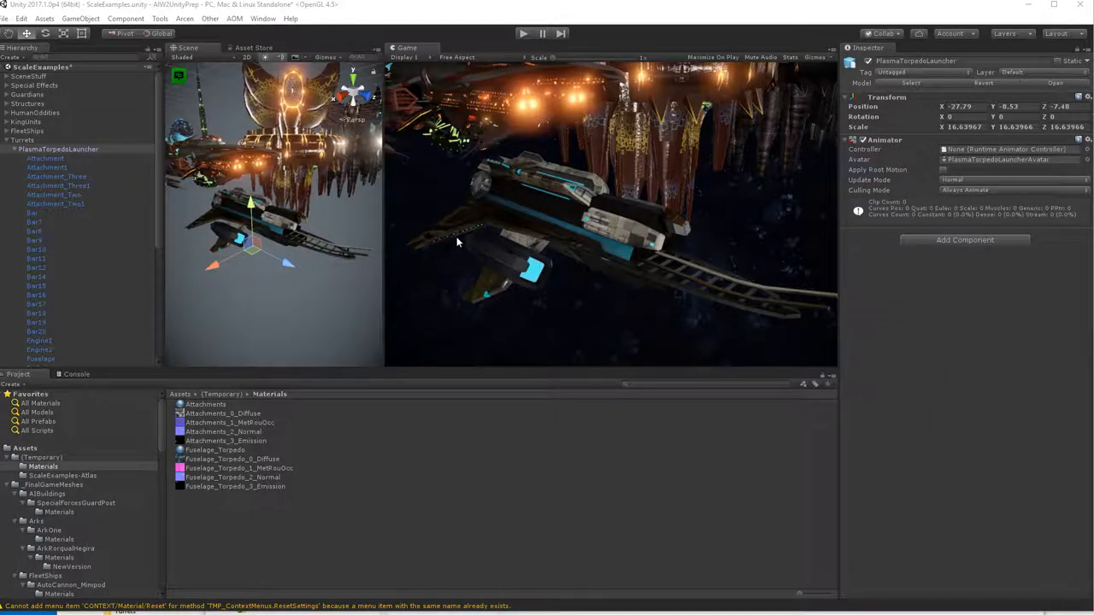
mouse_move(479, 238)
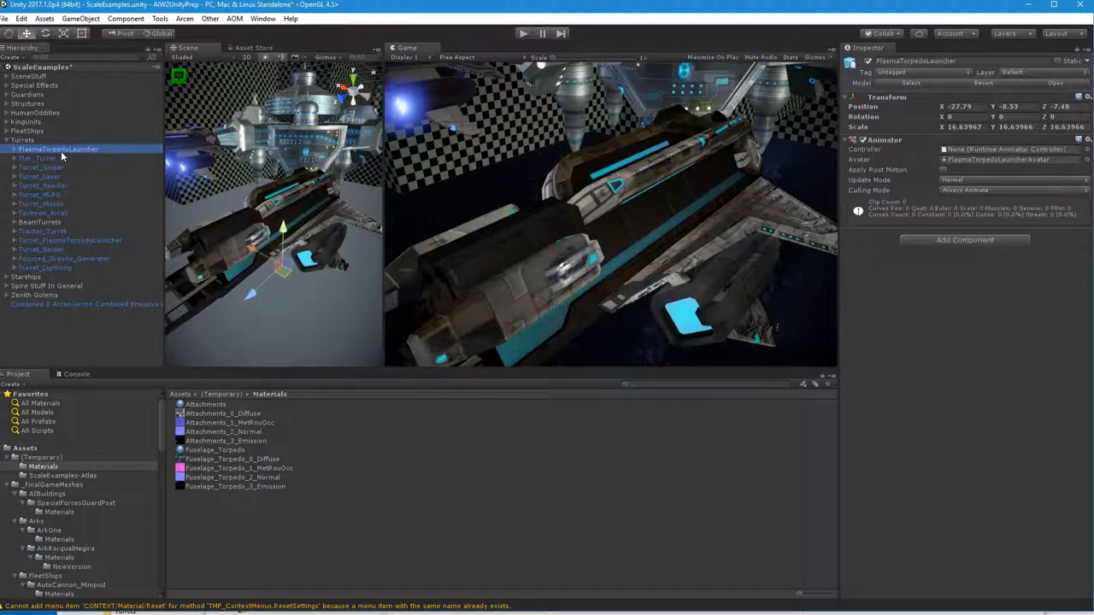
- Select the combined launcher object and show the ScaleExamples-Atlas folder of baked assets
click(83, 295)
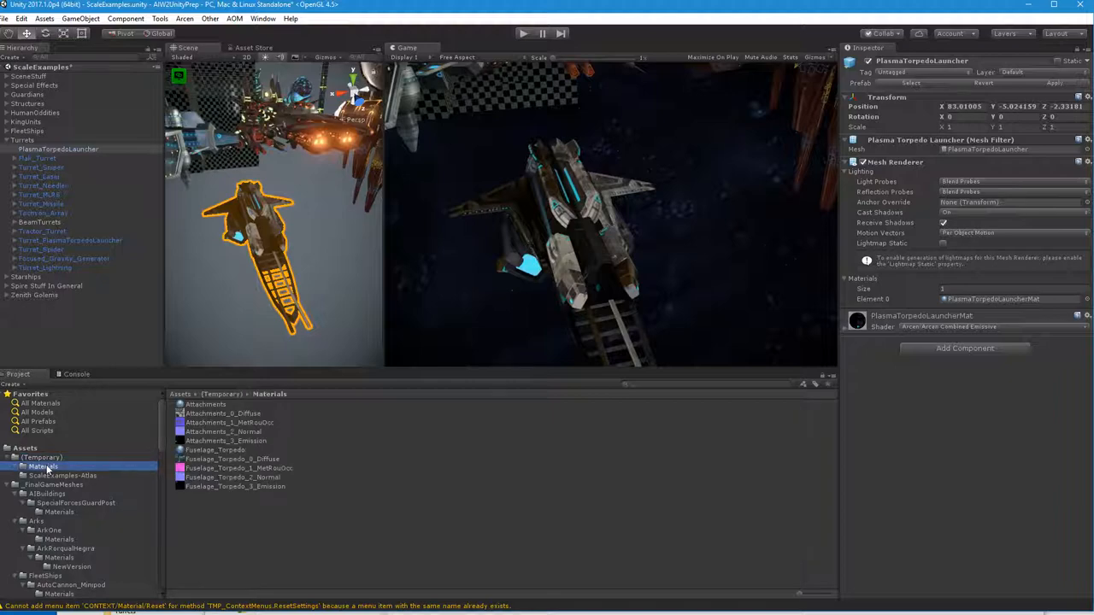
click(64, 476)
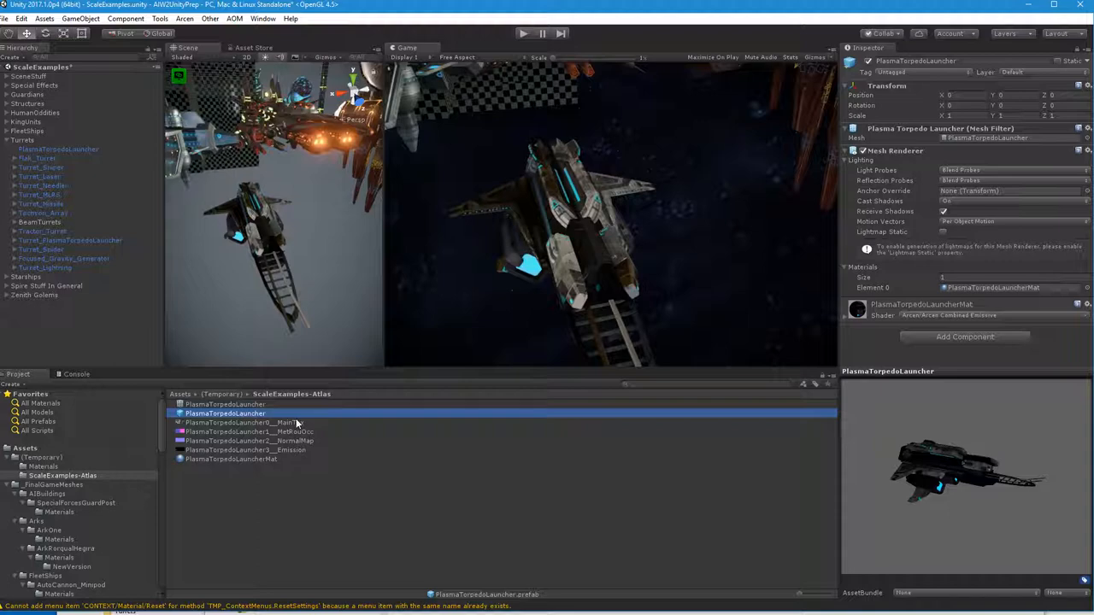
- Inspect the rebaked 1024x512 MetRouOcc and normal map atlas textures
click(244, 423)
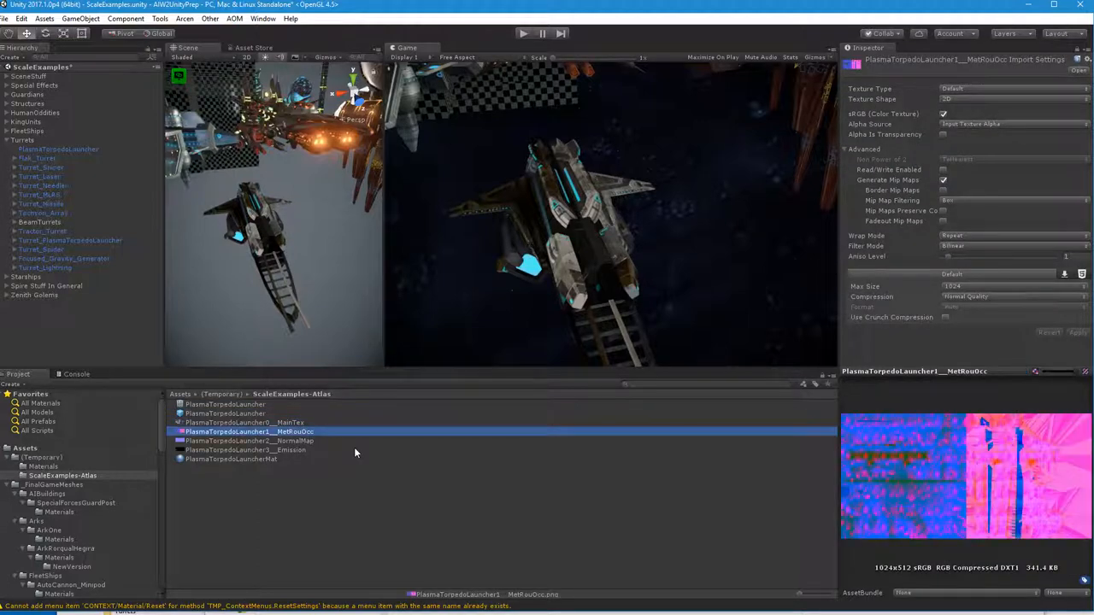
click(248, 440)
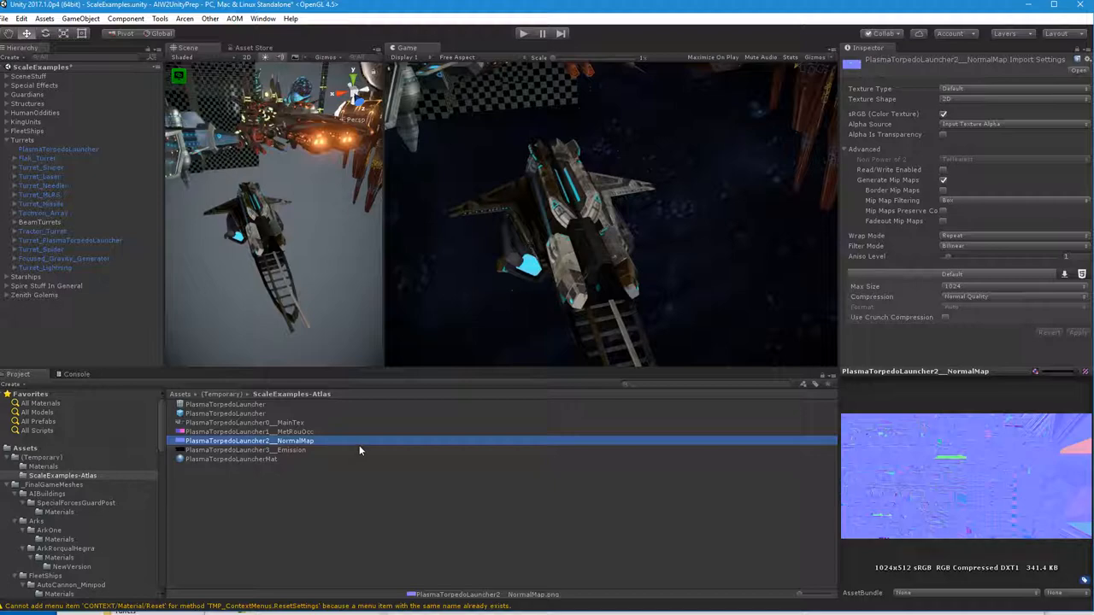
mouse_move(819, 165)
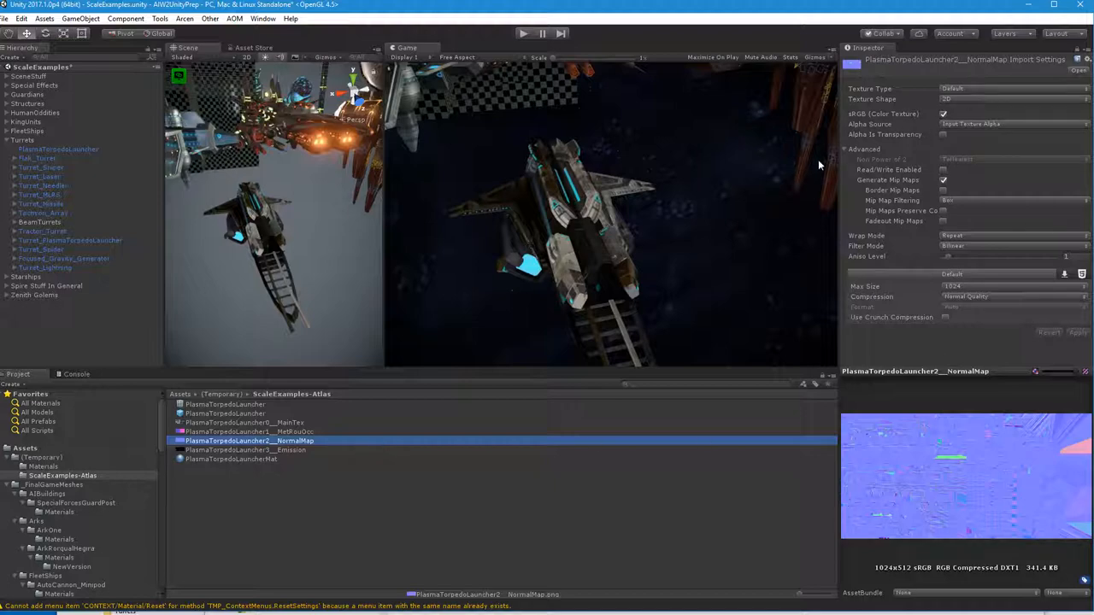
mouse_move(240, 461)
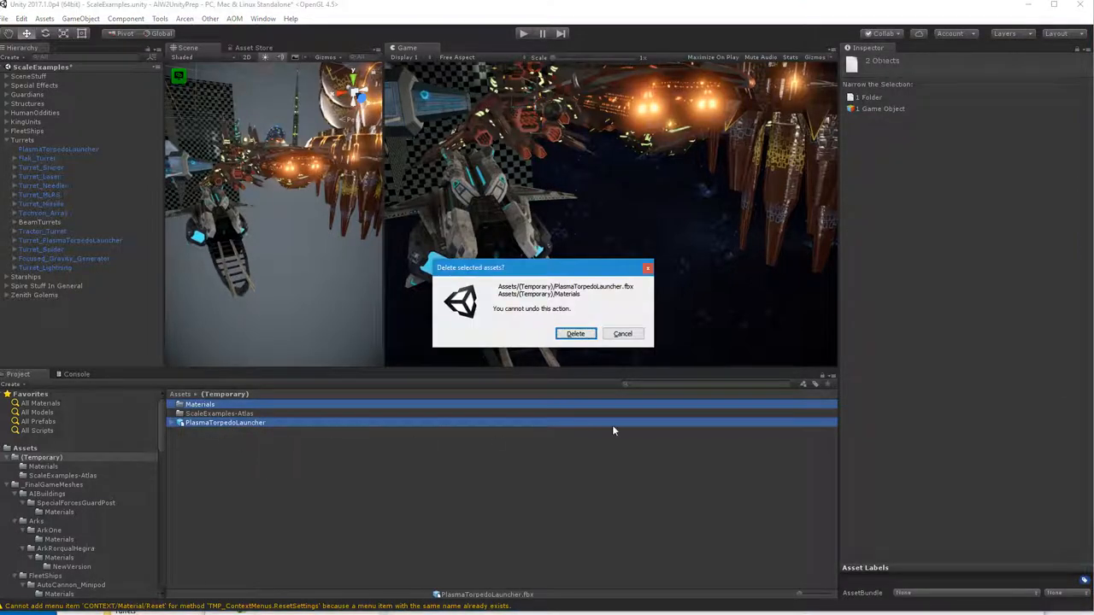
- Confirm deletion of the original launcher model and the old Materials folder
click(574, 334)
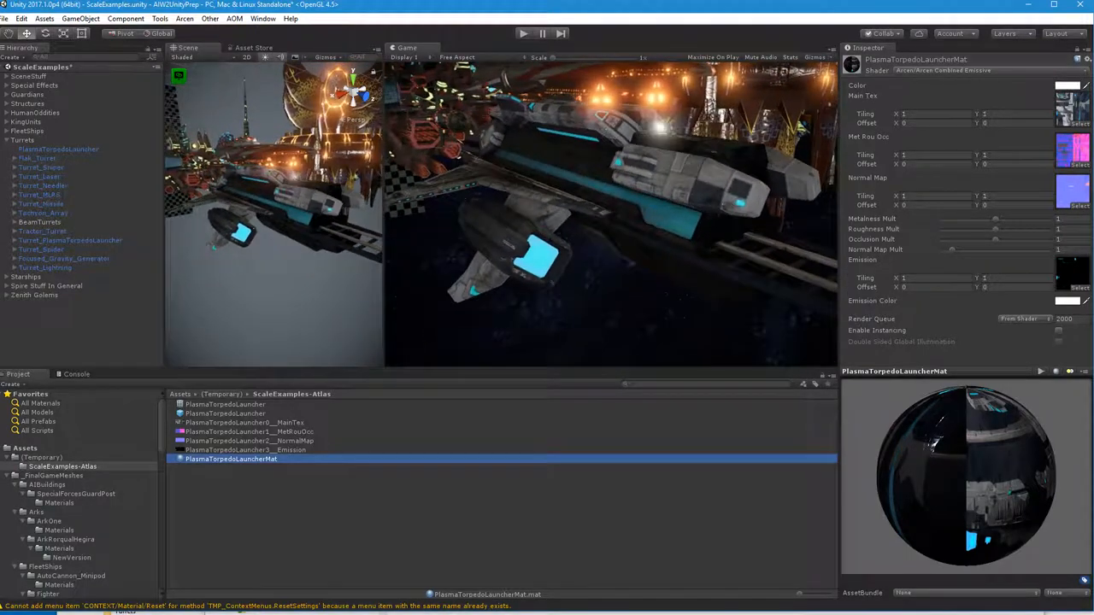
- Raise the HDR brightness of PlasmaTorpedoLauncherMat's emission colour so the lights glow brighter cyan
click(1068, 301)
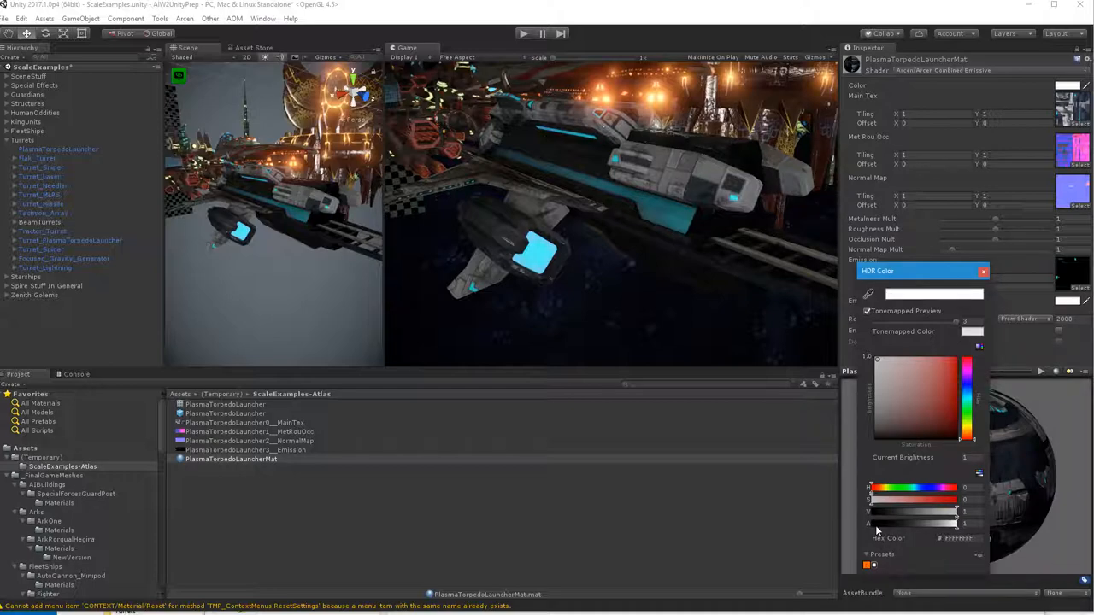
mouse_move(889, 461)
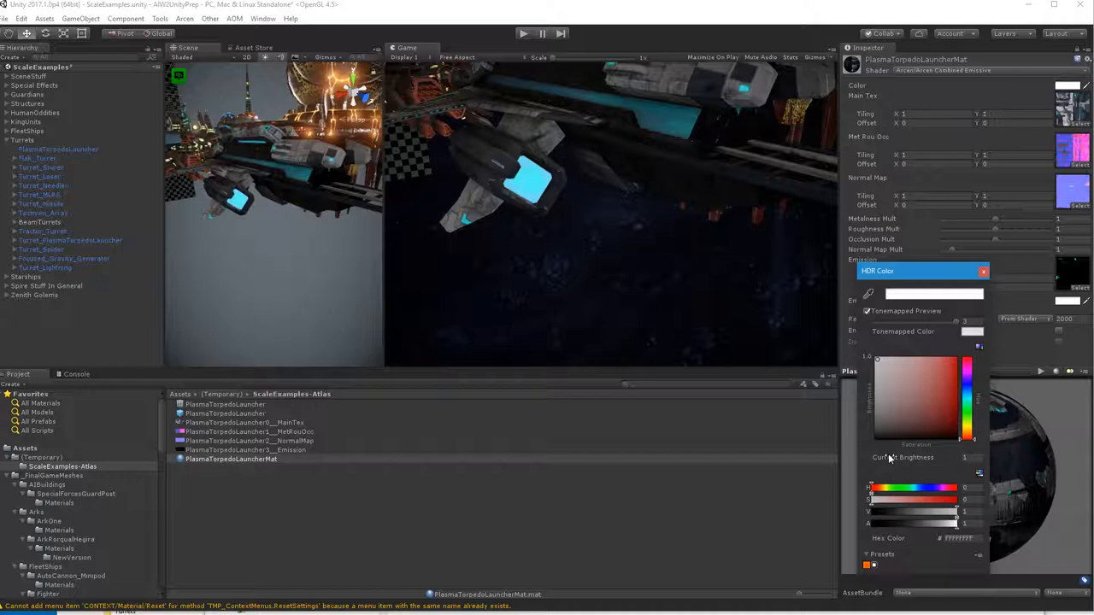
mouse_move(889, 418)
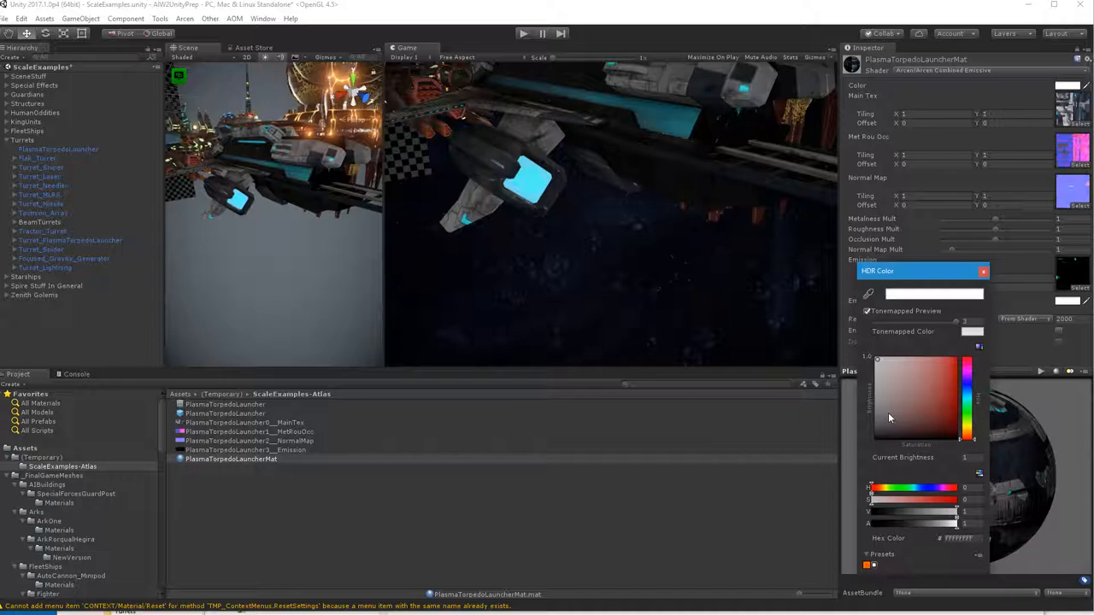
mouse_move(898, 462)
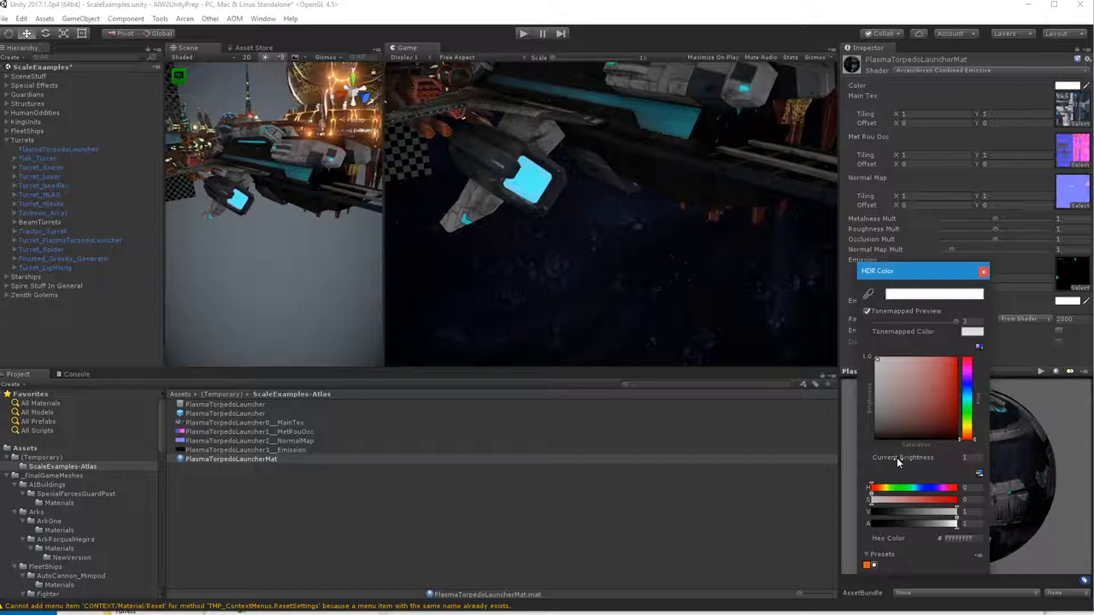
mouse_move(940, 463)
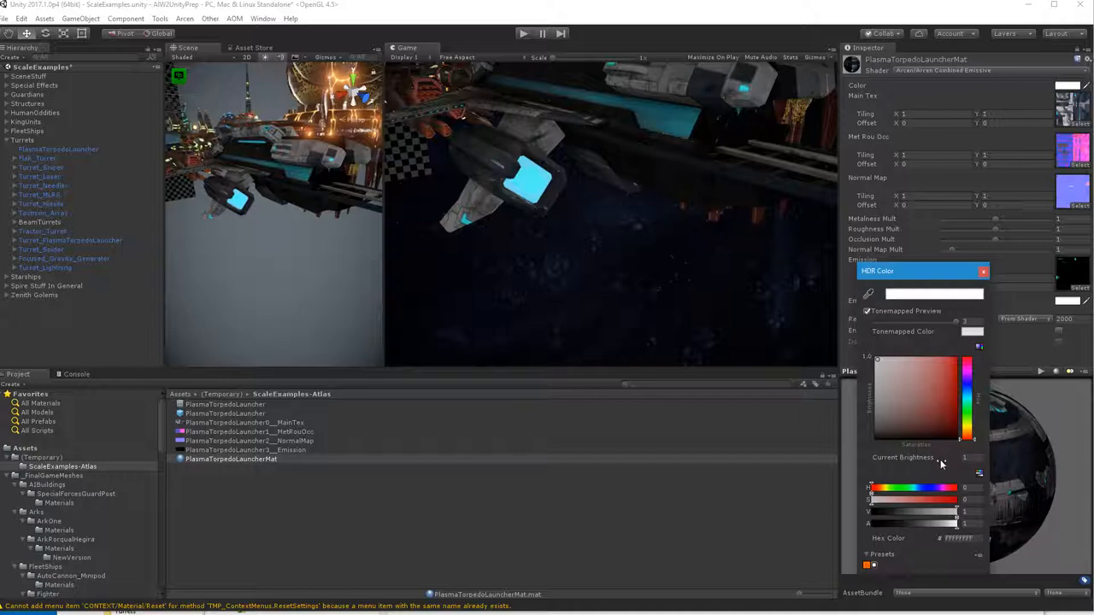
click(887, 408)
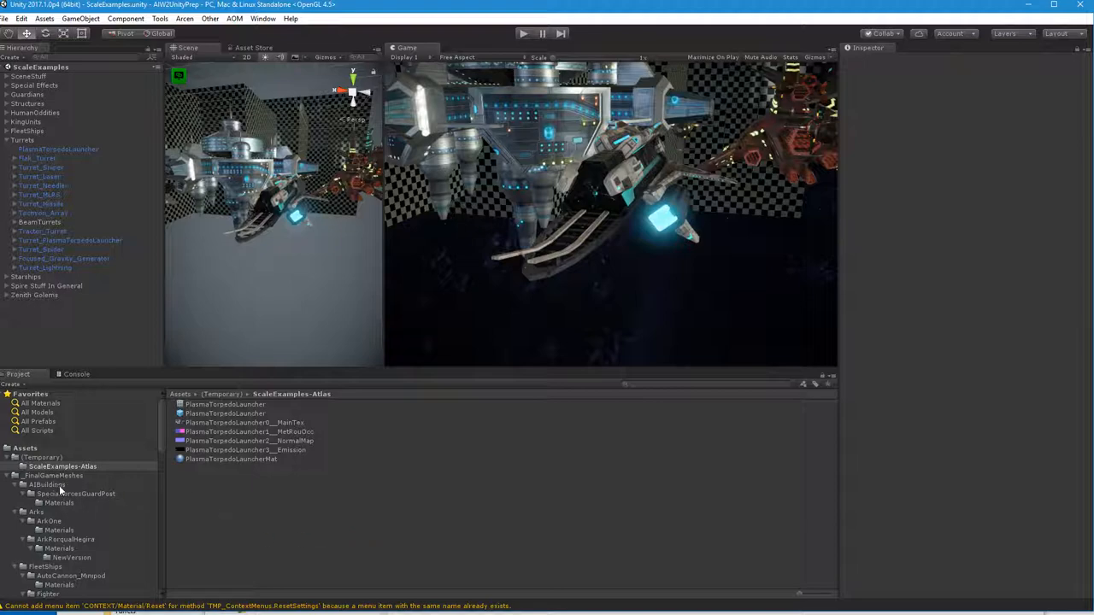
mouse_move(543, 267)
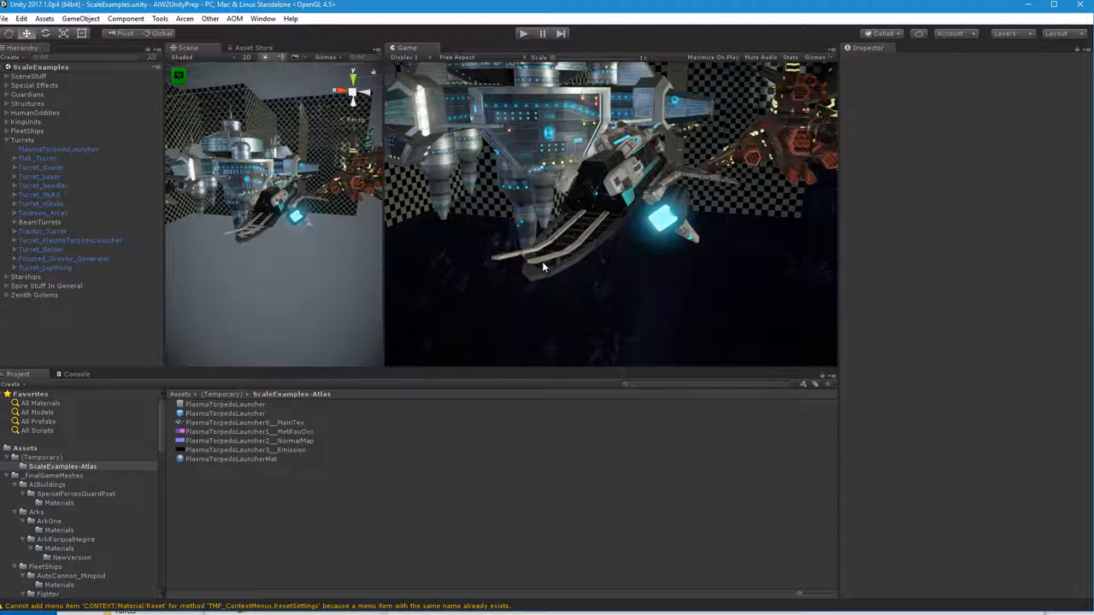
mouse_move(551, 280)
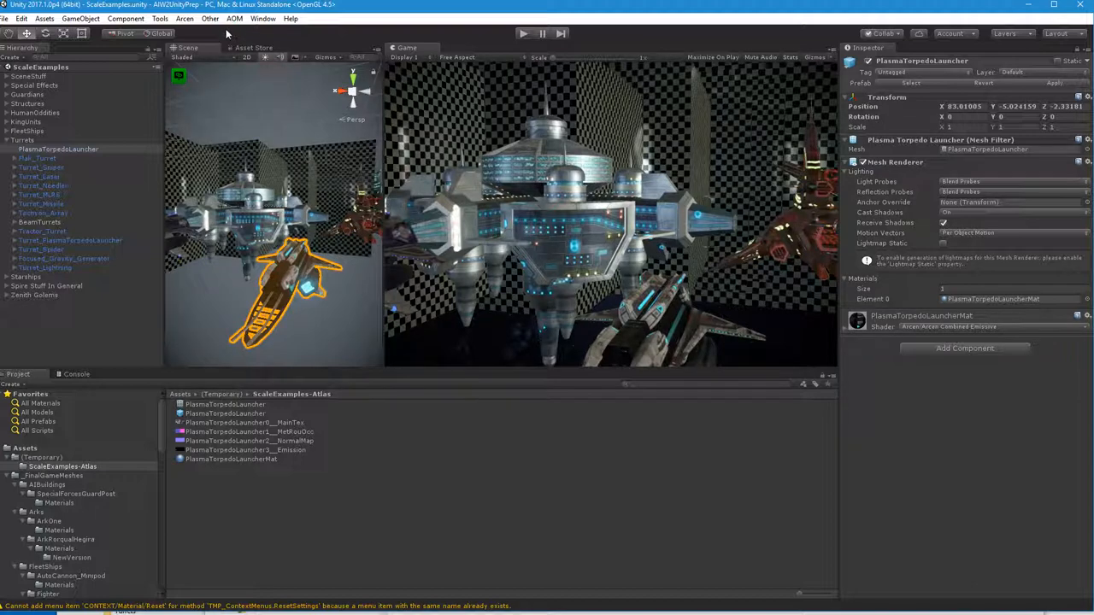
- Recentre the PlasmaTorpedoLauncher mesh pivot with Quick Edit's Center Pivot and save the edited mesh
click(160, 18)
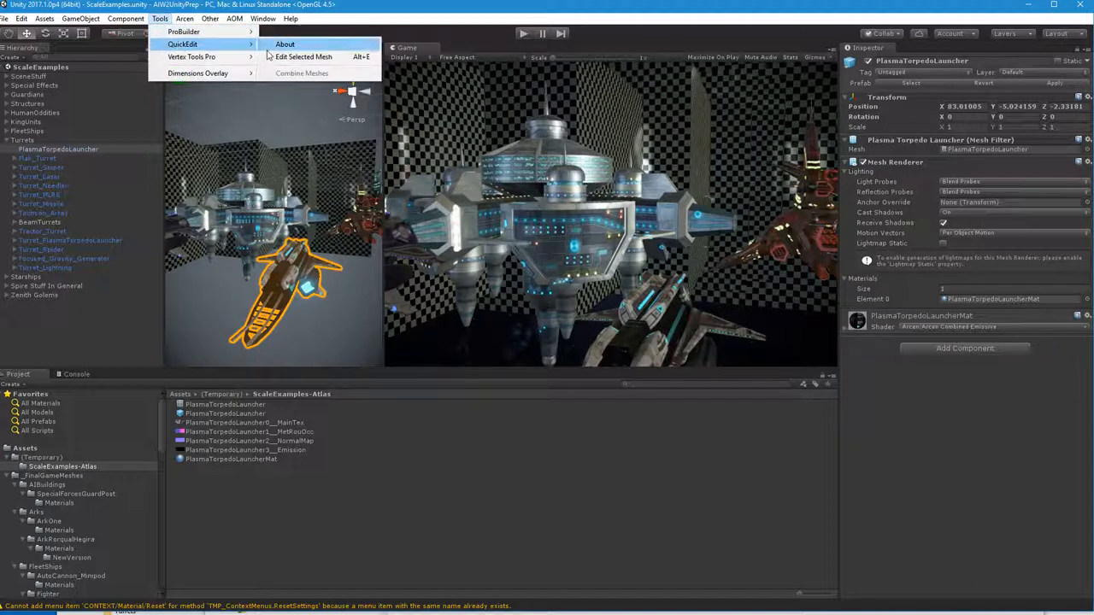
mouse_move(303, 57)
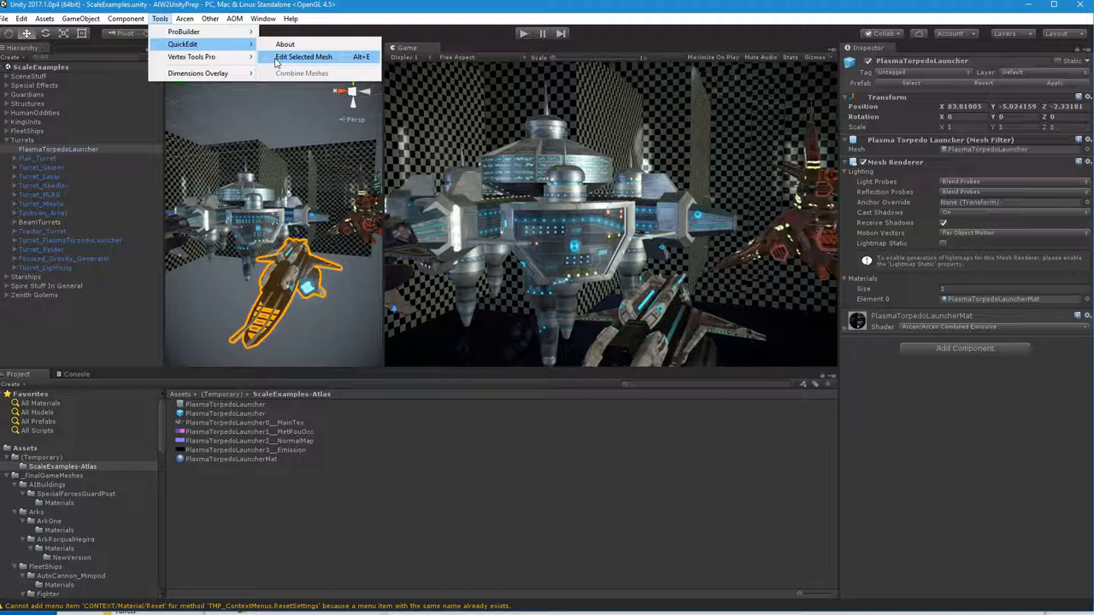
click(302, 57)
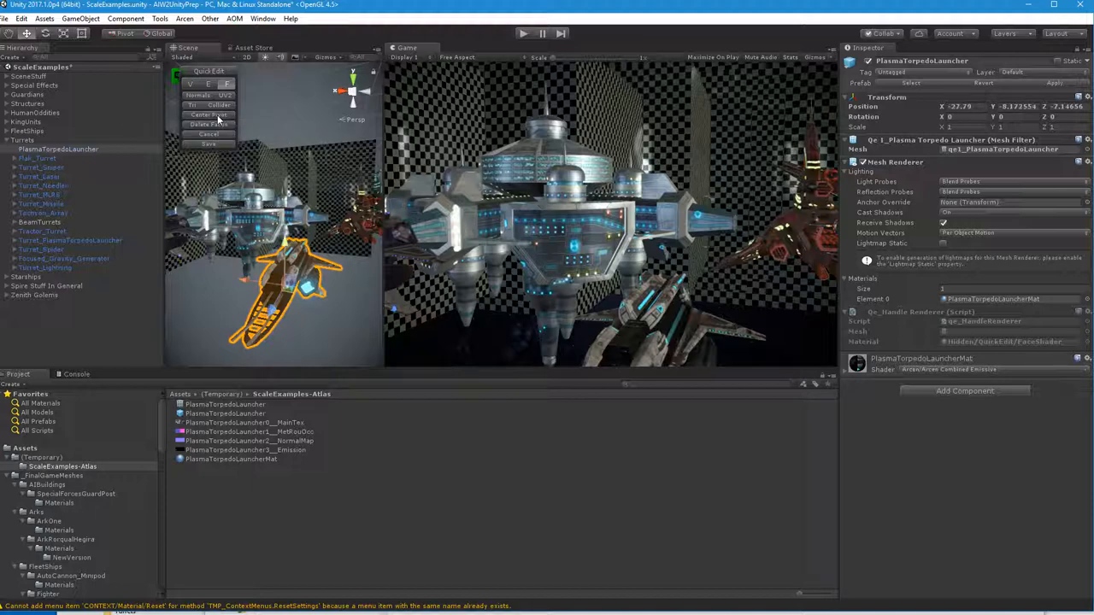
click(208, 144)
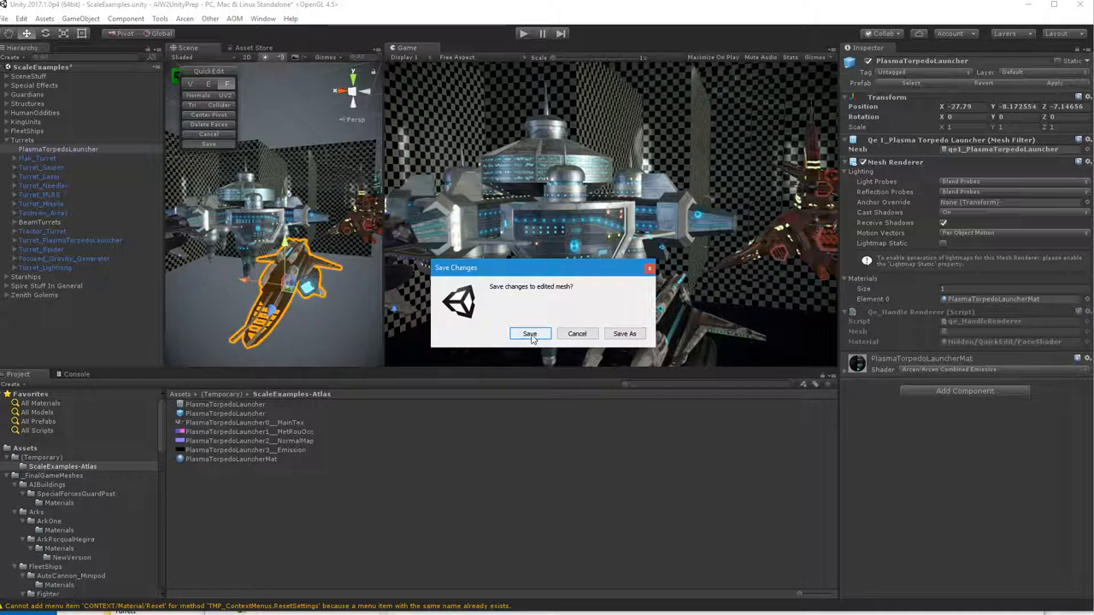
click(529, 334)
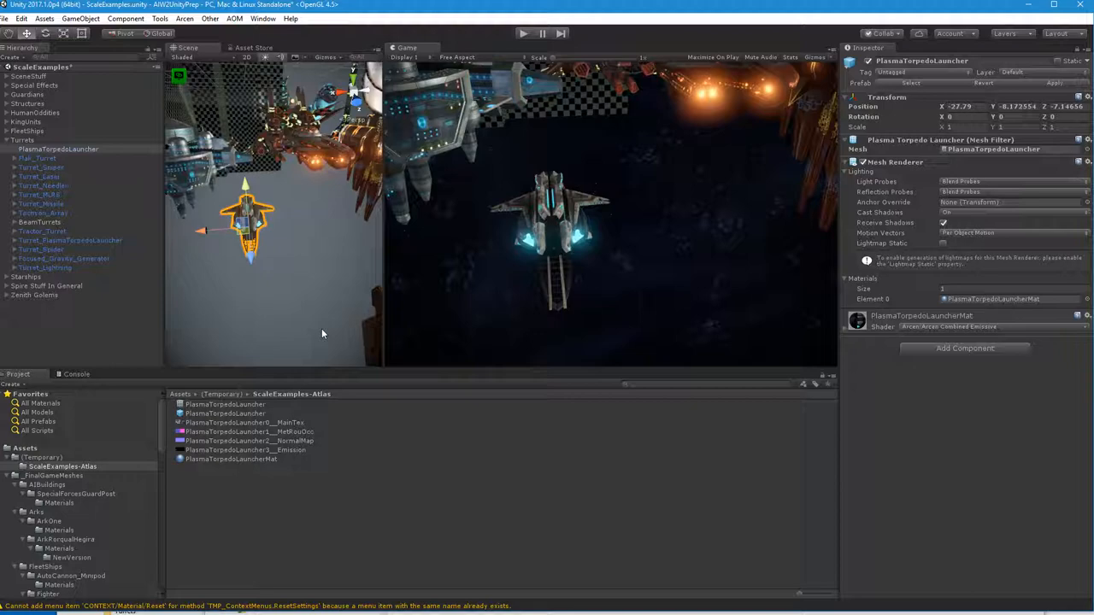
mouse_move(306, 419)
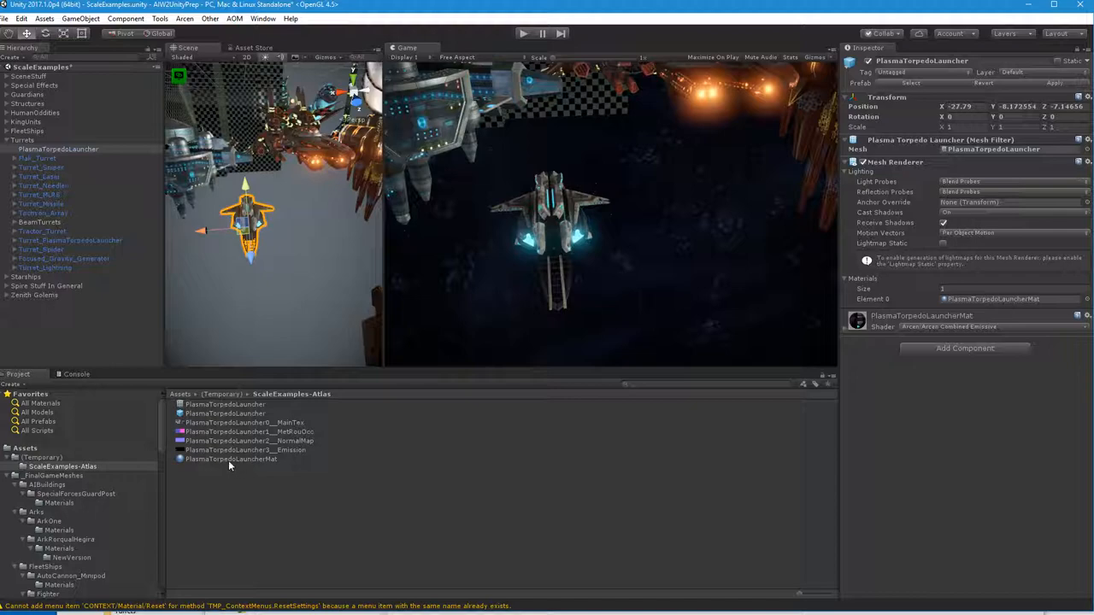
- Browse into _FinalGameMeshes and its Turrets subfolder in the Project window
scroll(down, 3)
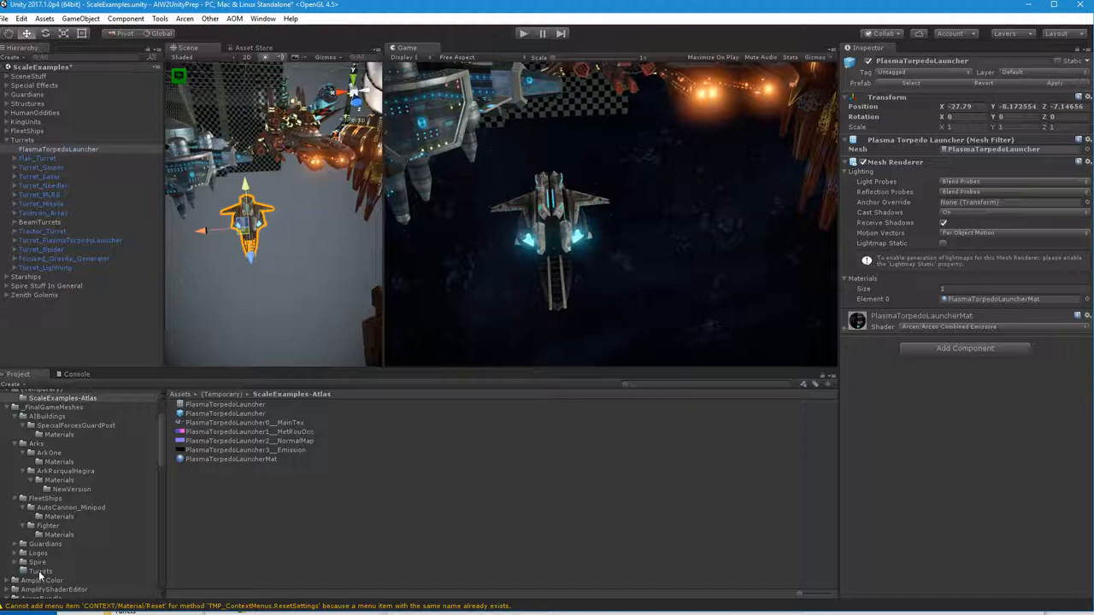
click(54, 475)
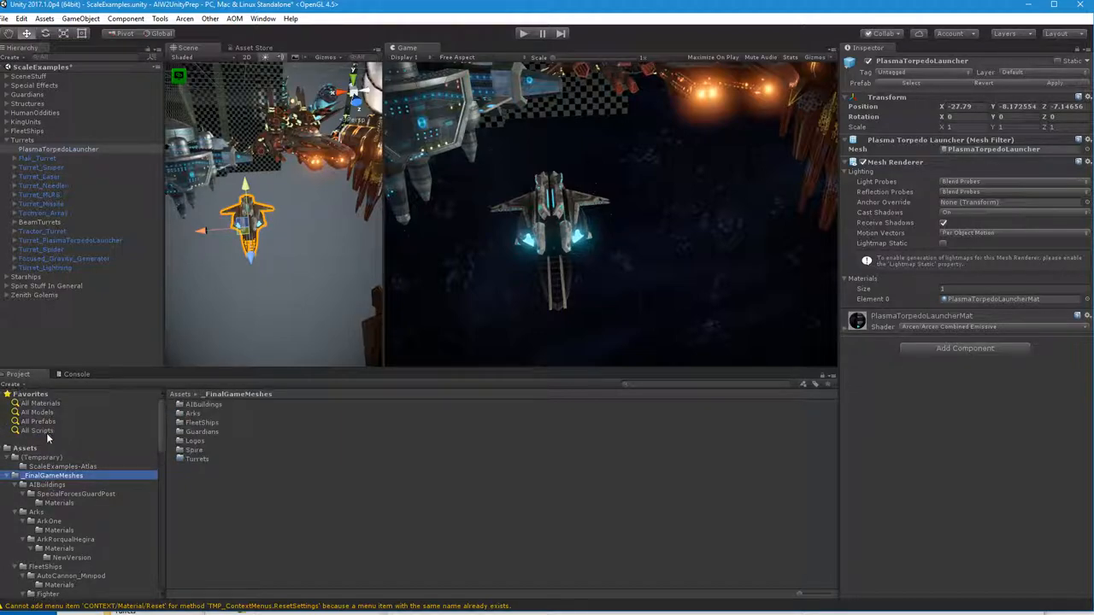
click(25, 448)
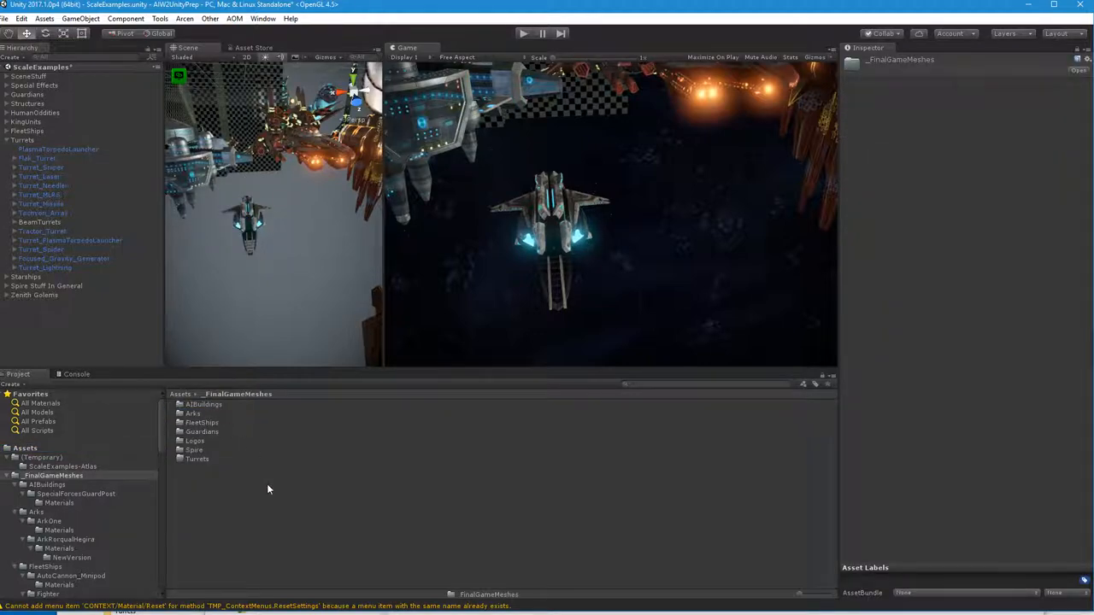
mouse_move(293, 242)
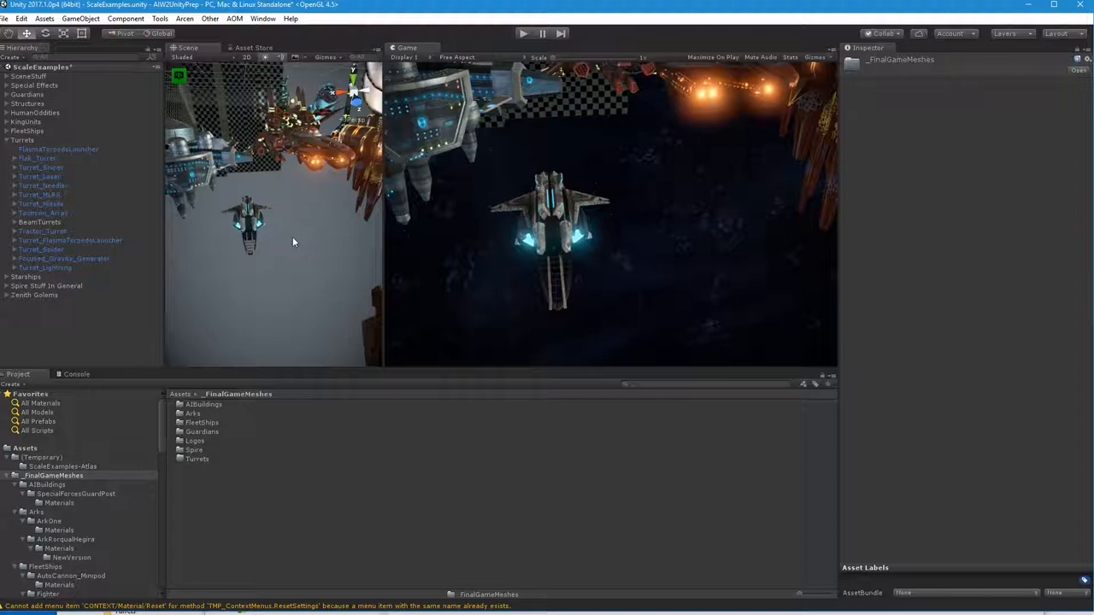
mouse_move(275, 242)
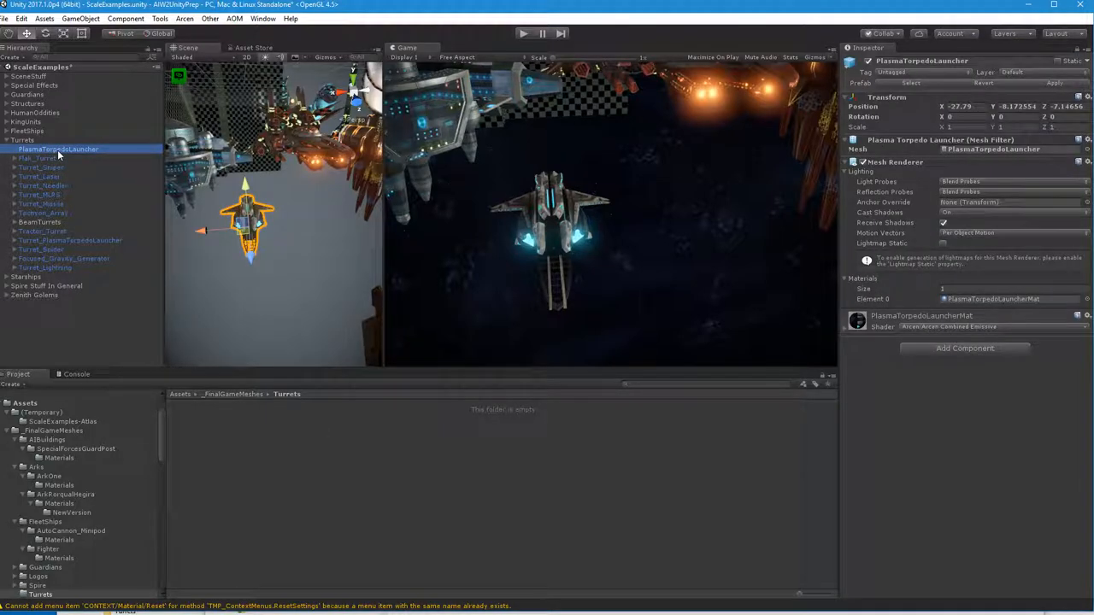
- Create a PlasmaTorpedoLauncher folder in Turrets for the baked assets and reveal it in File Explorer
right_click(248, 457)
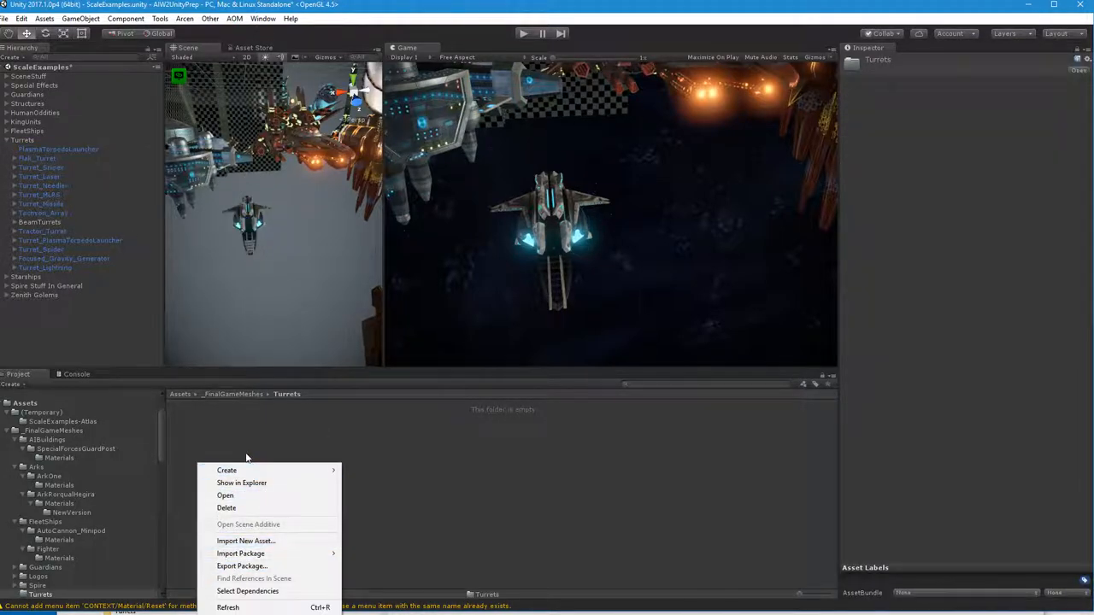
click(226, 470)
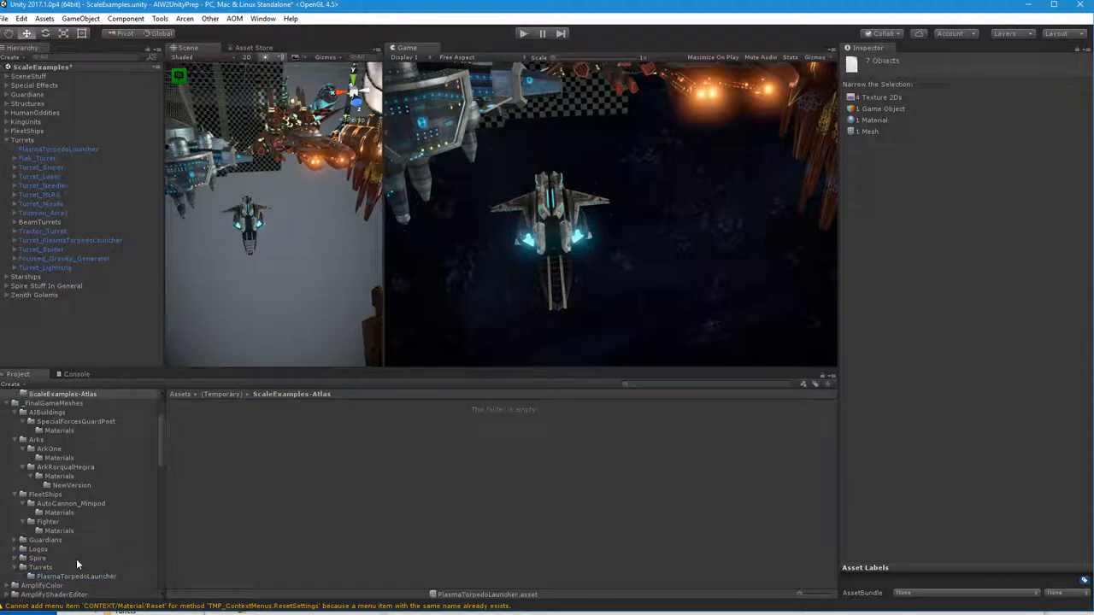
click(75, 576)
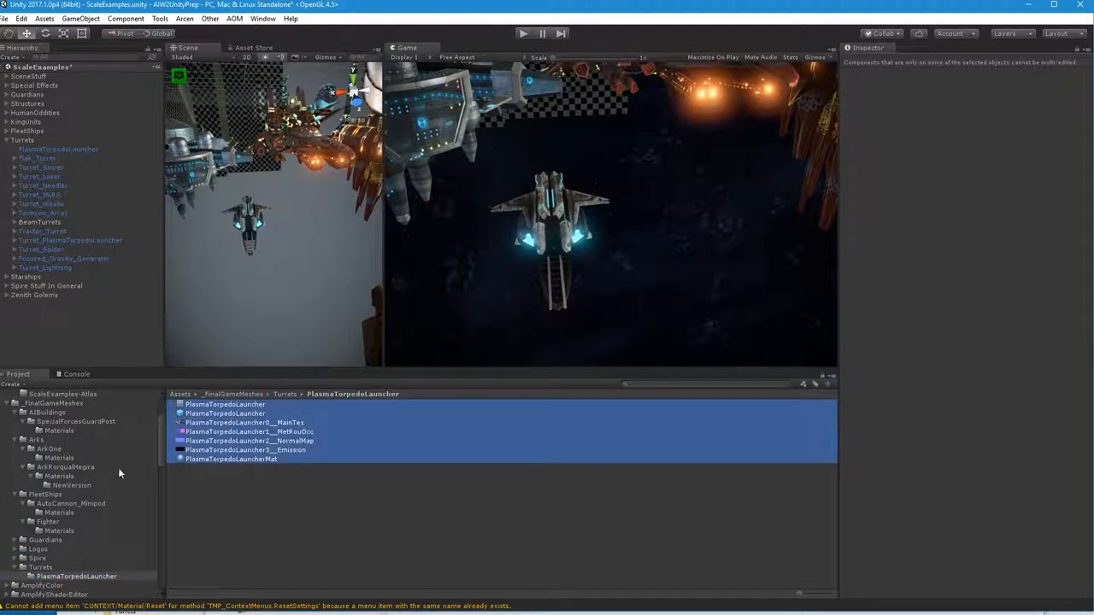
click(58, 513)
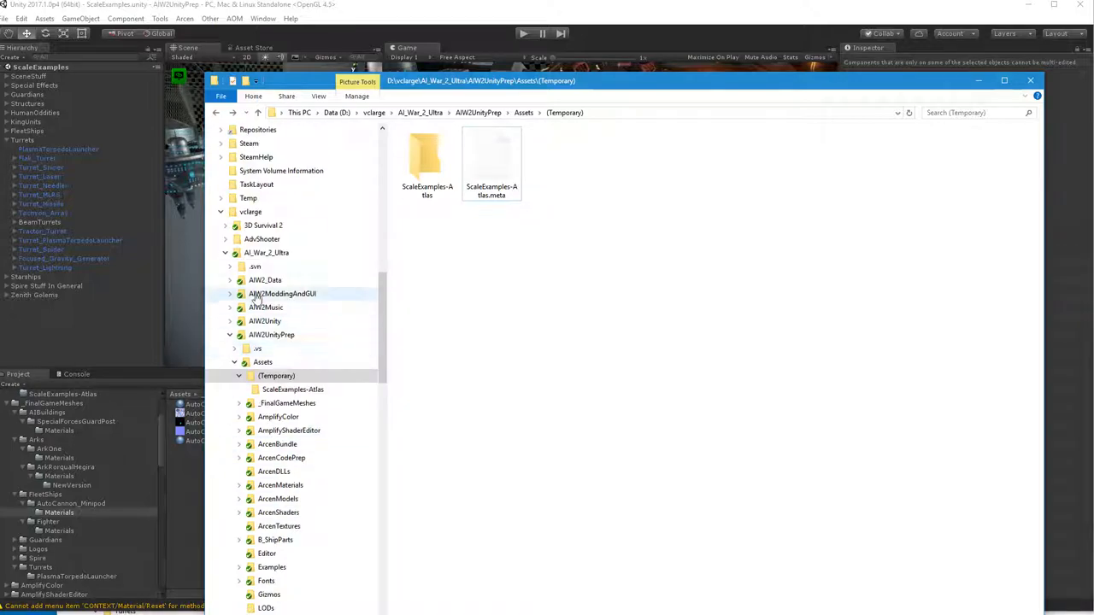
- Start an SVN Commit on the AI_War_2_Ultra working copy folder
right_click(267, 252)
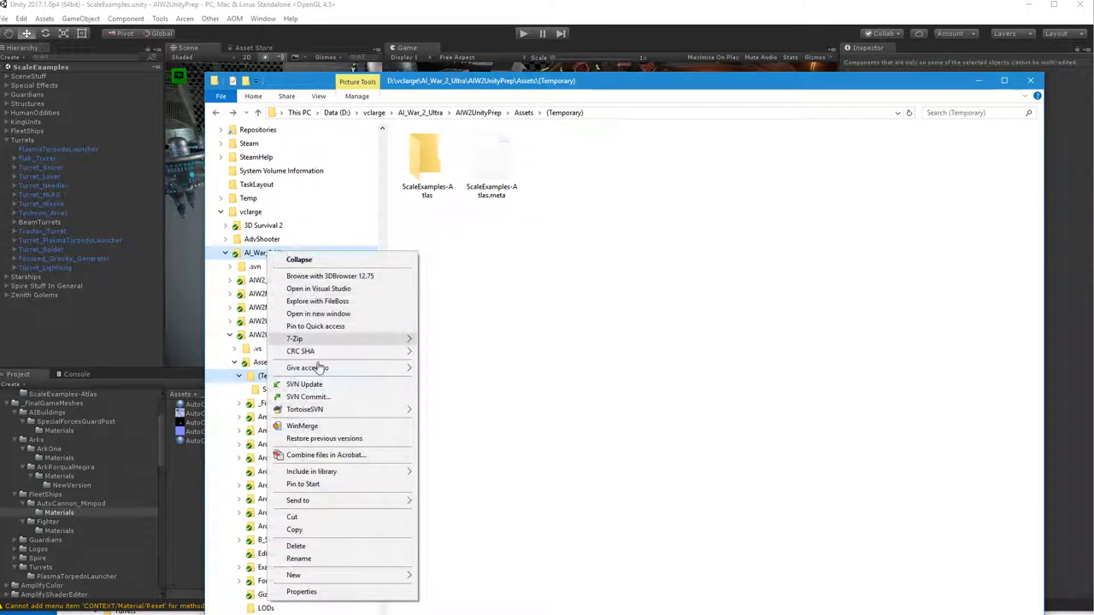
click(308, 396)
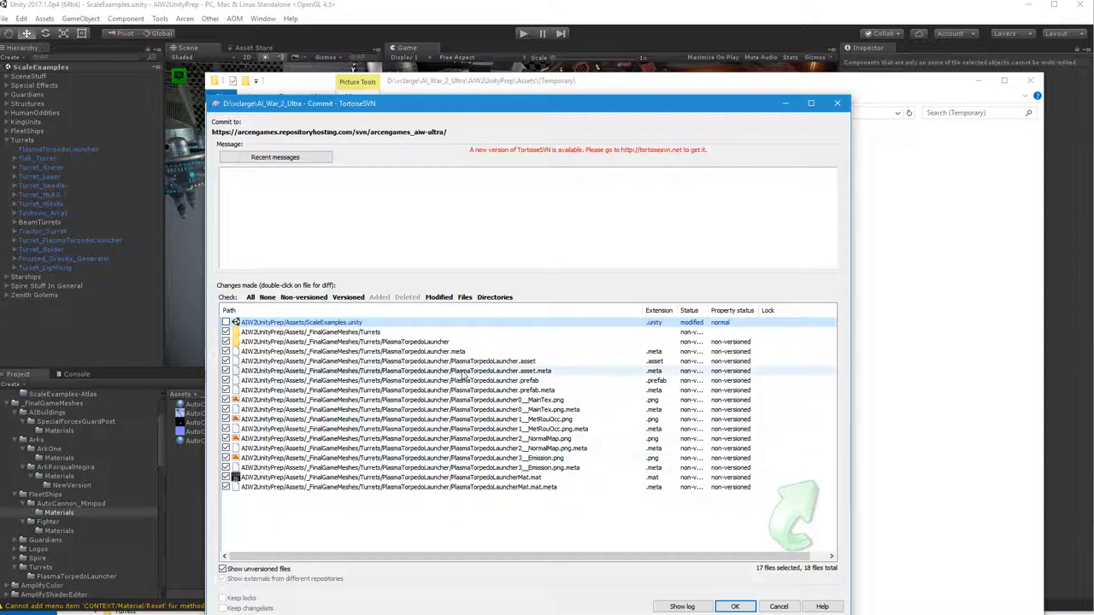
- Commit with the message "-Plasma Torpedo Launcher LOD0 mesh and materials."
text(-P1)
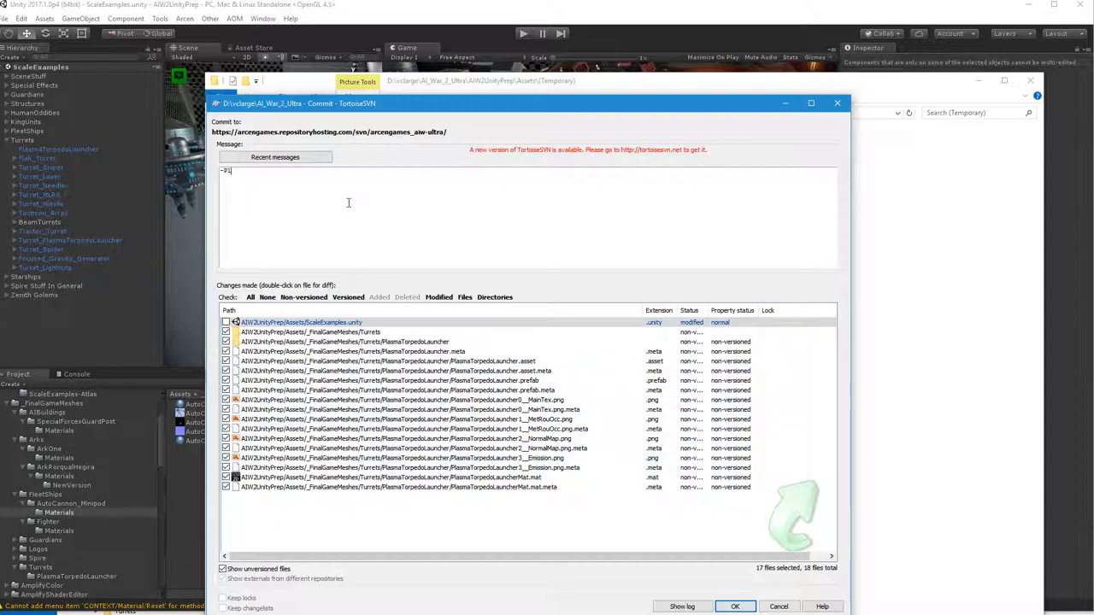
text(Plasma Torpedo)
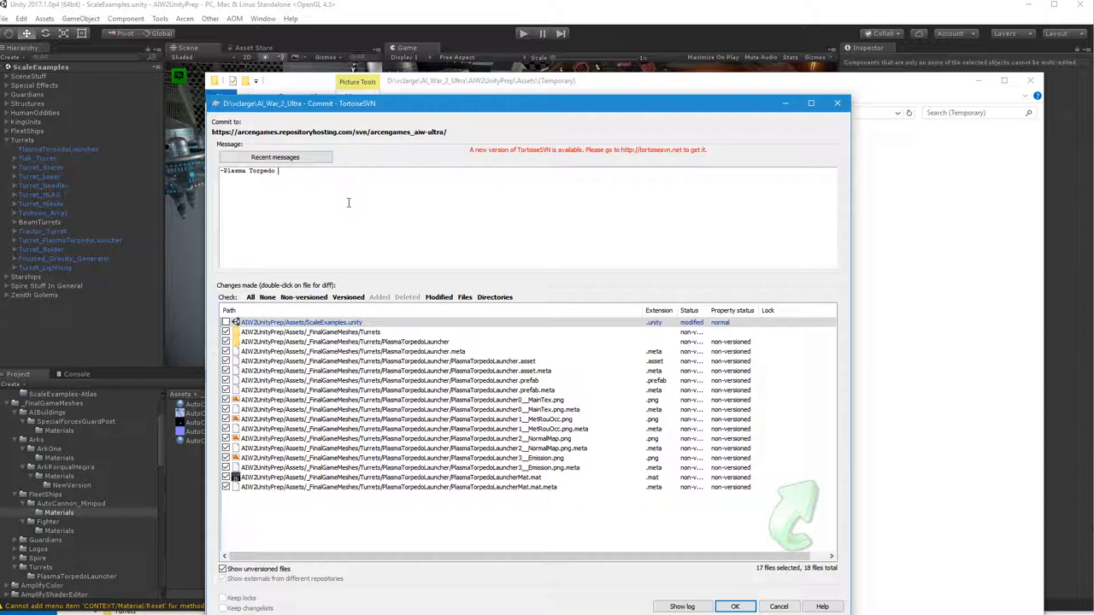
text(Launcher)
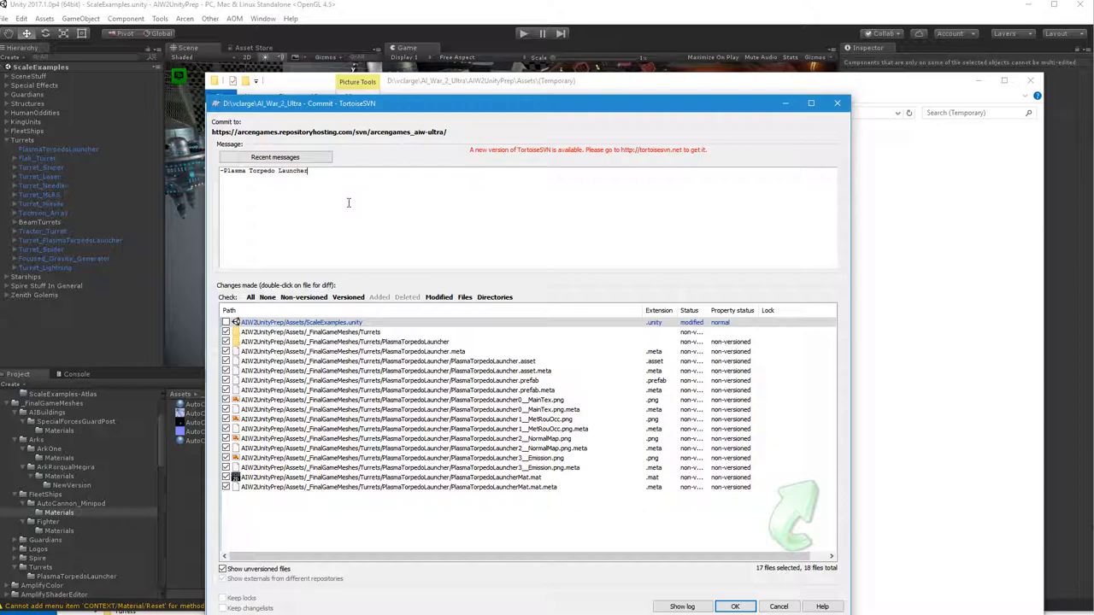
text(LOG)
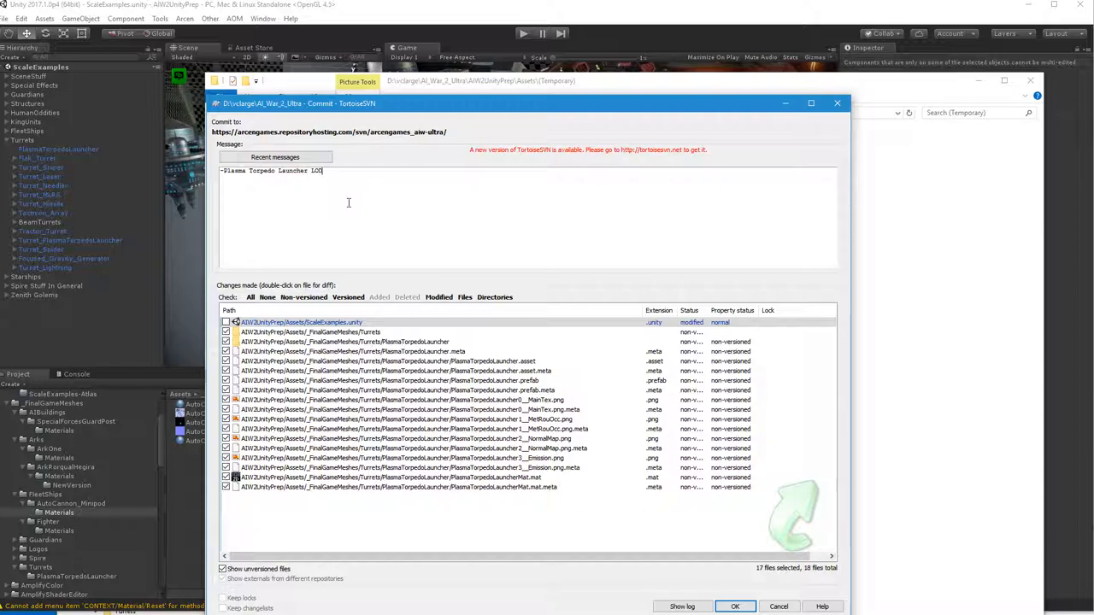
text(mesh and materials.)
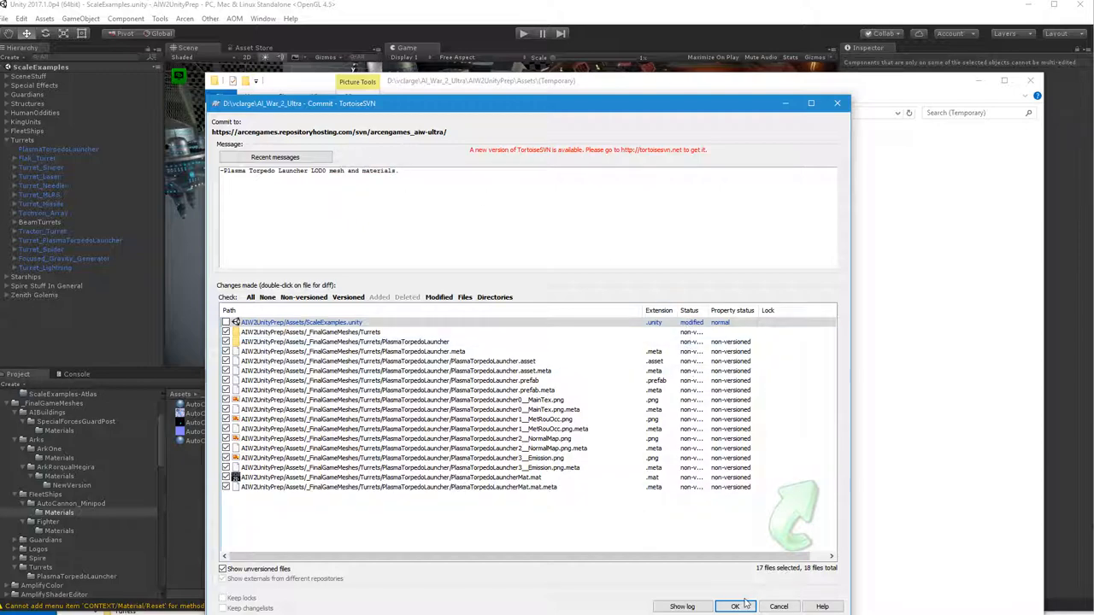
click(734, 607)
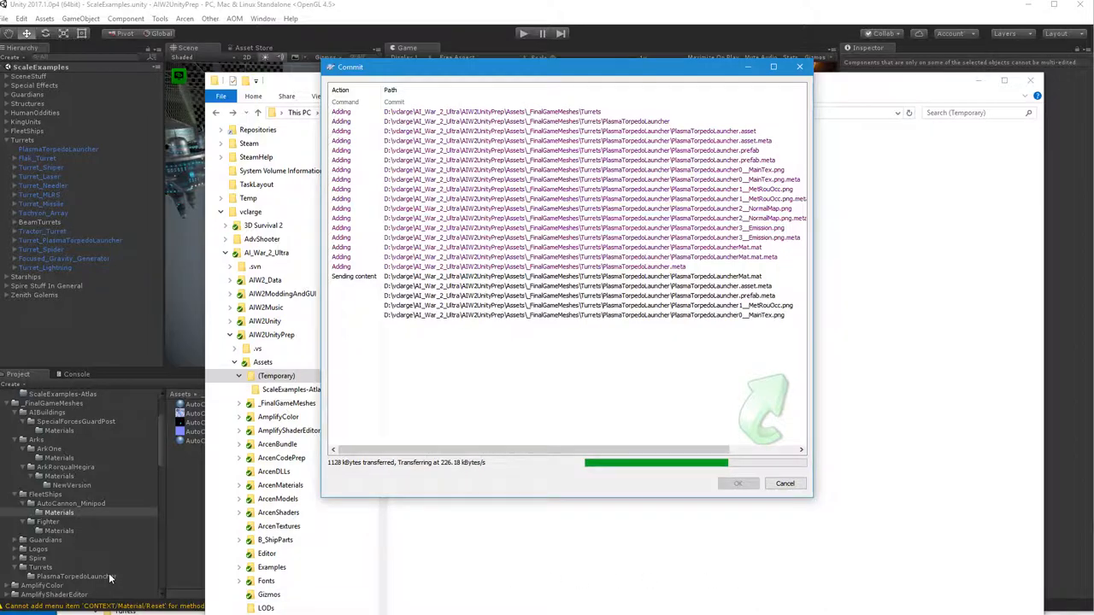
- Dismiss the finished commit window and select all seven assets in the PlasmaTorpedoLauncher folder
click(737, 483)
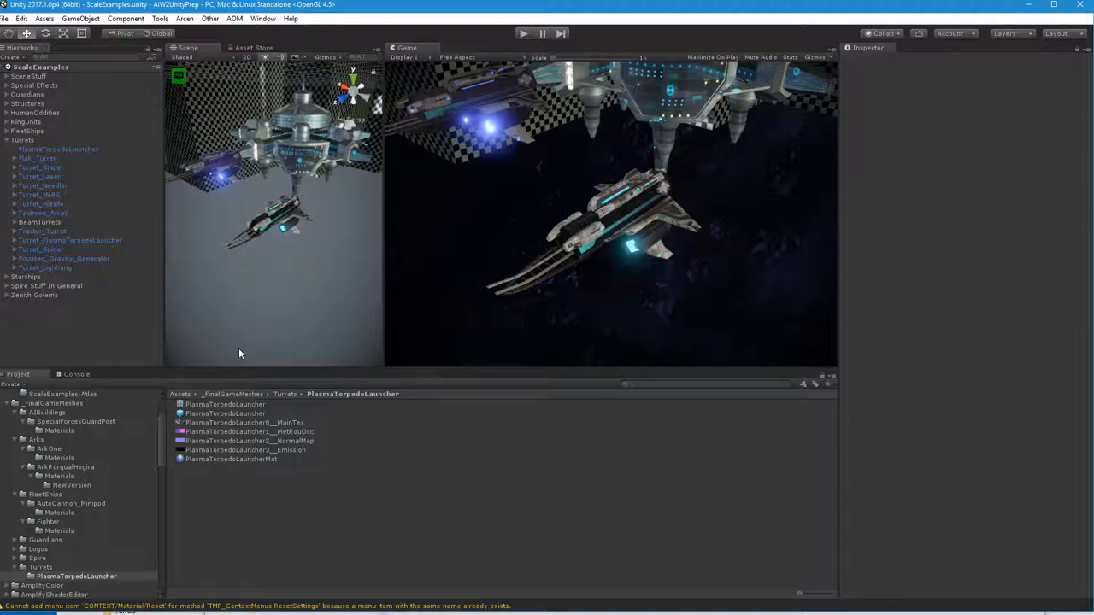
mouse_move(204, 378)
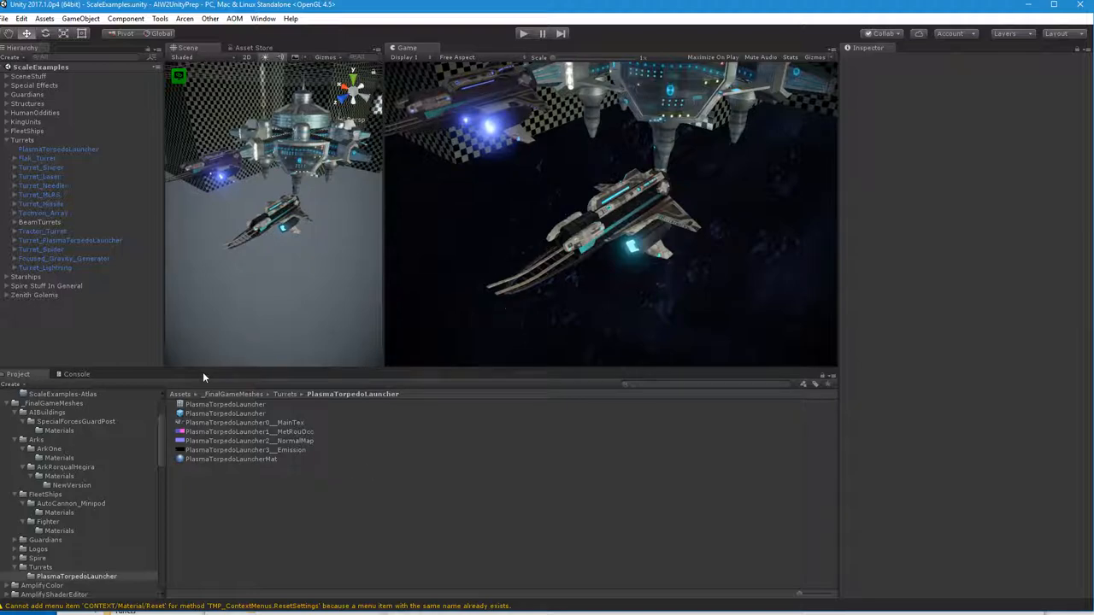
key(ctrl+a)
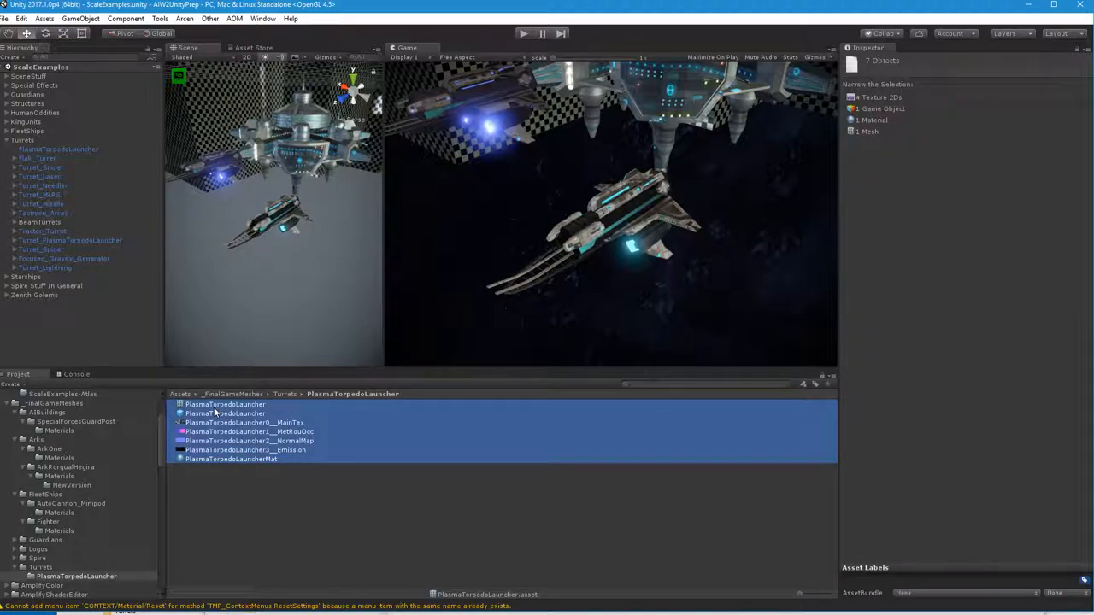